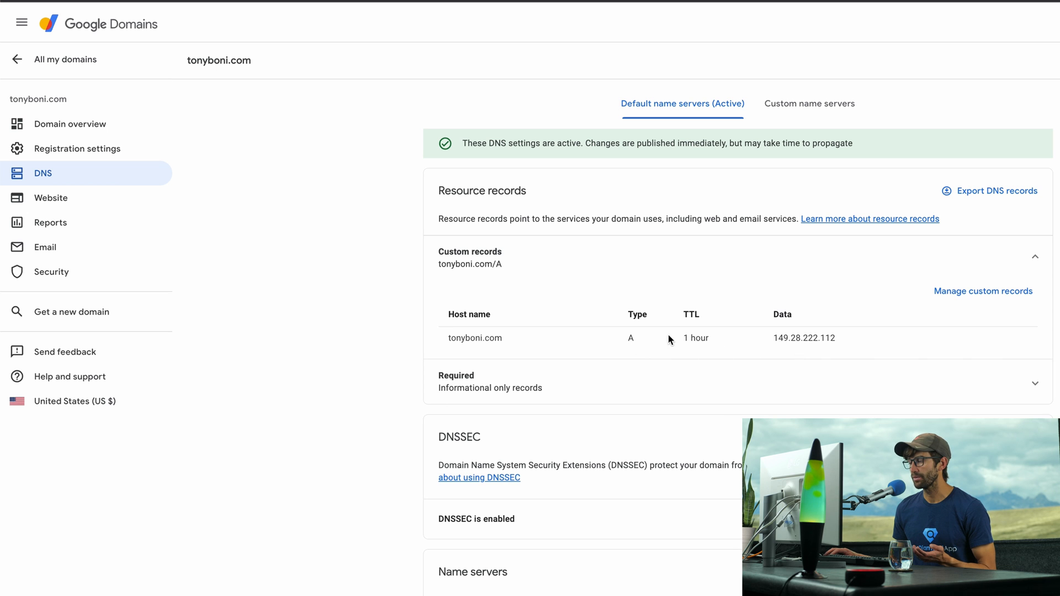
Create user 'tony' with full name 'Tony Teaches Tech' and add it to the sudo group.
{"action": "double_click", "coordinate": [474, 338]}
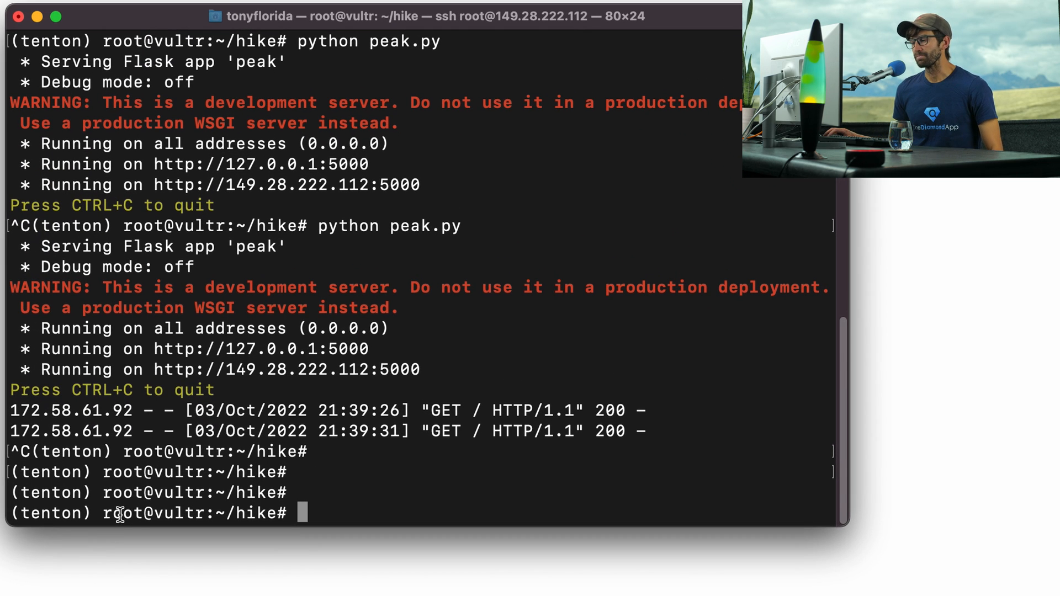
{"action": "double_click", "coordinate": [121, 513]}
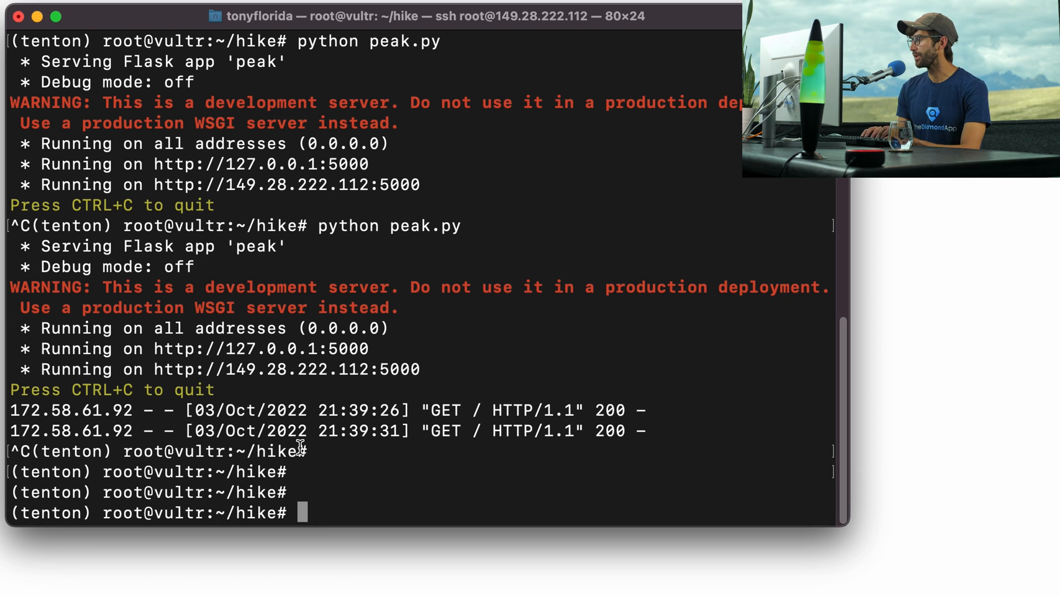
{"action": "type", "text": "adduser tony"}
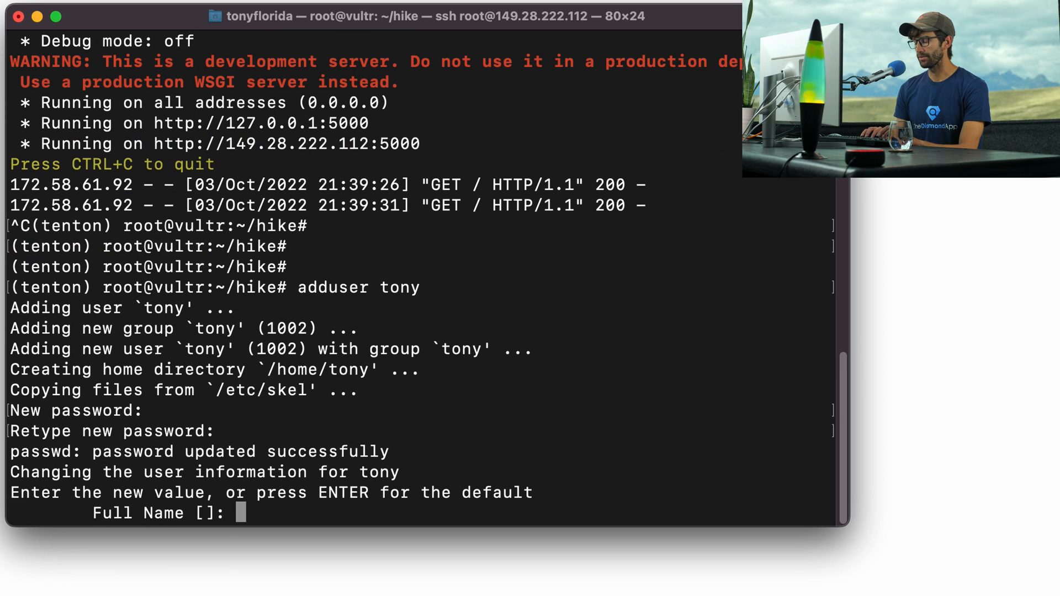
{"action": "type", "text": "Tony Tea"}
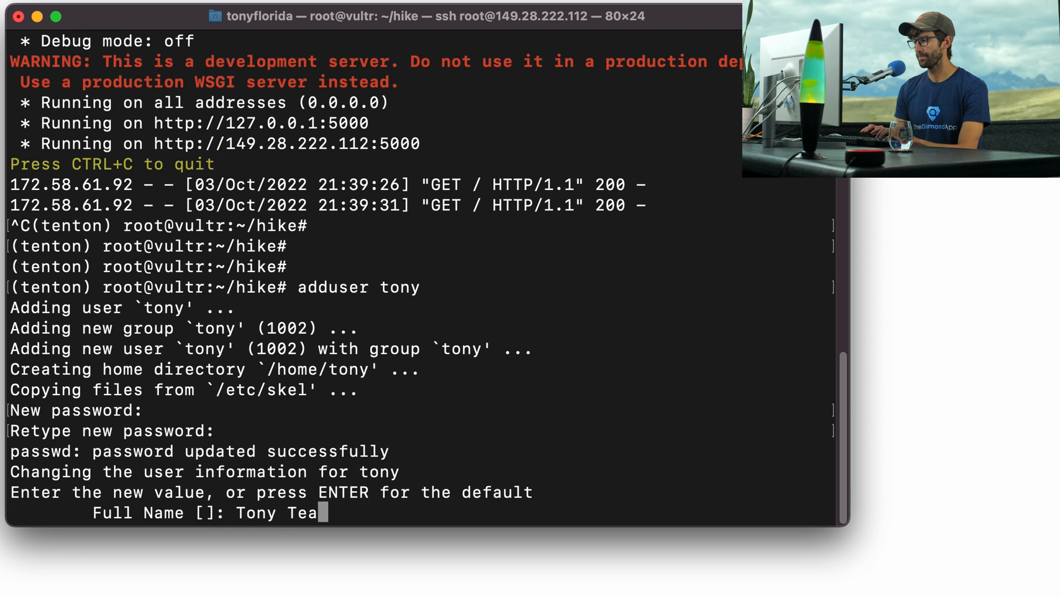
{"action": "type", "text": "ches Tech"}
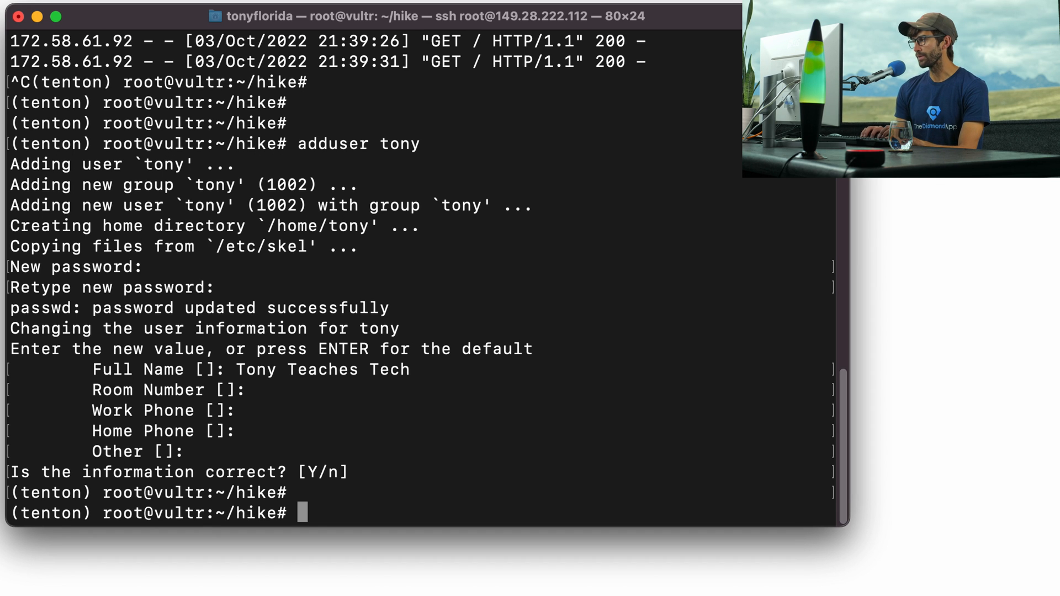
{"action": "type", "text": "usermod -aG sudo tony"}
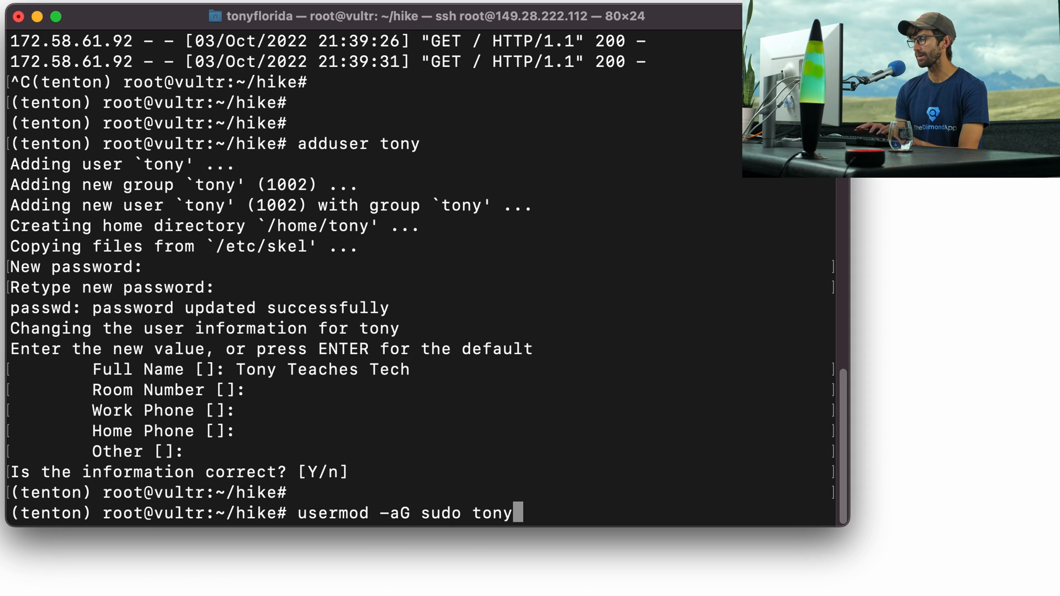
{"action": "key", "text": "enter"}
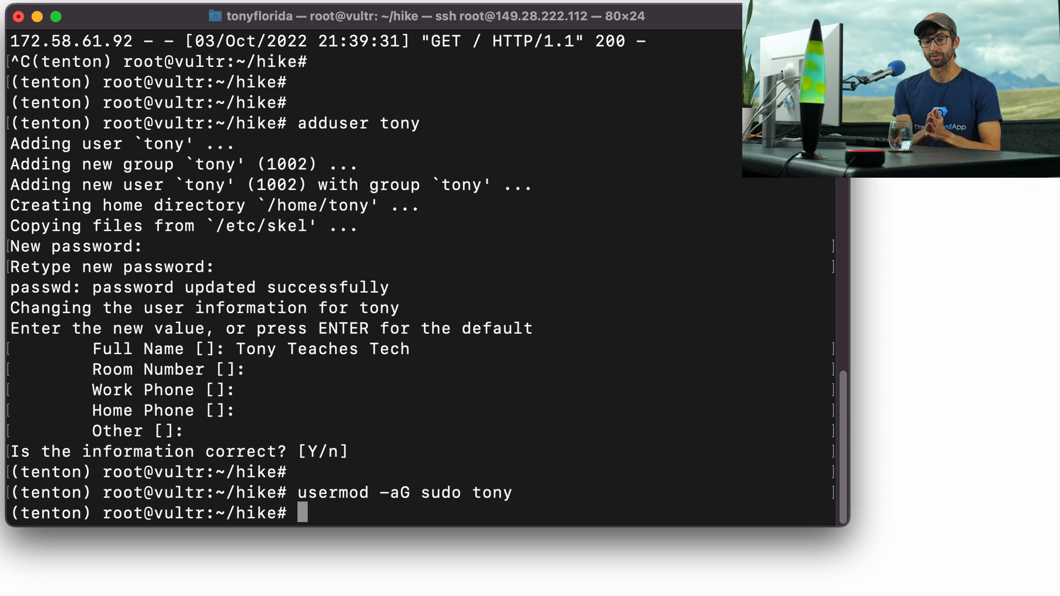
Edit the Password setting in /etc/ssh/sshd_config with vim and restart sshd.
{"action": "type", "text": "vim /e"}
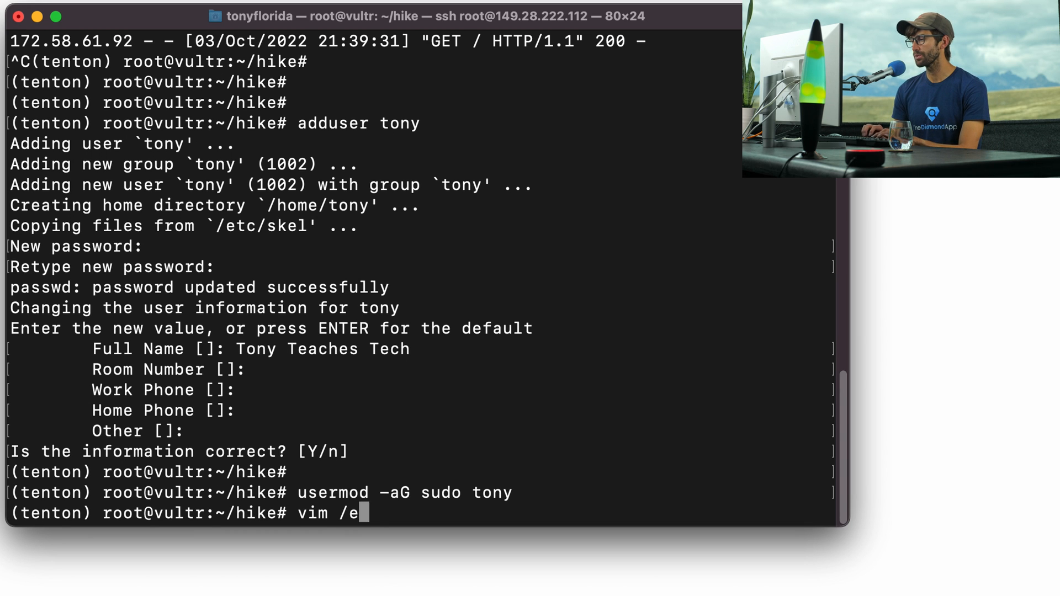
{"action": "type", "text": "tc/ssh/s"}
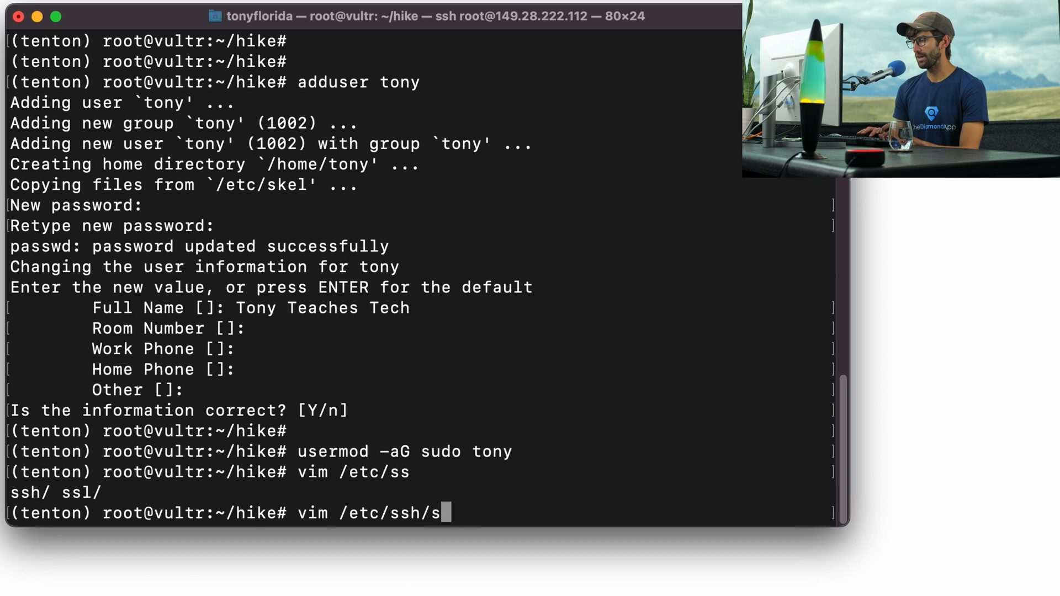
{"action": "type", "text": "hd_"}
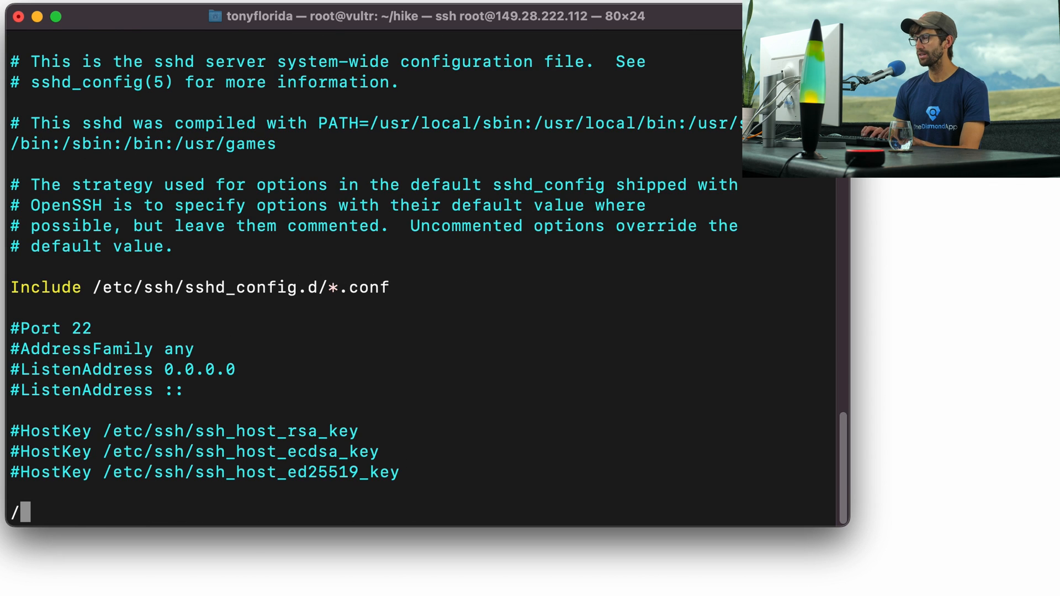
{"action": "type", "text": "Passwor"}
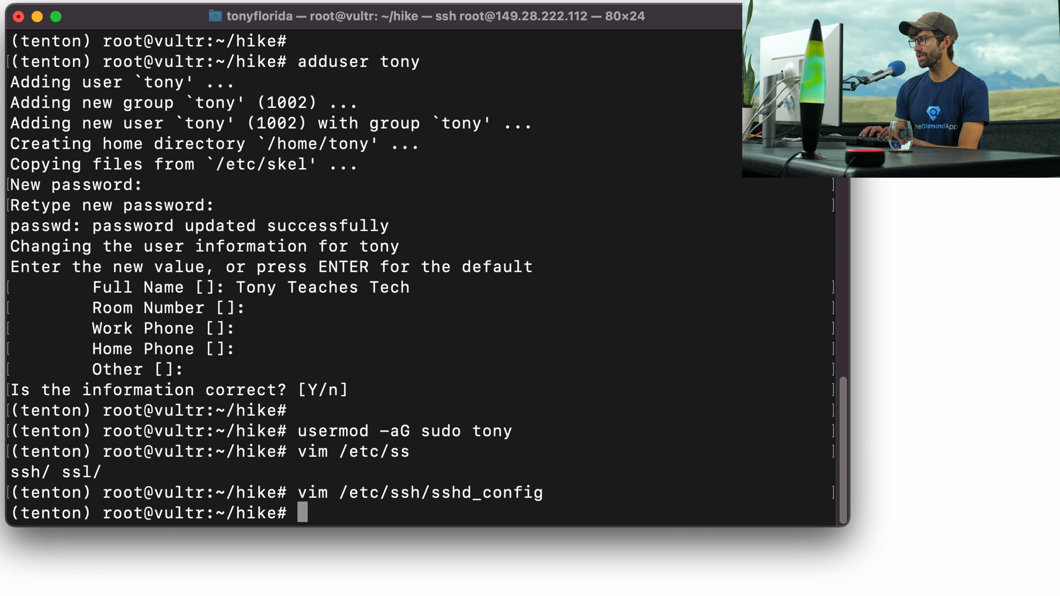
{"action": "type", "text": "system"}
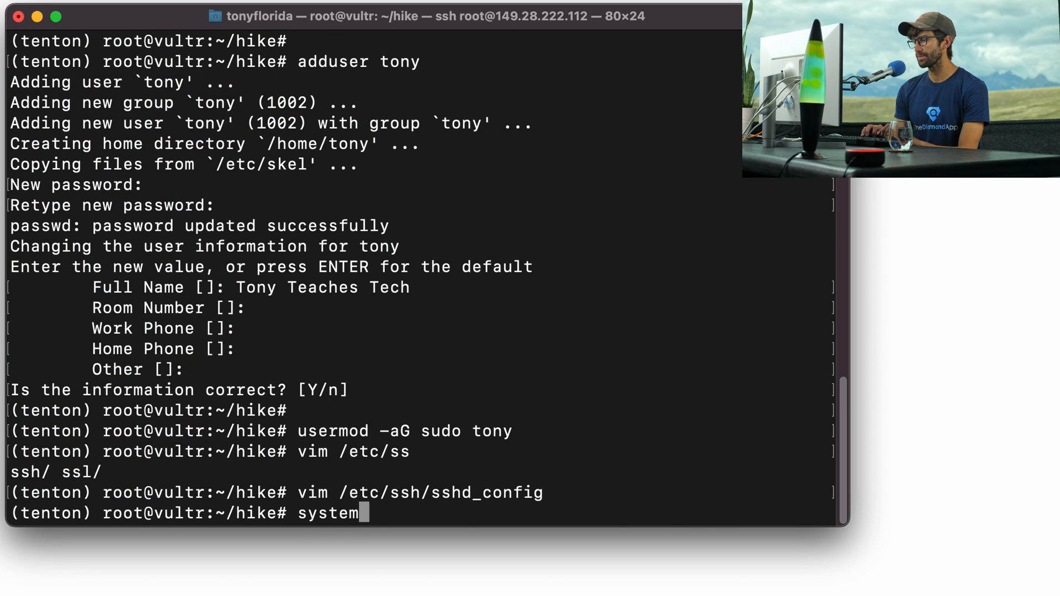
{"action": "type", "text": "ctl restart sshd"}
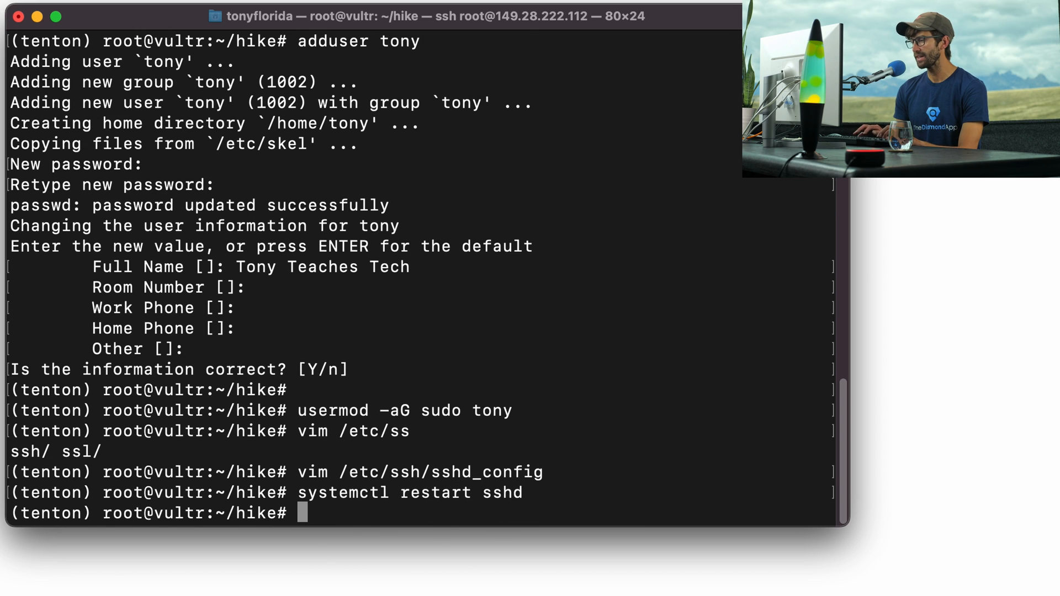
Log out of root and SSH back in as tony via the tonyboni .com domain.
{"action": "type", "text": "exit"}
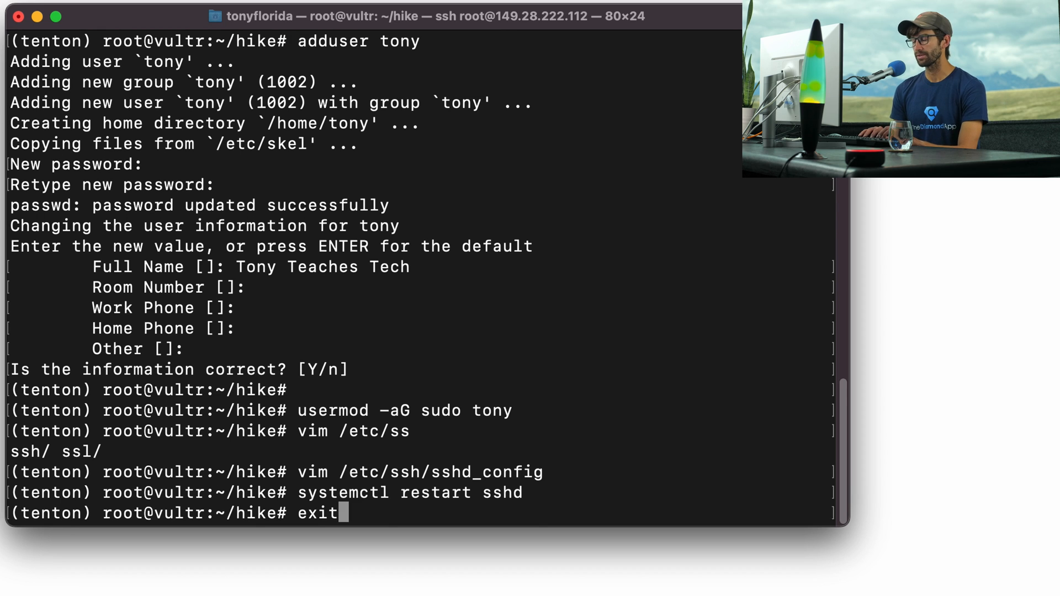
{"action": "key", "text": "Return"}
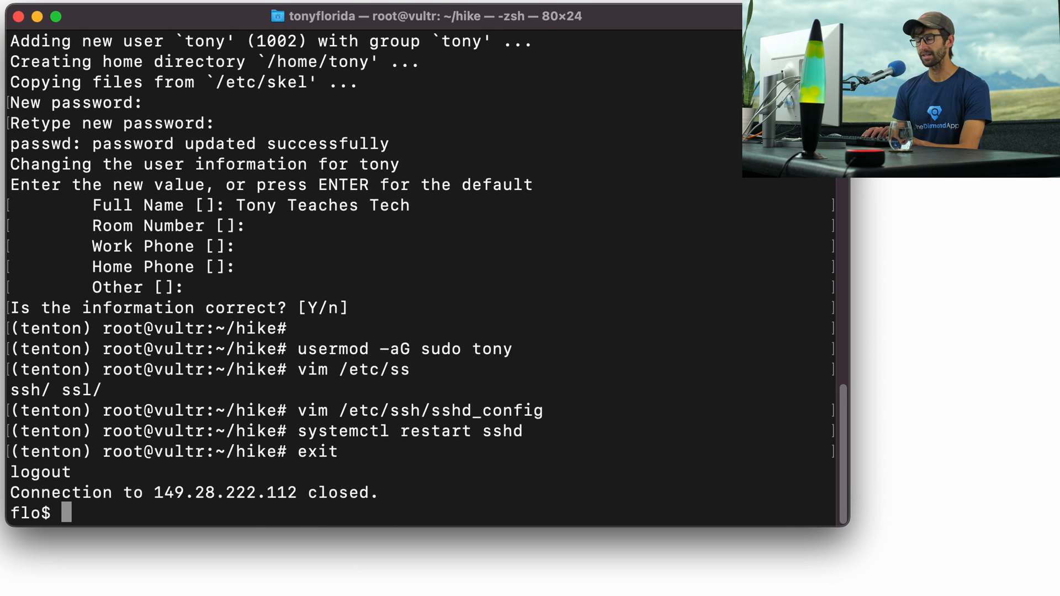
{"action": "type", "text": "ssh"}
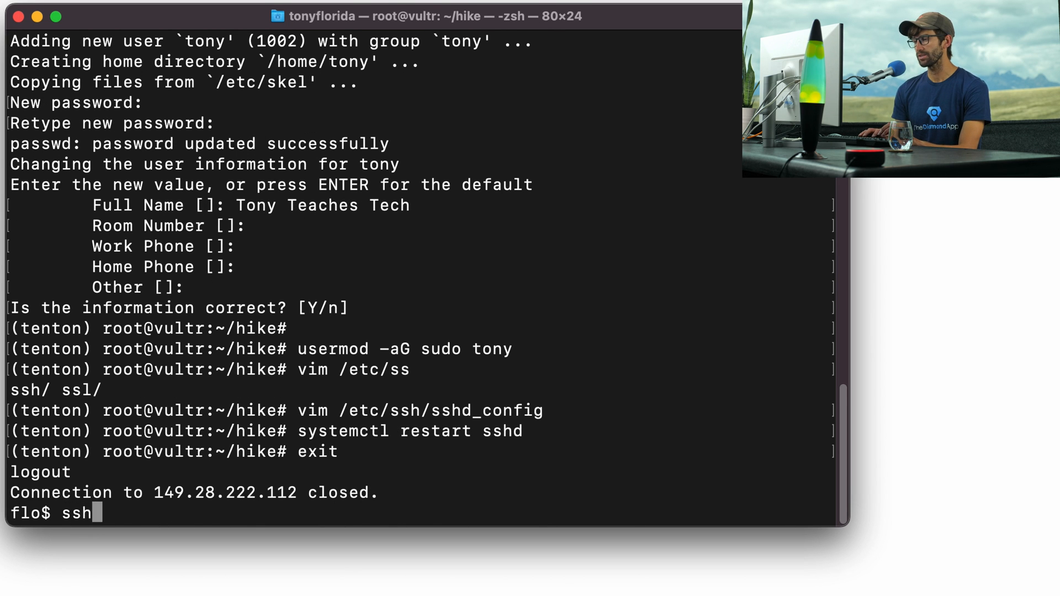
{"action": "type", "text": "tony@"}
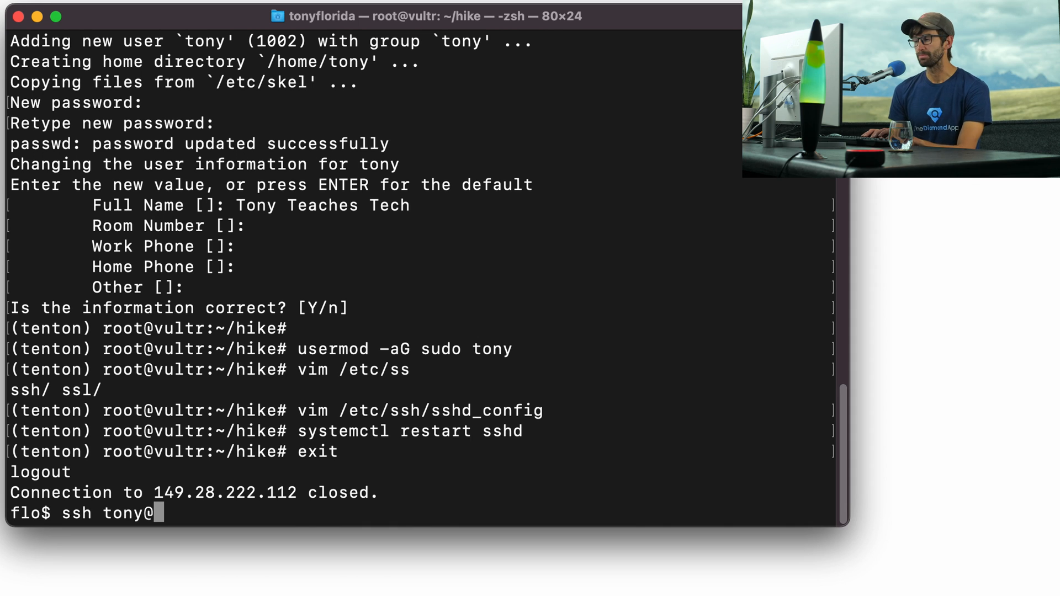
{"action": "type", "text": "tonyboni"}
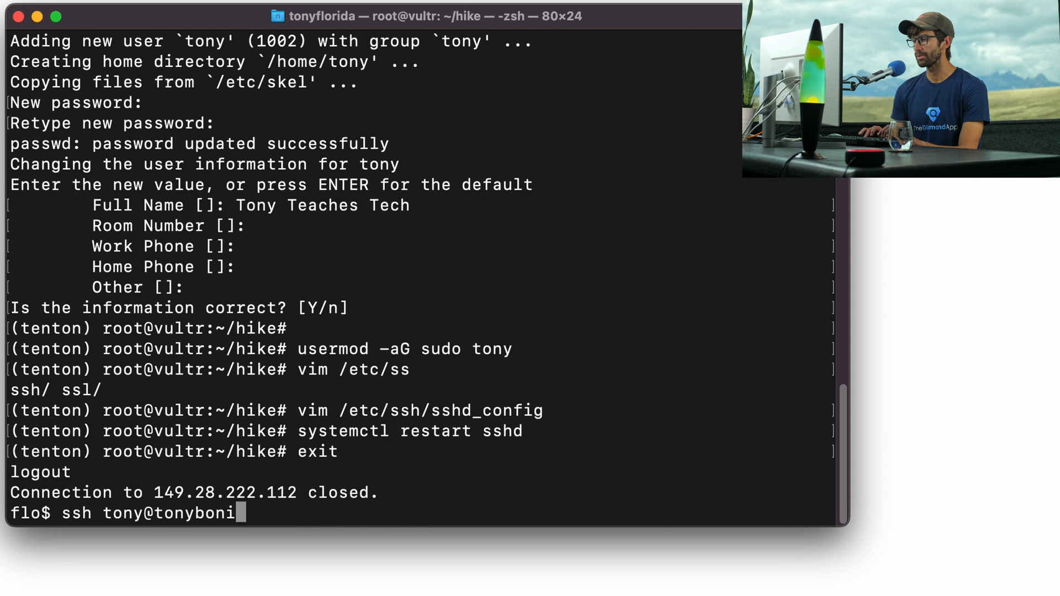
{"action": "type", "text": ".com"}
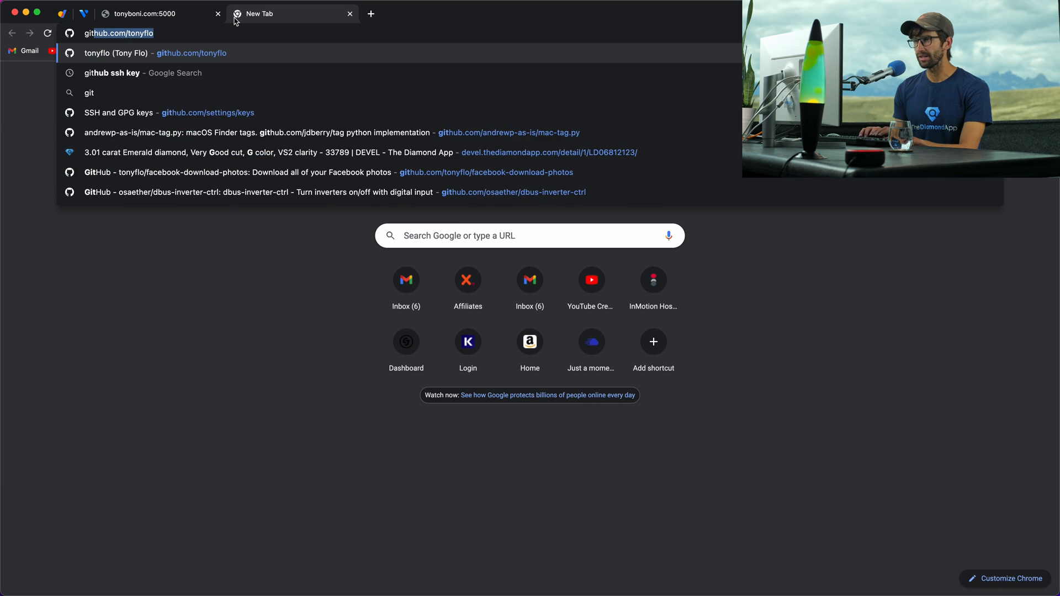
Copy the HTTPS clone URL of the flask-app-demo repository from the GitHub profile.
{"action": "left_click", "coordinate": [118, 33]}
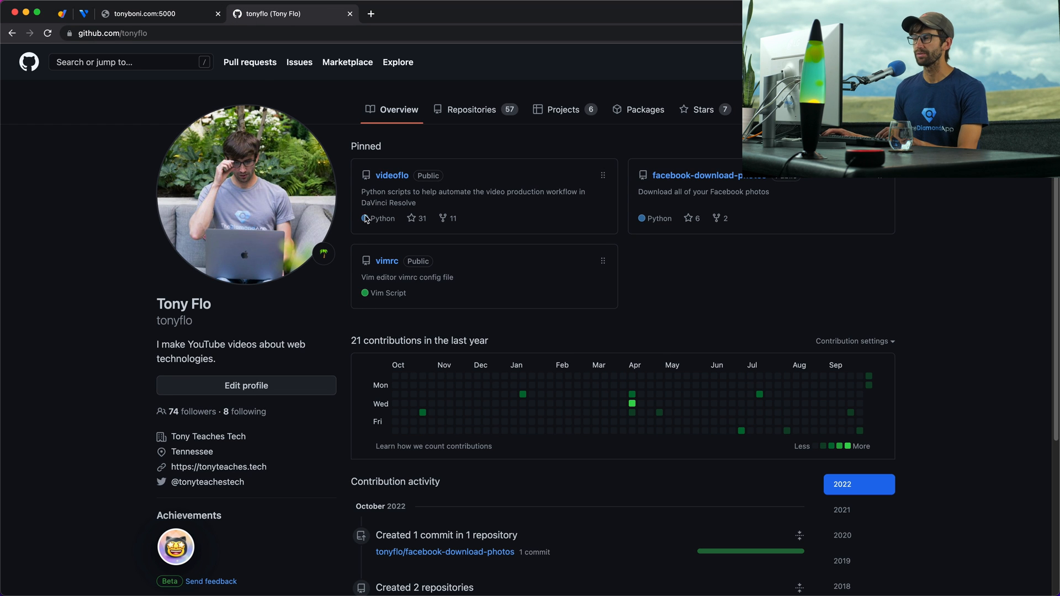
{"action": "left_click", "coordinate": [511, 108]}
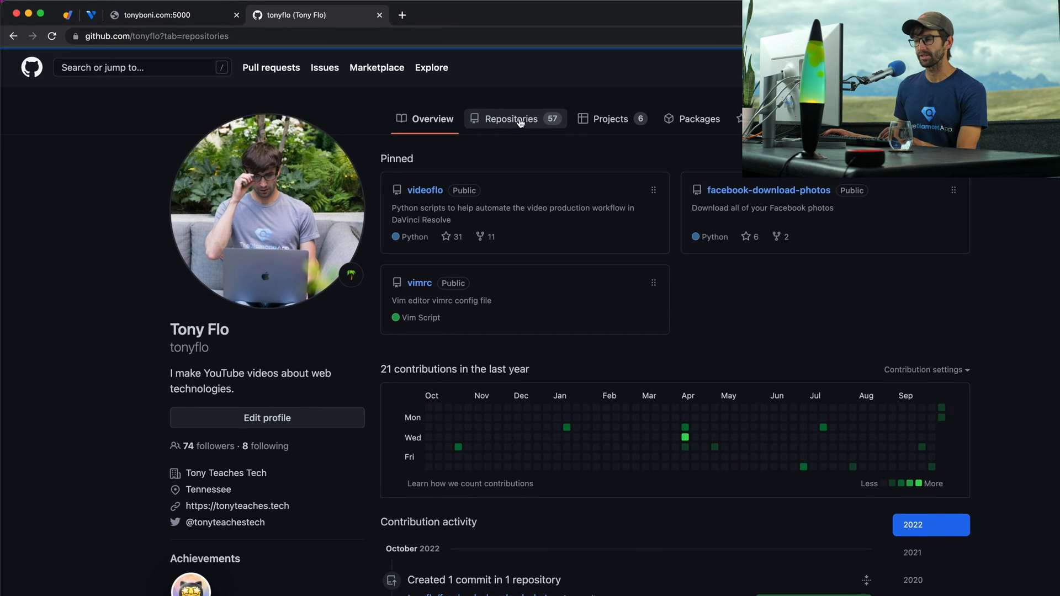
{"action": "left_click", "coordinate": [511, 119]}
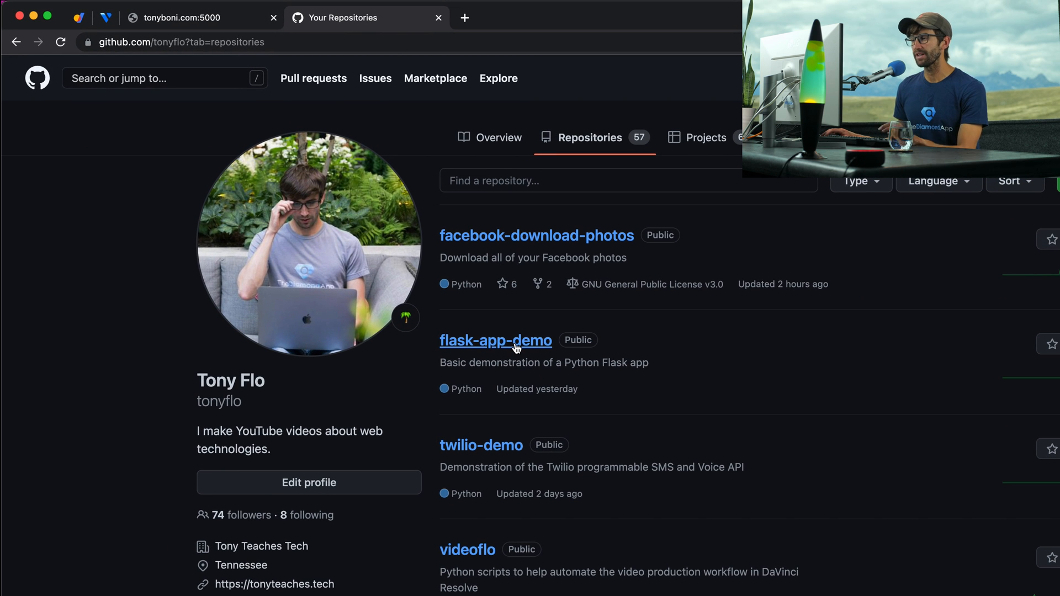
{"action": "left_click", "coordinate": [496, 340]}
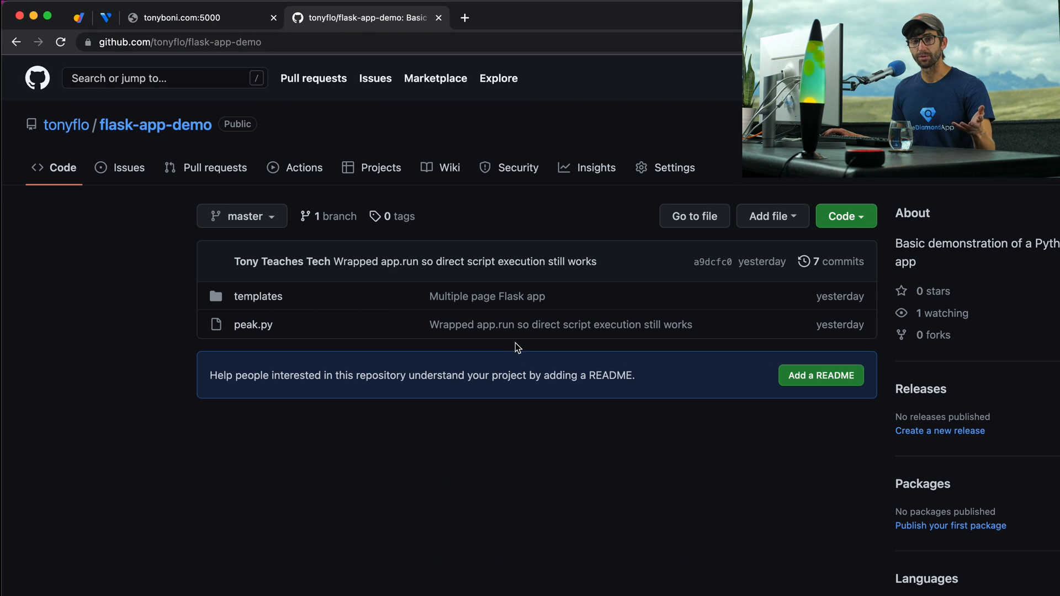
{"action": "left_click", "coordinate": [844, 216]}
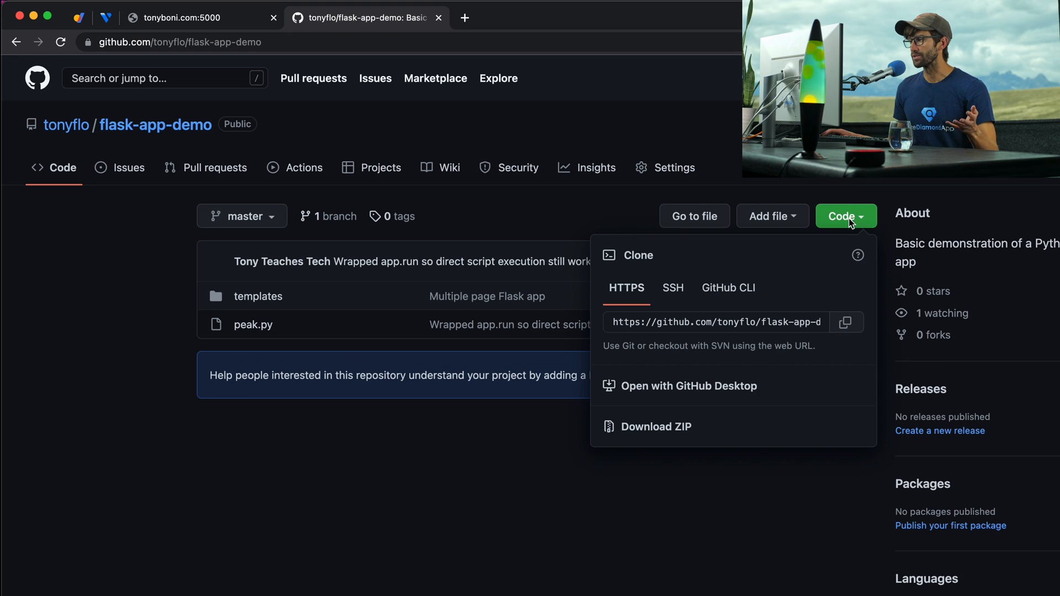
{"action": "left_click", "coordinate": [845, 322]}
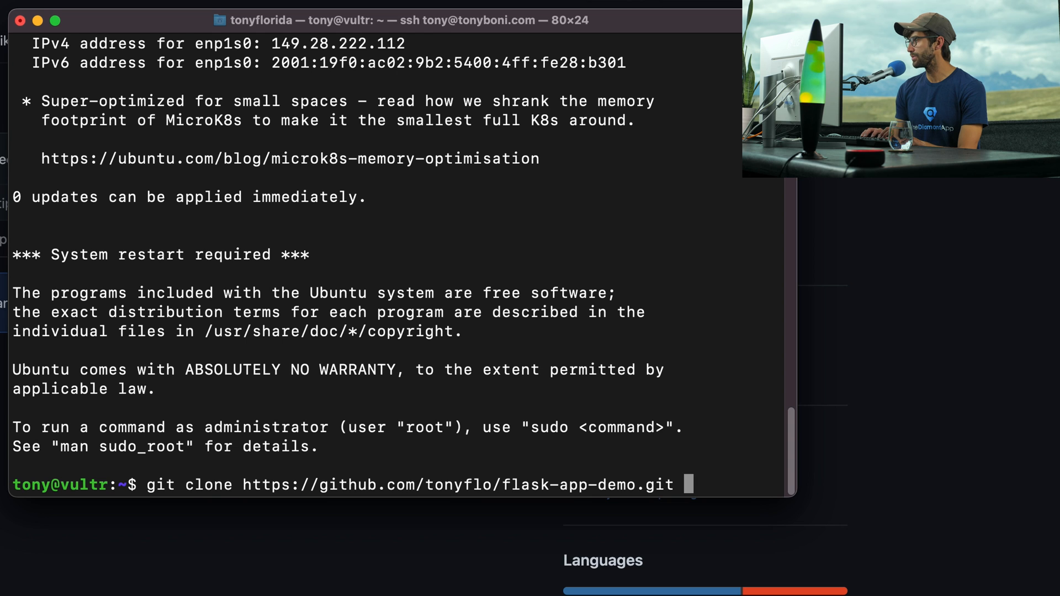
Clone flask-app-demo into the 'hike' folder and list its contents.
{"action": "type", "text": "hike"}
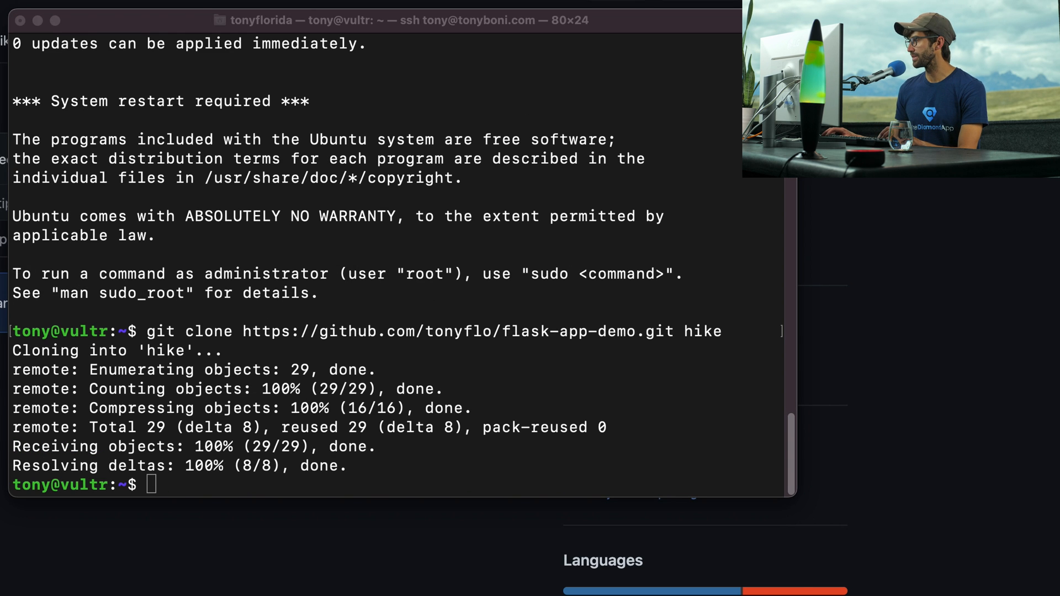
{"action": "type", "text": "ls"}
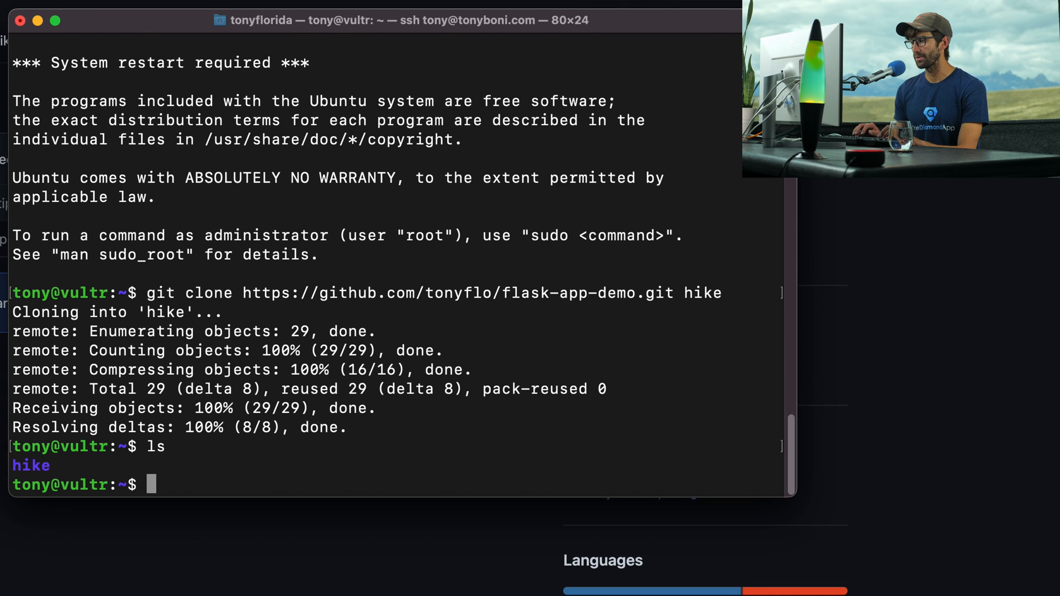
{"action": "type", "text": "cd"}
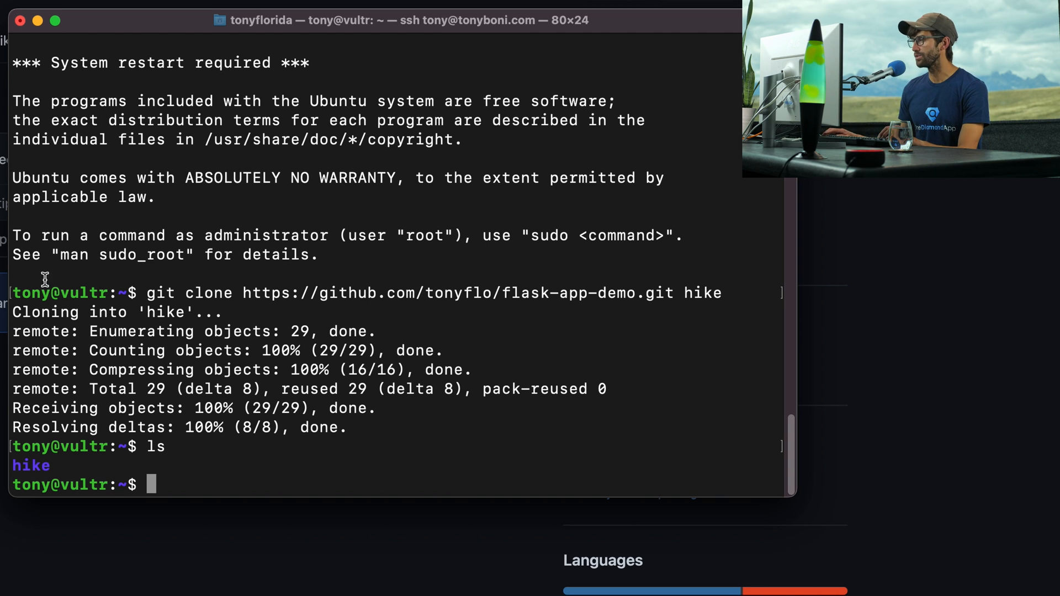
Create the teton virtual environment at ~/env/teton and activate it.
{"action": "type", "text": "python3"}
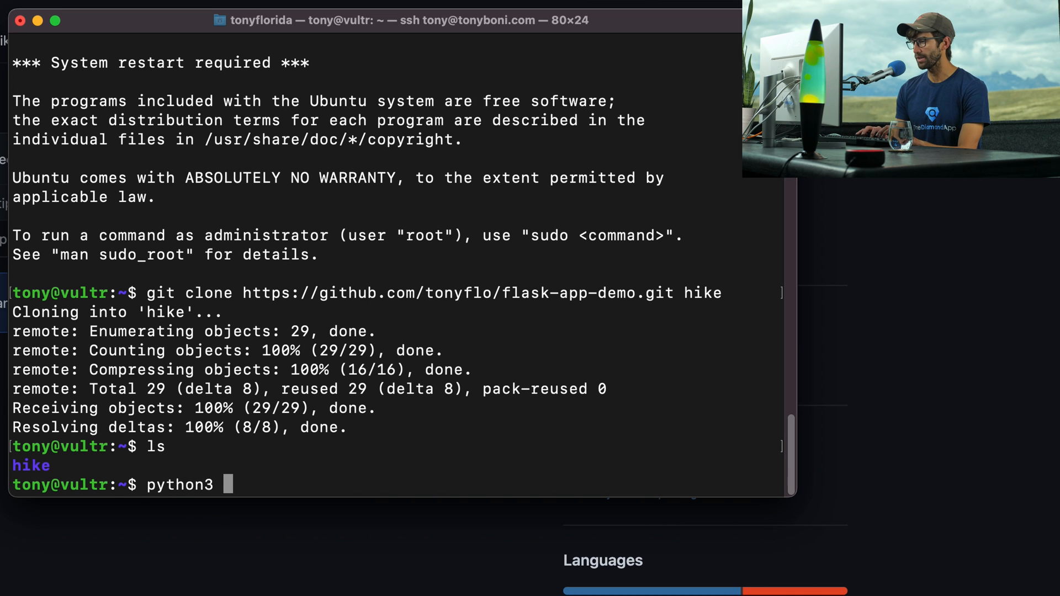
{"action": "type", "text": "-m venv ~/en"}
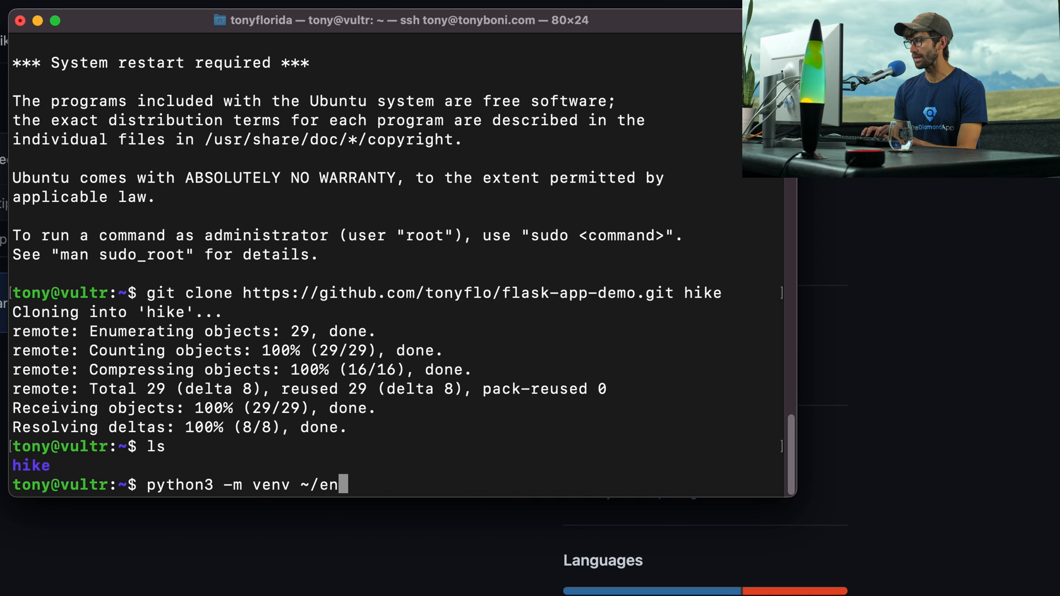
{"action": "type", "text": "v/t"}
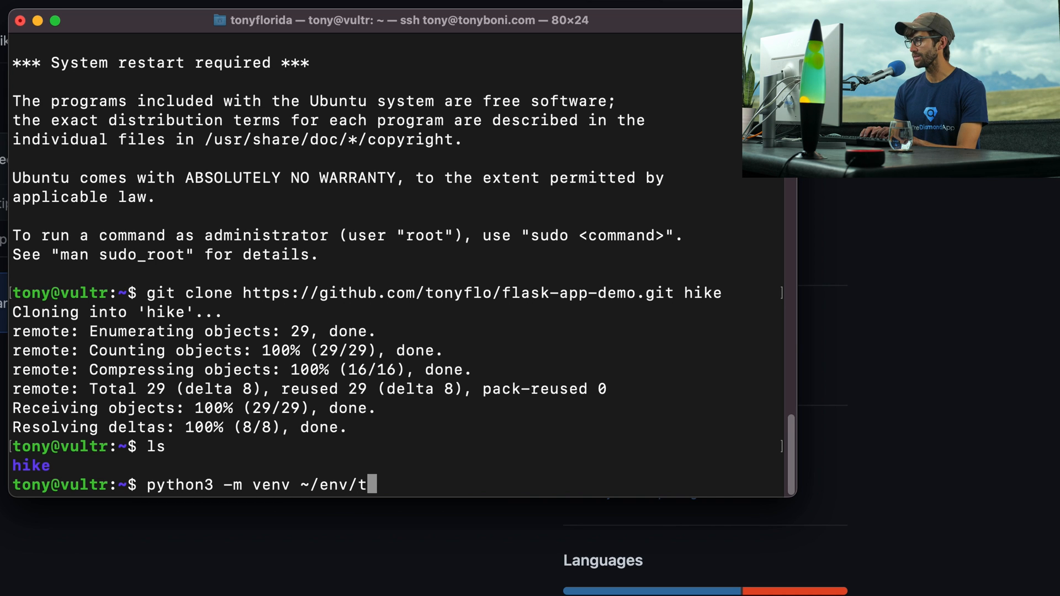
{"action": "type", "text": "eton"}
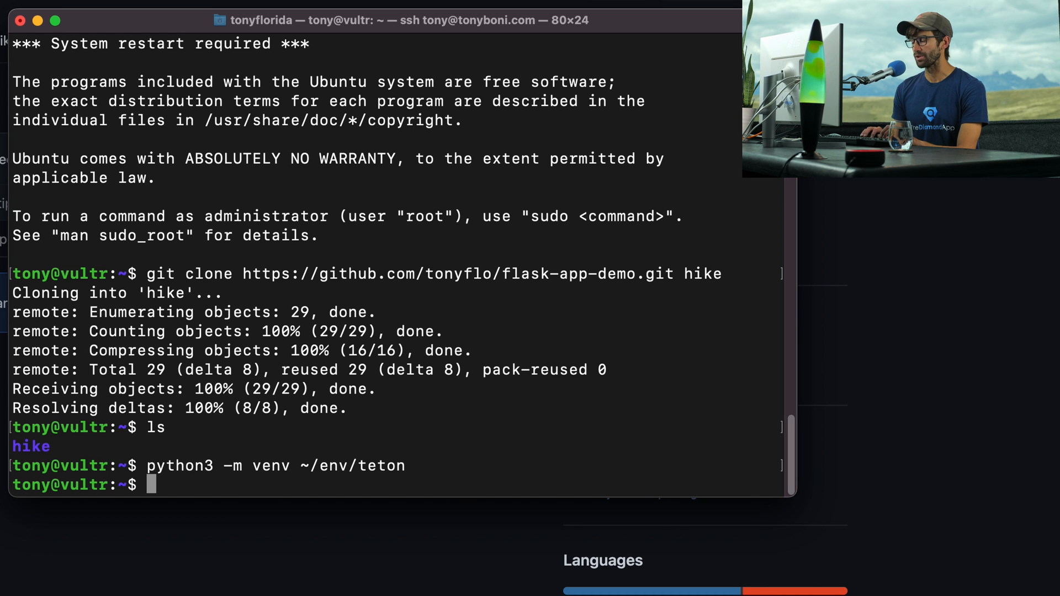
{"action": "type", "text": "source ~"}
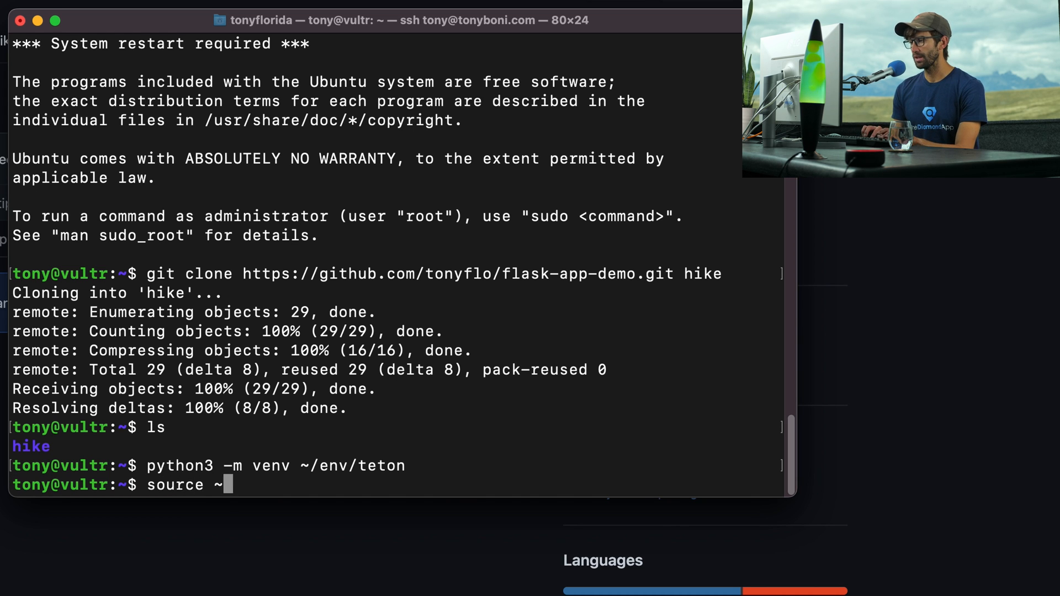
{"action": "type", "text": "env/teton/"}
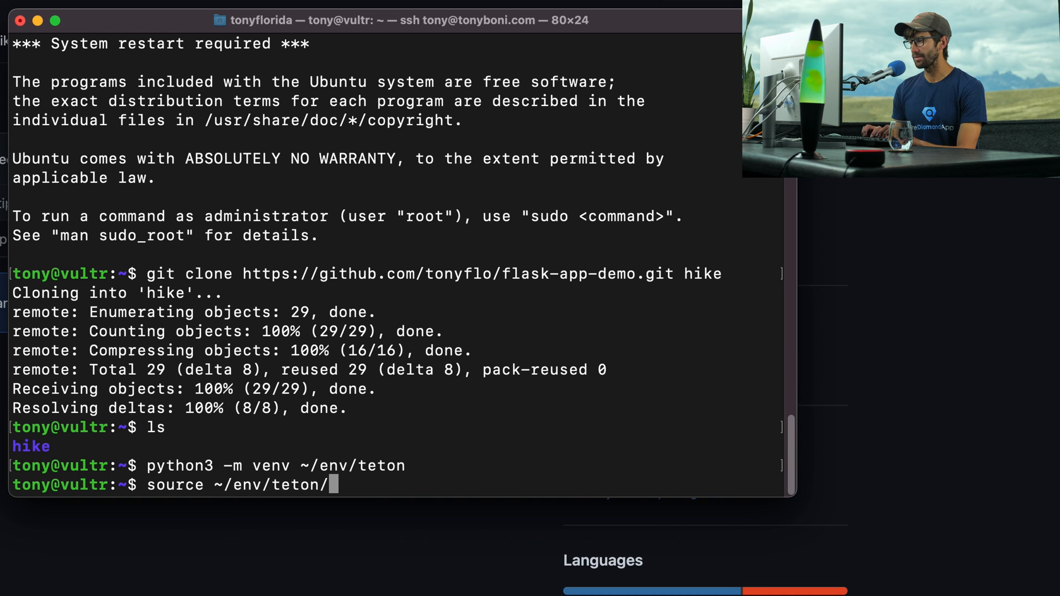
{"action": "type", "text": "bin/activate"}
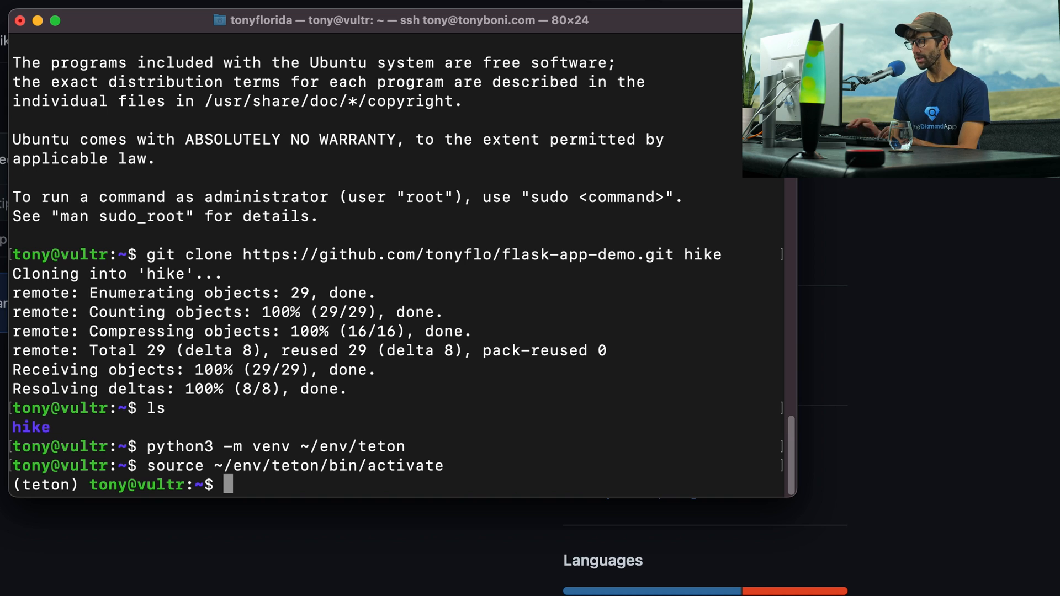
{"action": "double_click", "coordinate": [46, 484]}
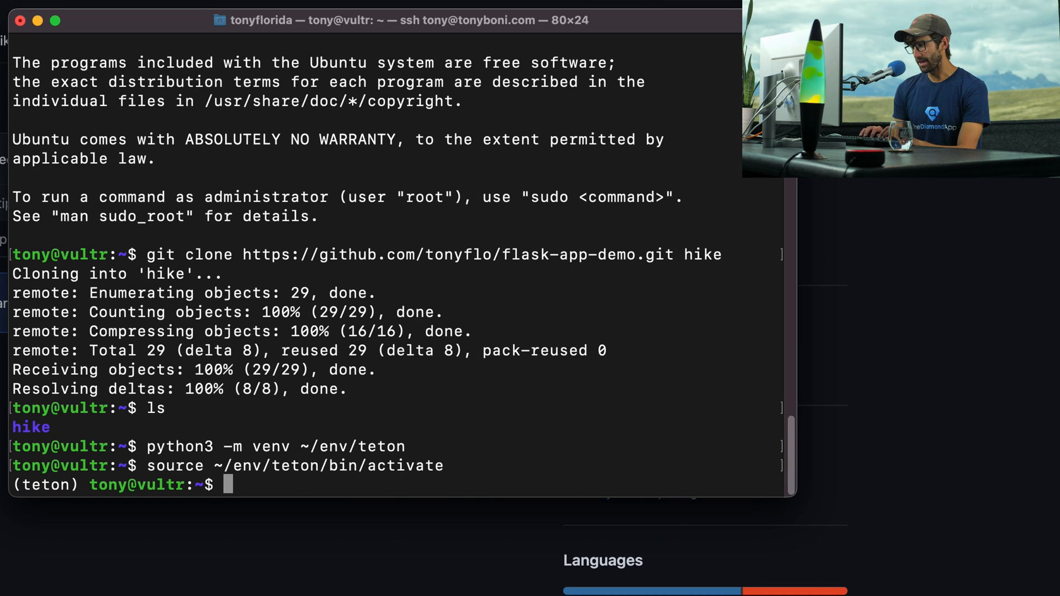
Install Flask with pip and run peak.py from hike as a development server.
{"action": "type", "text": "pip inst"}
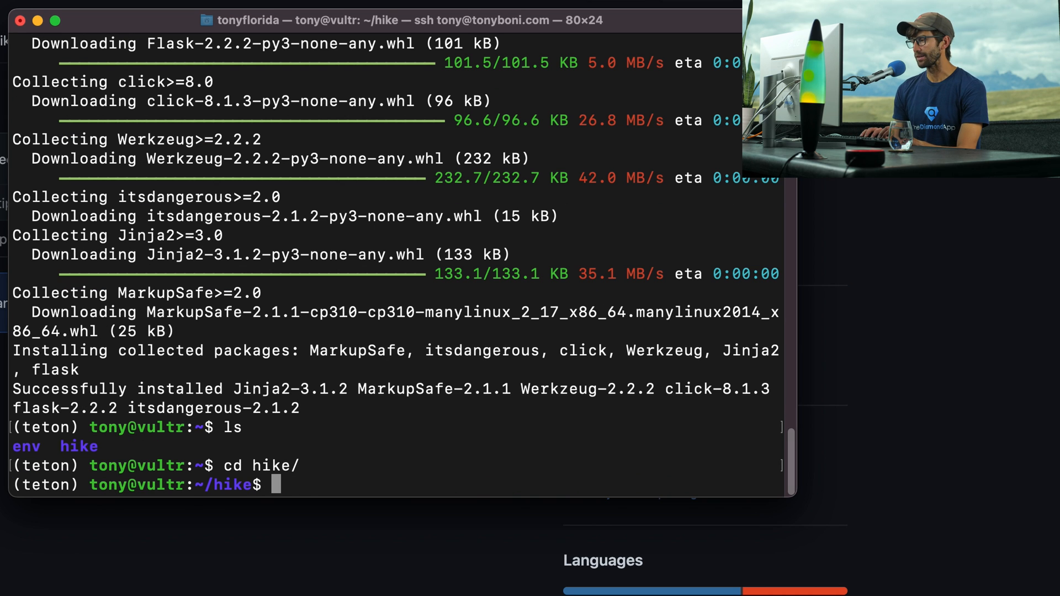
{"action": "type", "text": "python"}
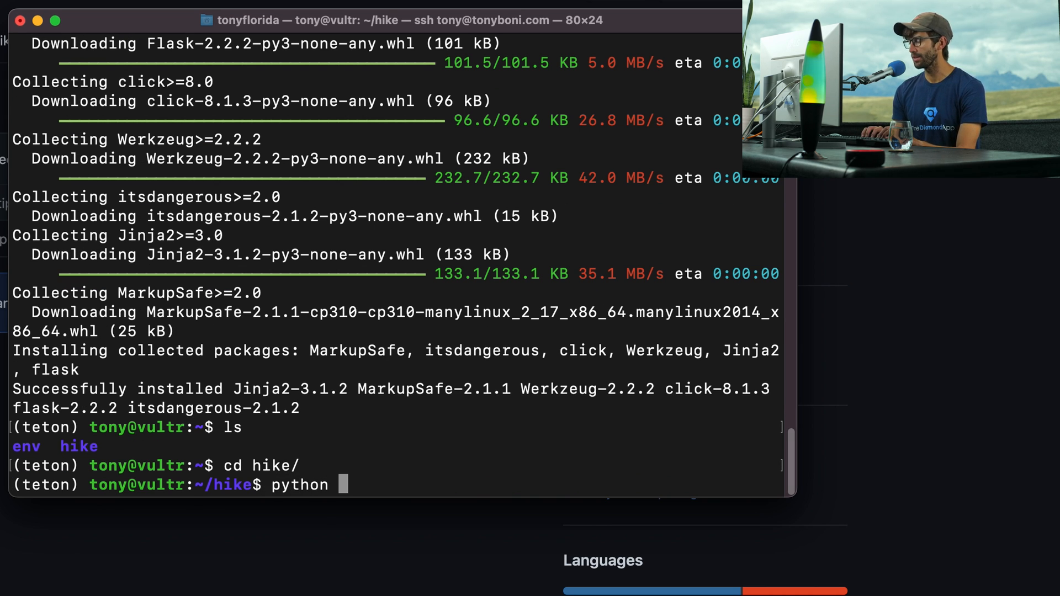
{"action": "type", "text": "peak.py"}
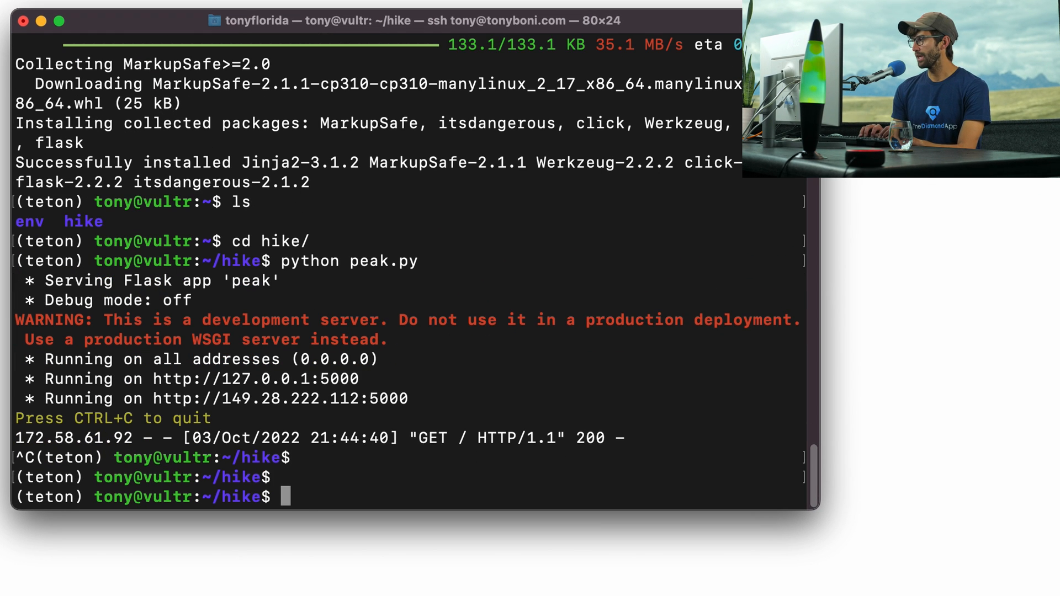
Install gunicorn with pip and review peak.py's code in vim.
{"action": "type", "text": "pip install g"}
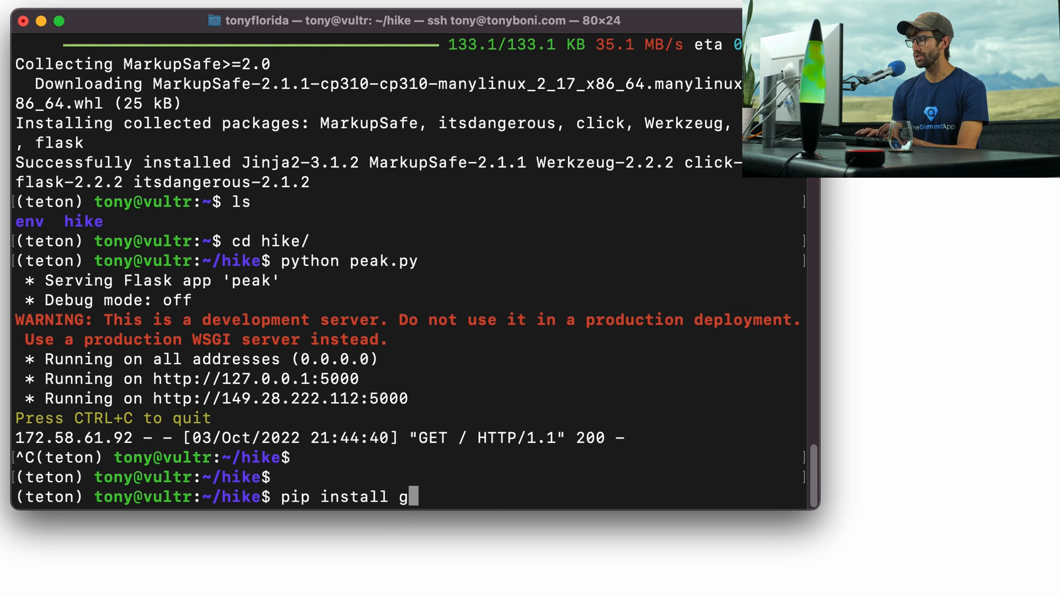
{"action": "type", "text": "unicorn"}
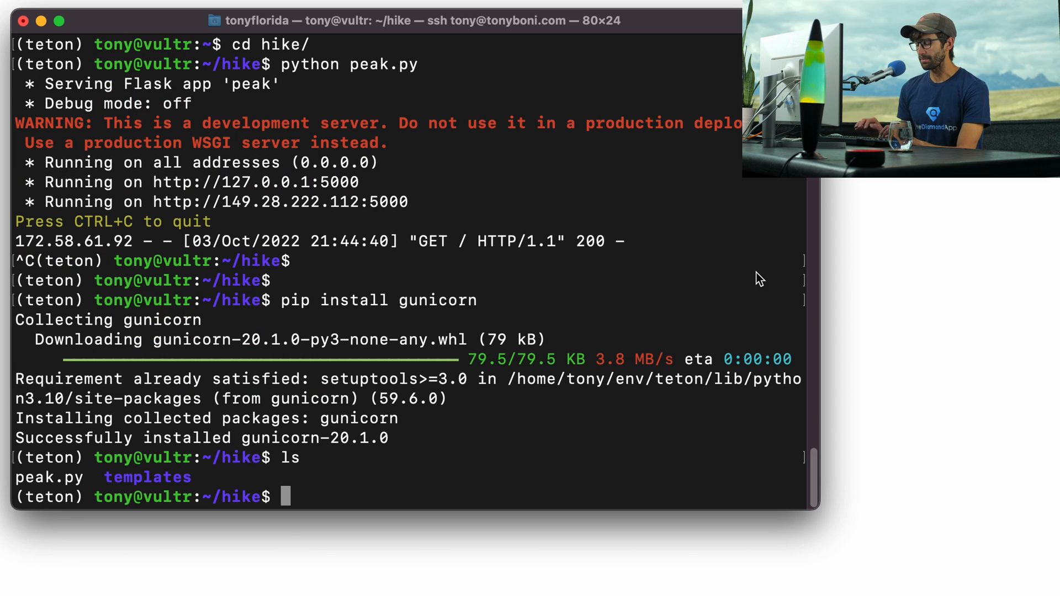
{"action": "type", "text": "vim wsg"}
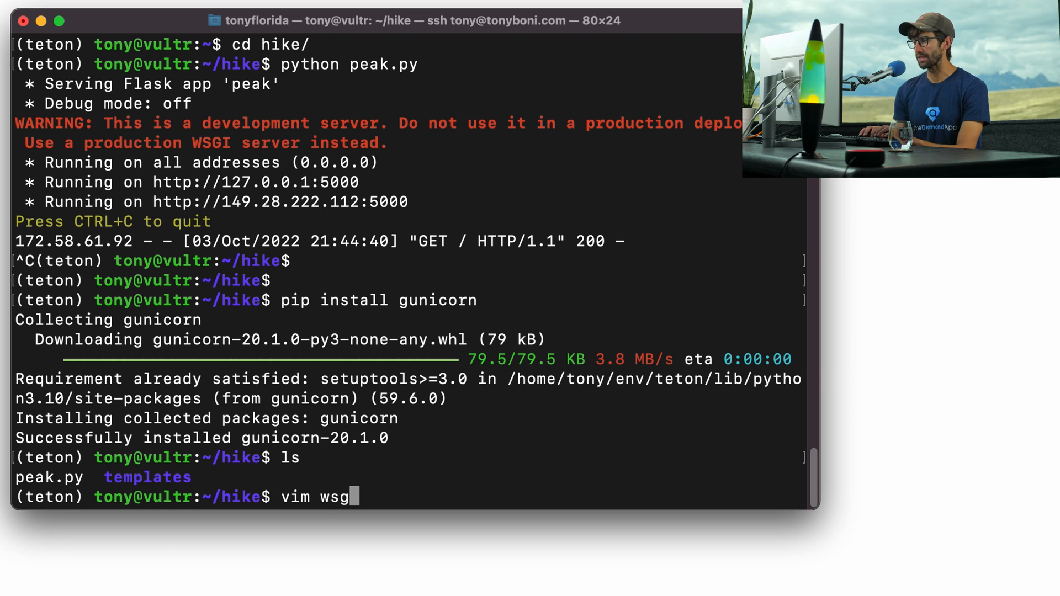
{"action": "type", "text": "i.py"}
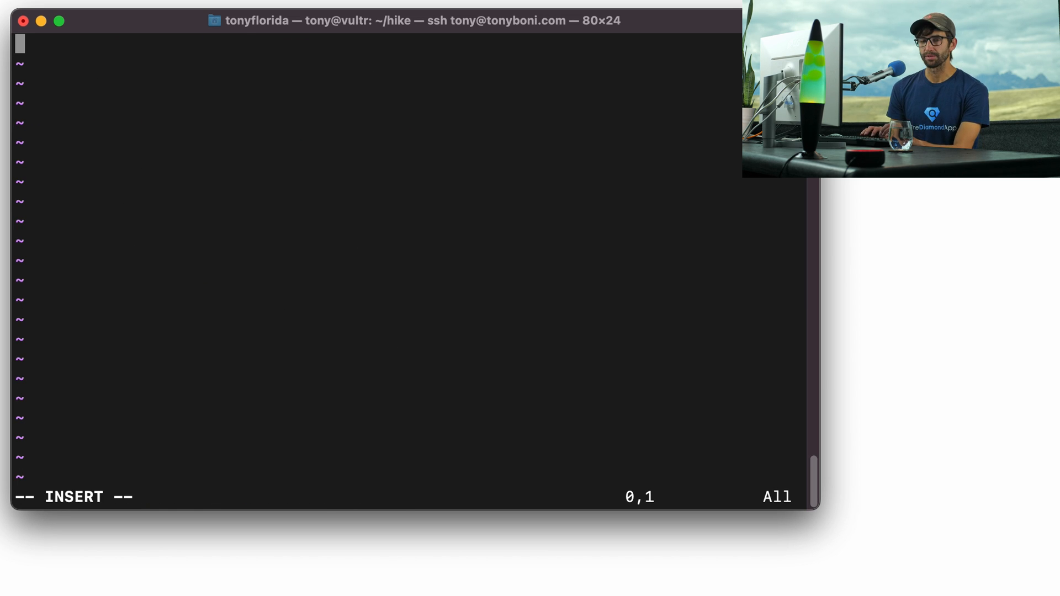
{"action": "key", "text": "Escape"}
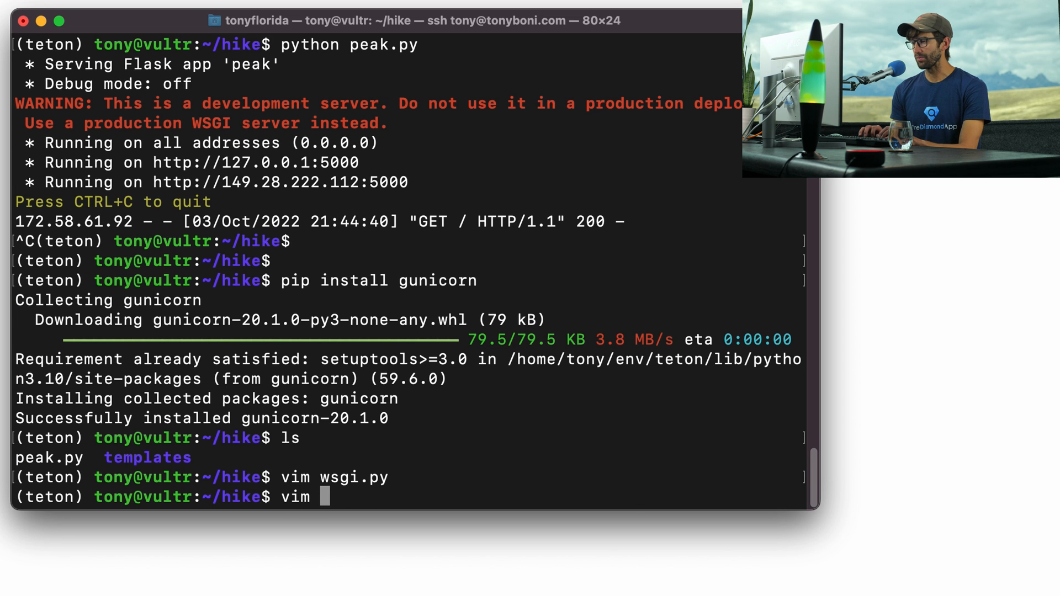
{"action": "type", "text": "peak.py"}
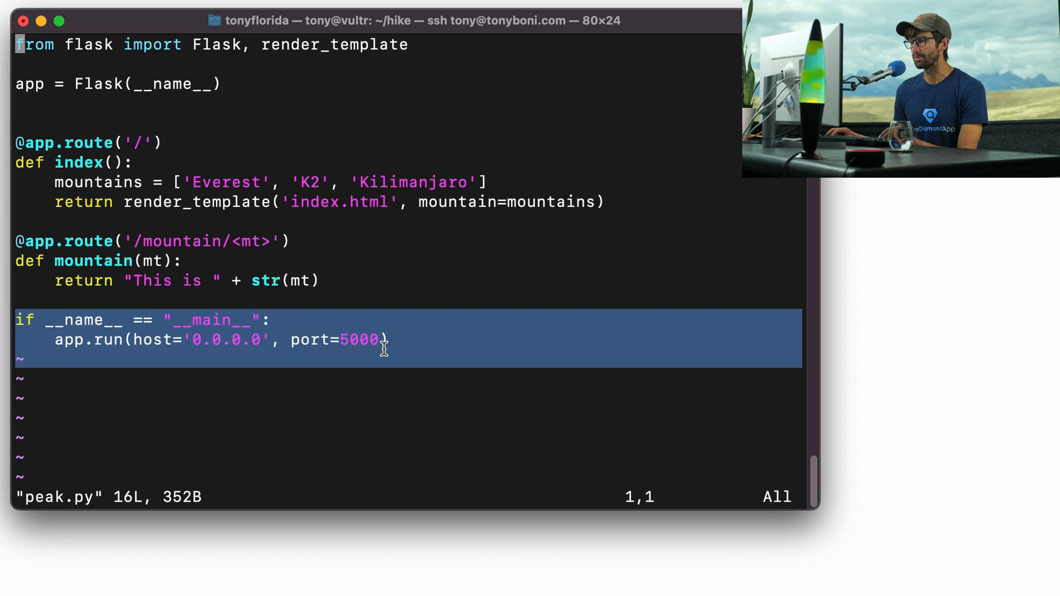
{"action": "key", "text": "Return"}
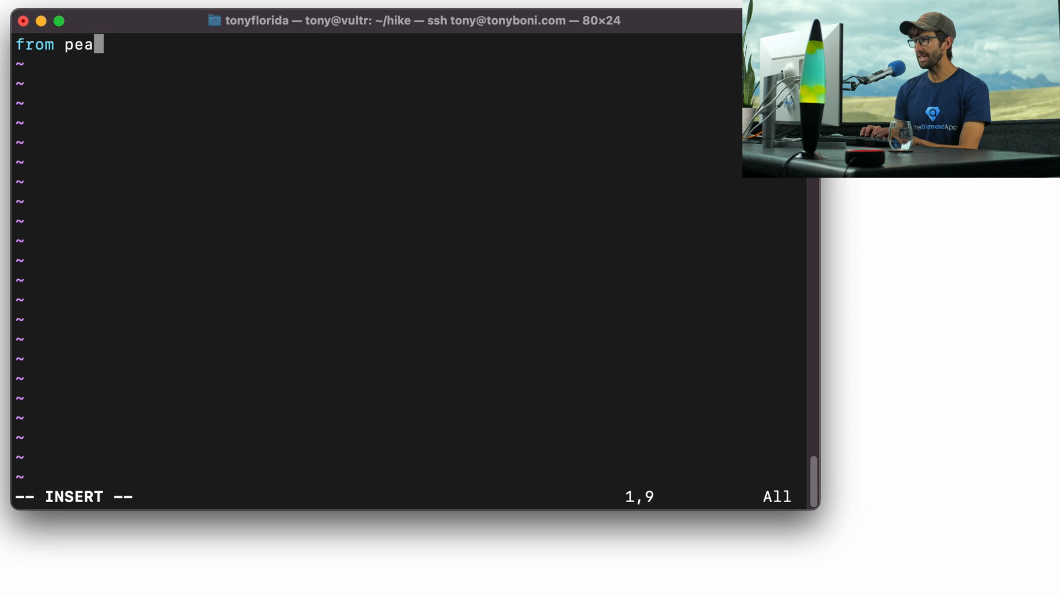
Write wsgi.py importing app from peak and calling app.run() under __main__.
{"action": "type", "text": "k import app"}
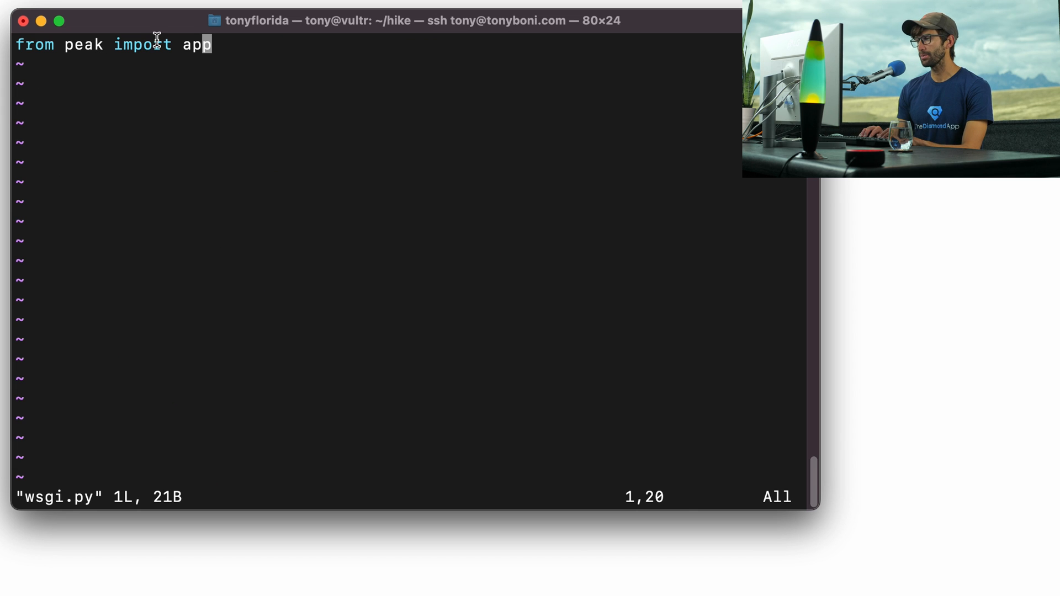
{"action": "type", "text": "if"}
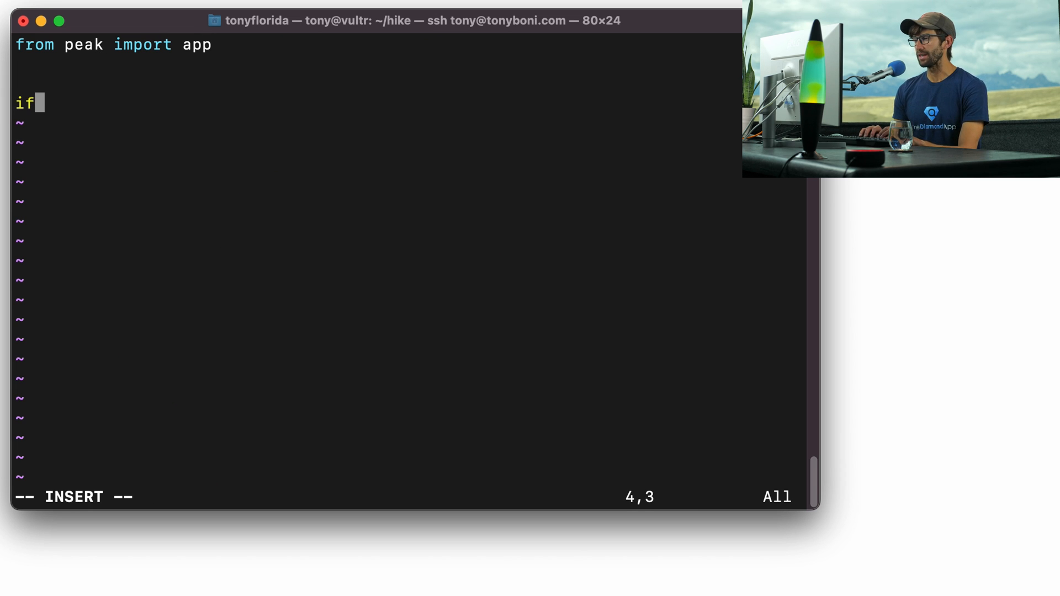
{"action": "type", "text": "__na"}
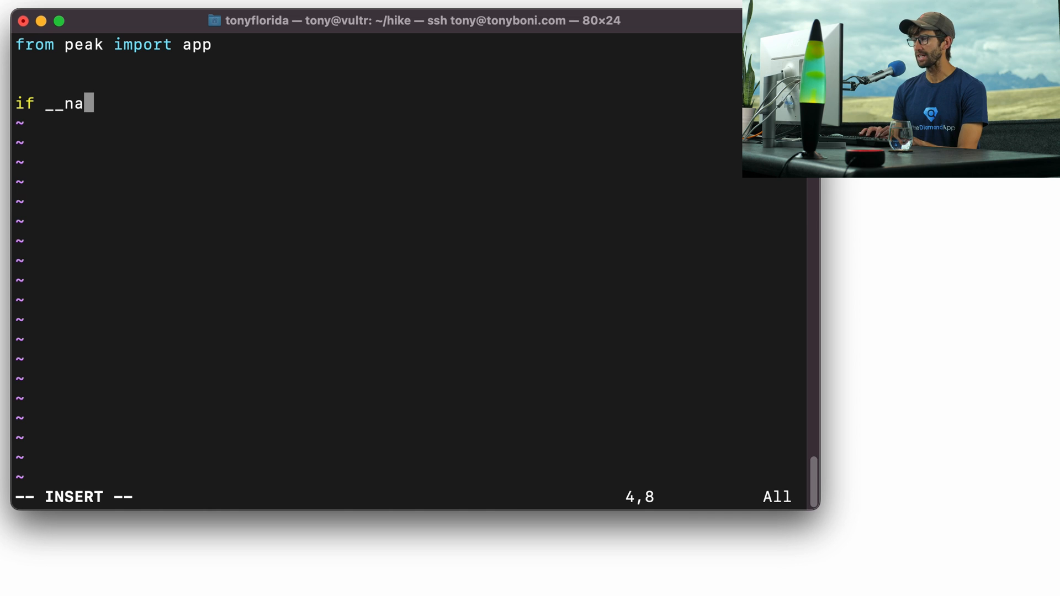
{"action": "type", "text": "me__ =="}
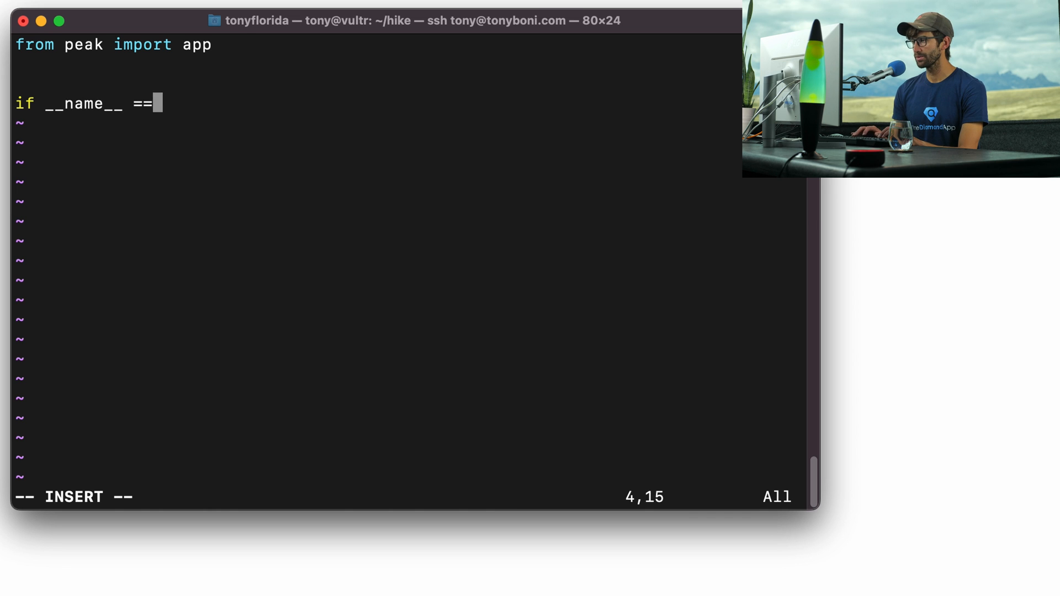
{"action": "type", "text": "'__main__':"}
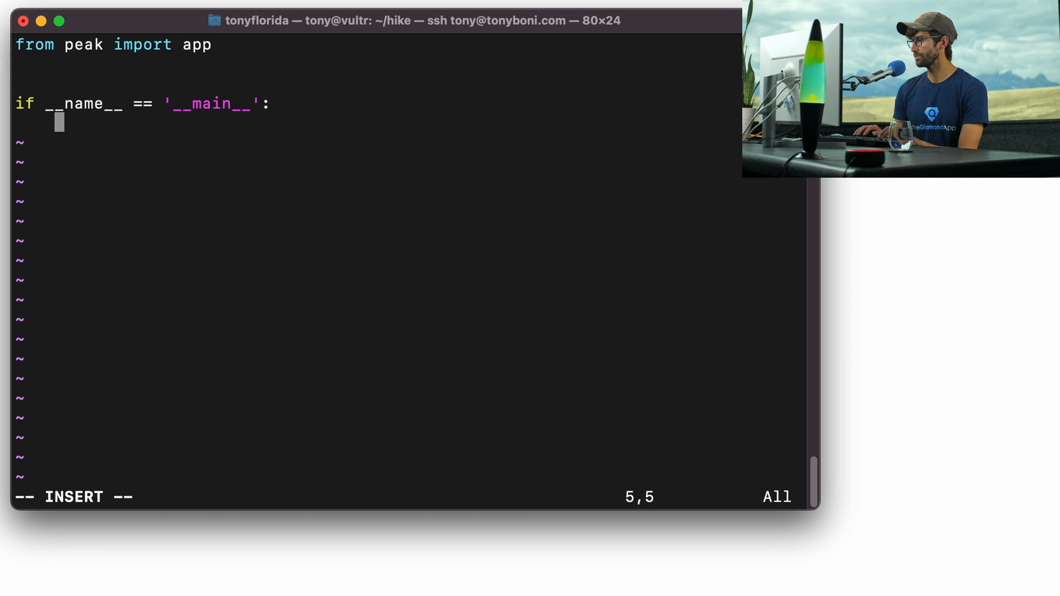
{"action": "type", "text": "app"}
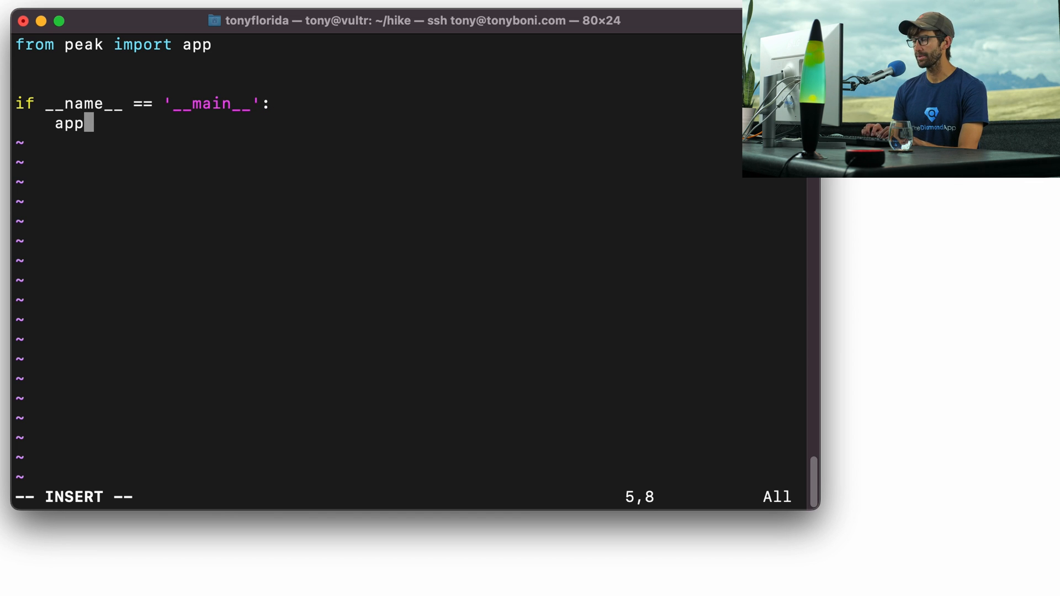
{"action": "type", "text": ".run()"}
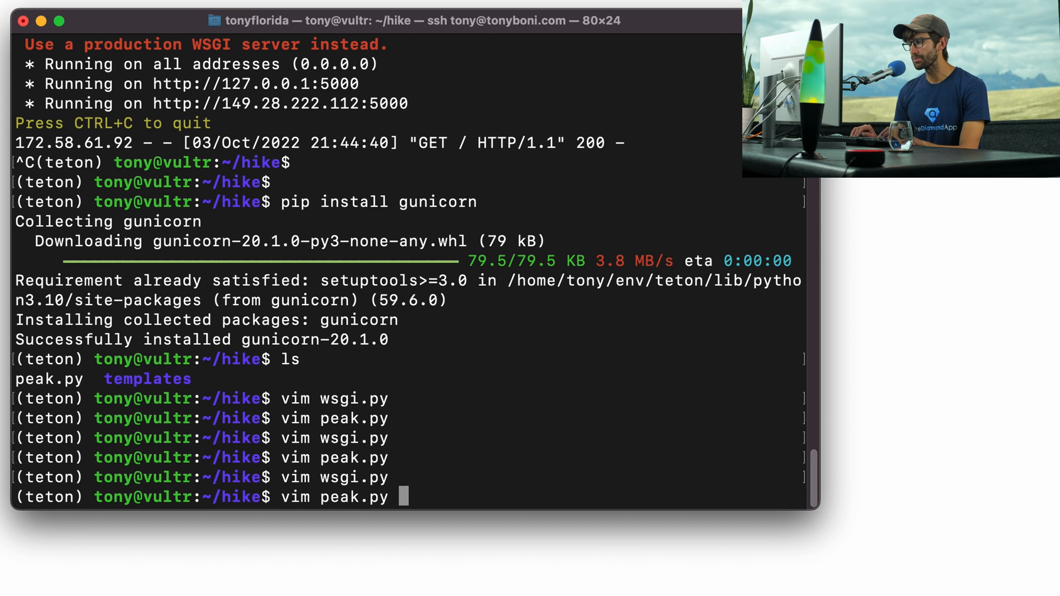
Close peak.py and review the wsgi.py entry file.
{"action": "key", "text": "Enter"}
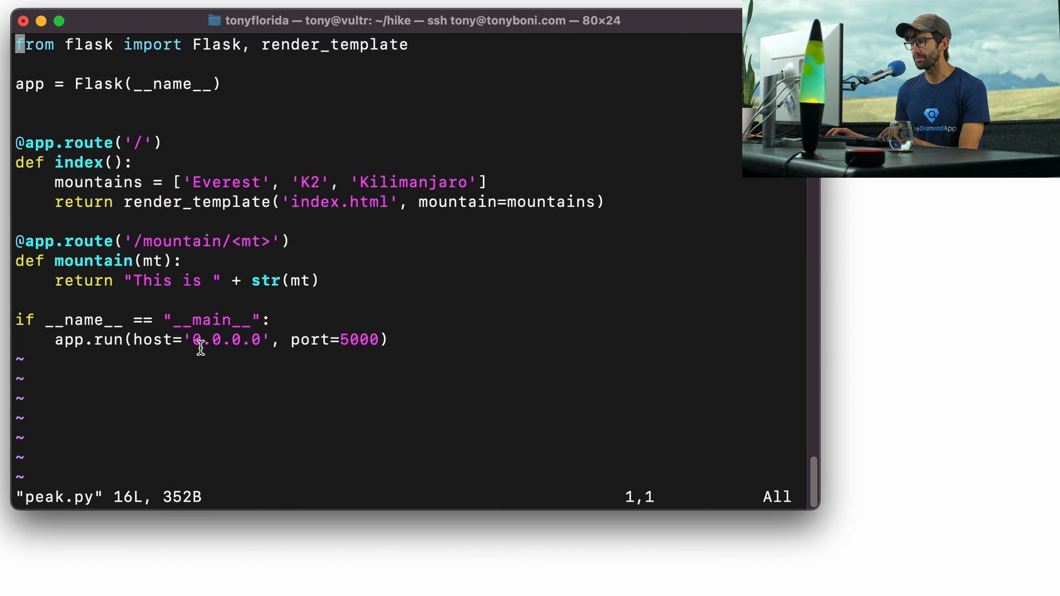
{"action": "double_click", "coordinate": [226, 340]}
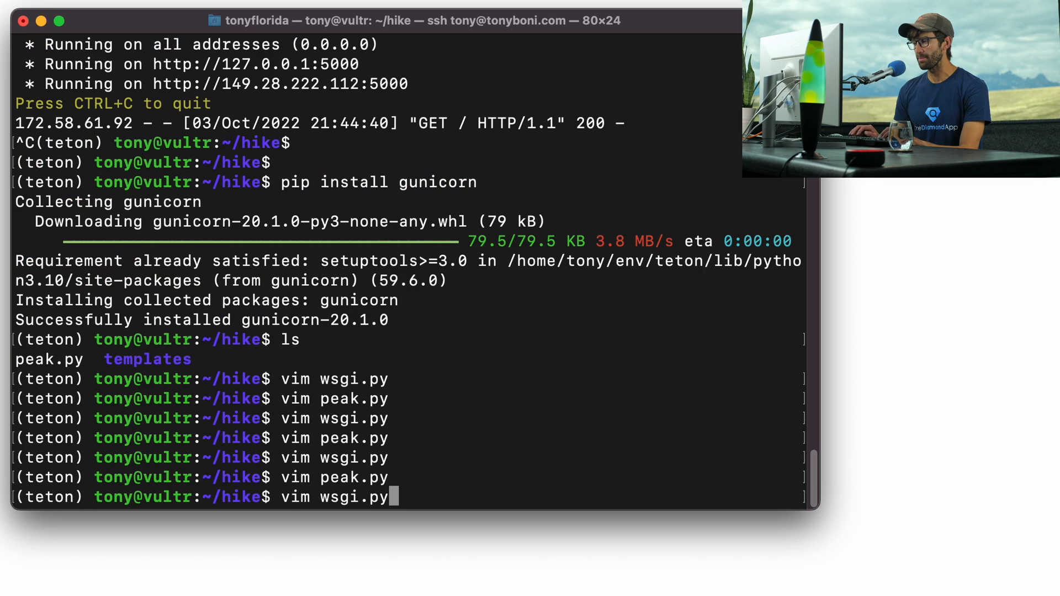
{"action": "key", "text": "Return"}
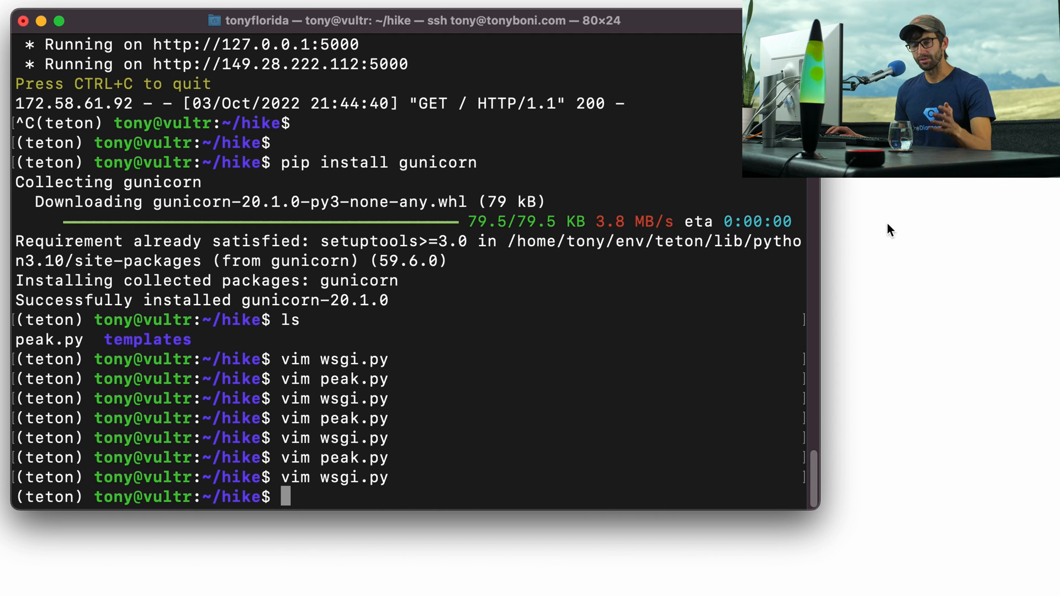
Serve the app with 'gunicorn --bind 0.0.0.0:5000 wsgi:app'.
{"action": "type", "text": "gu"}
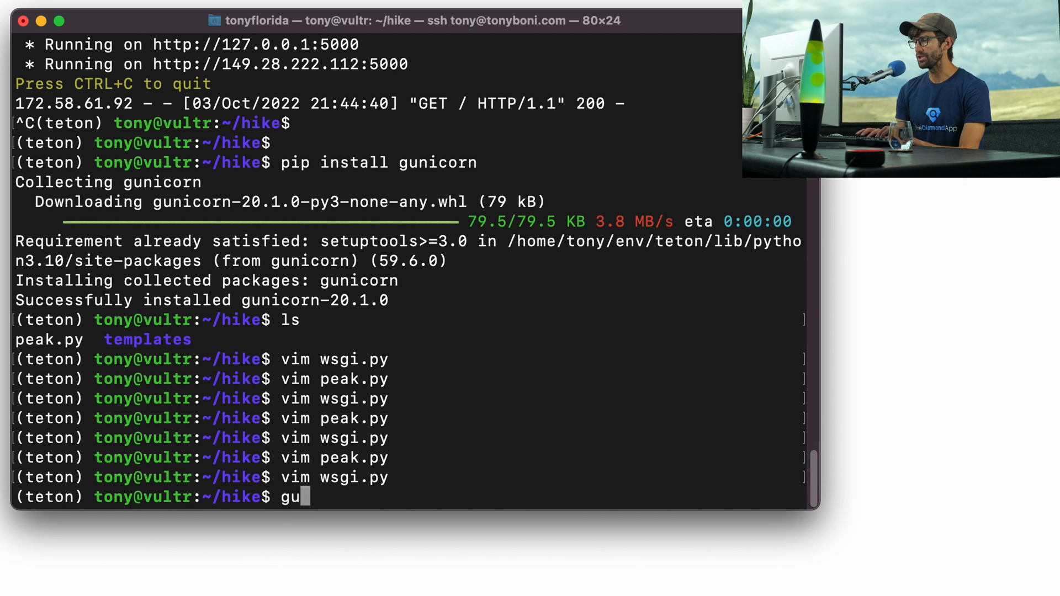
{"action": "type", "text": "nicorn"}
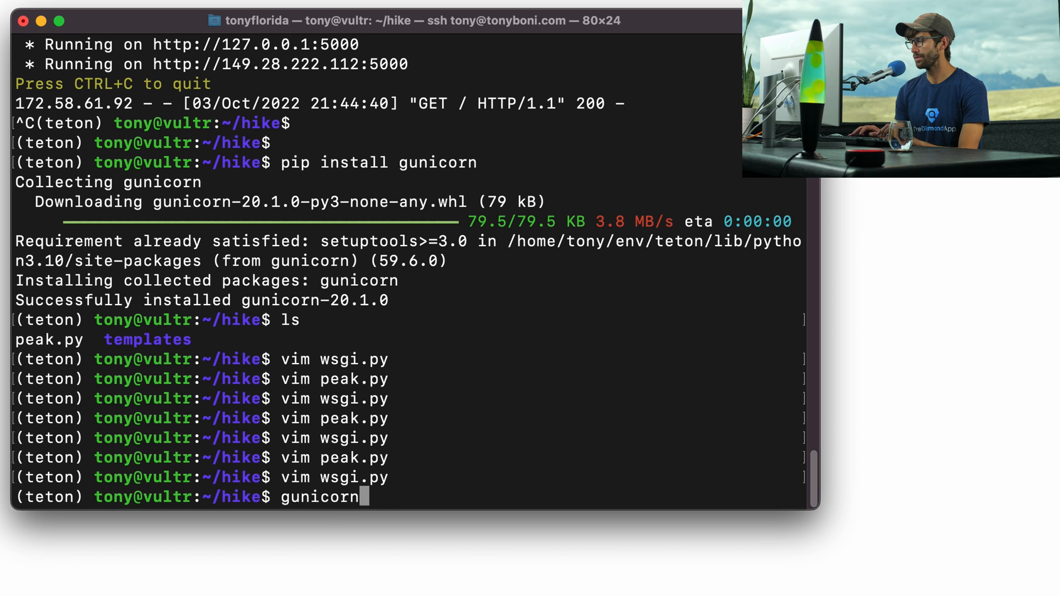
{"action": "type", "text": "--bind"}
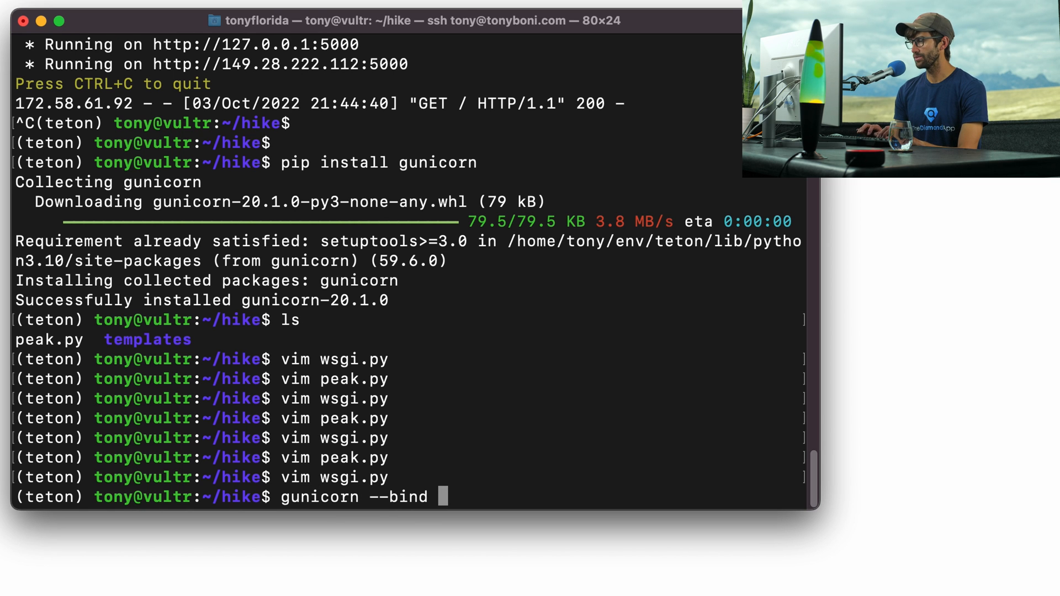
{"action": "type", "text": "0.0.0.0"}
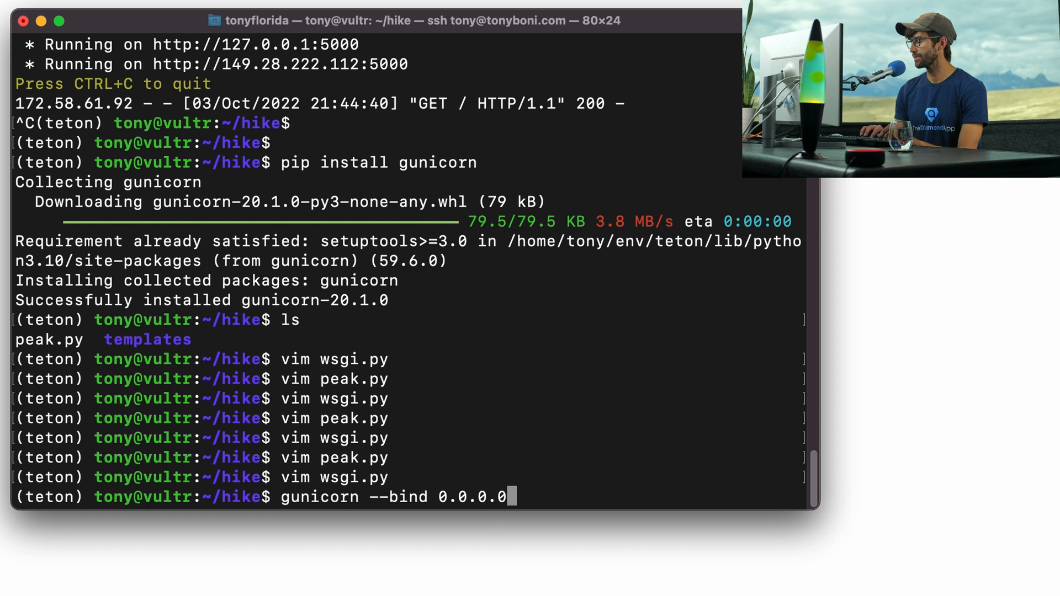
{"action": "type", "text": ":5000"}
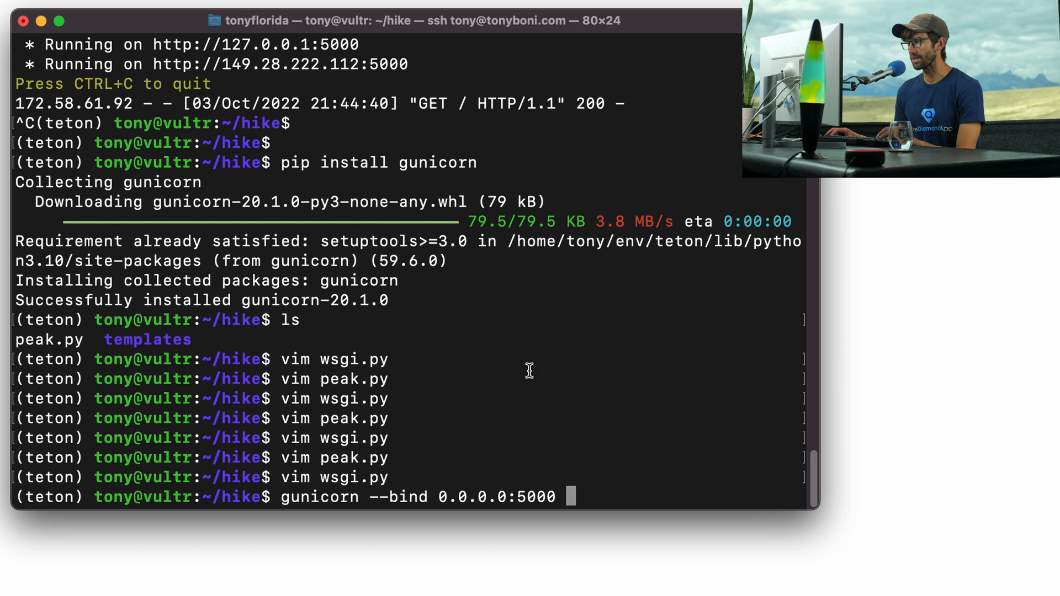
{"action": "type", "text": "wsgi"}
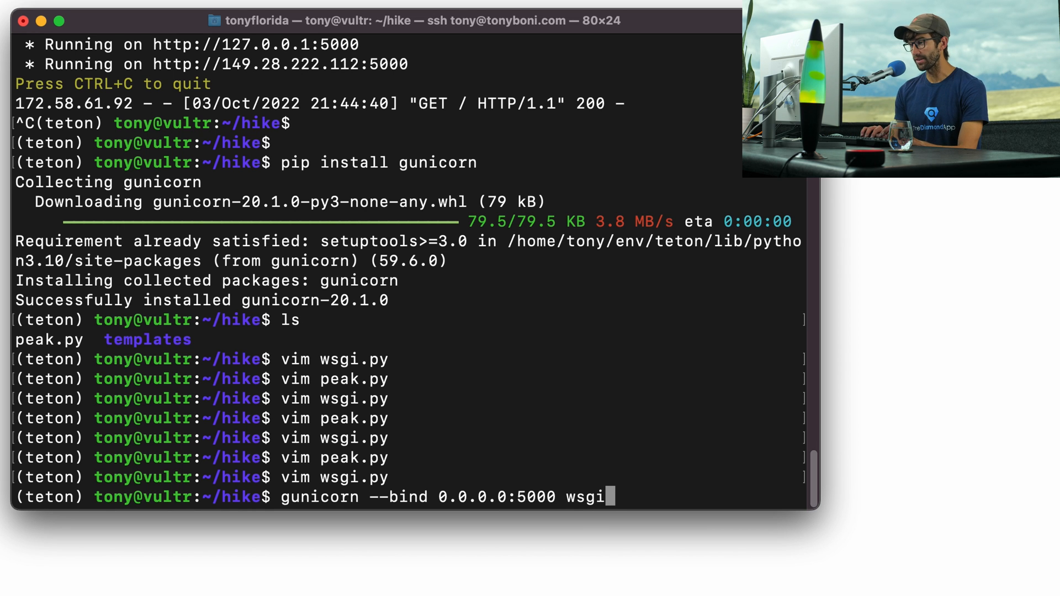
{"action": "type", "text": ":"}
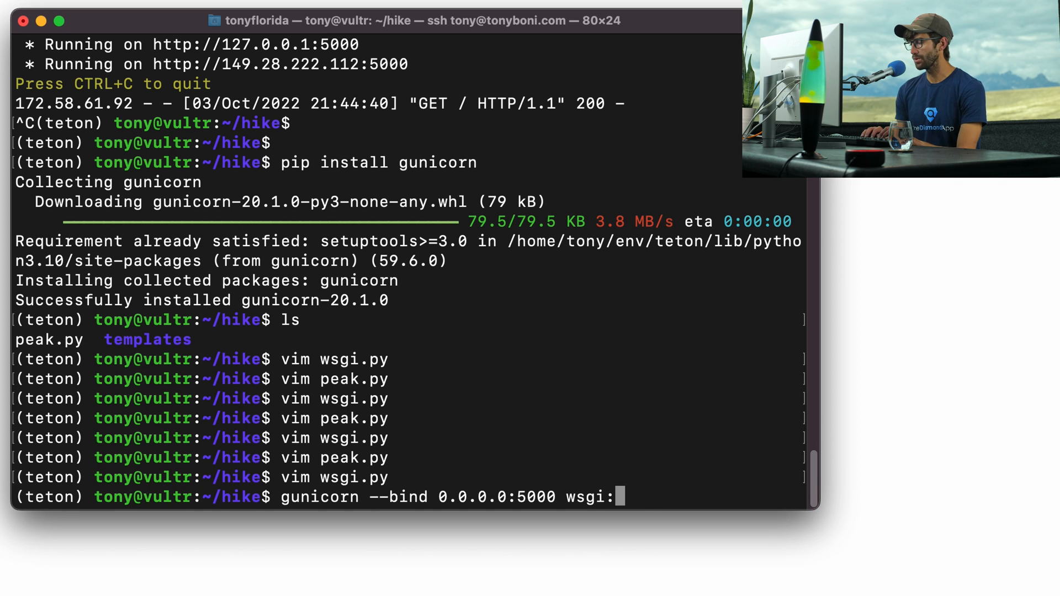
{"action": "type", "text": "app"}
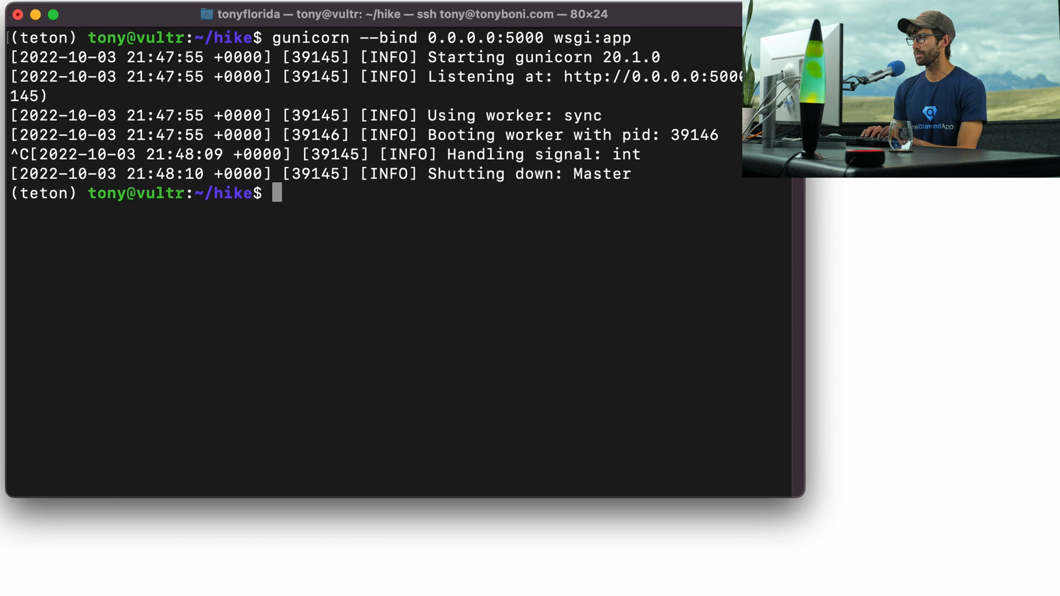
Deactivate teton and open /etc/systemd/system/peak.service in vim with sudo.
{"action": "type", "text": "deactivate"}
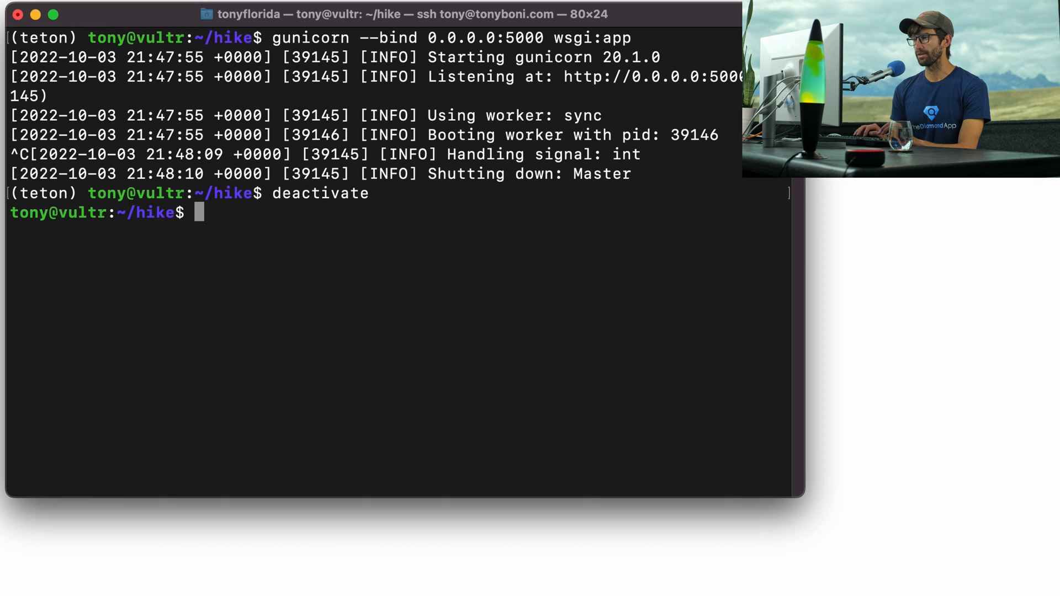
{"action": "mouse_move", "coordinate": [374, 246]}
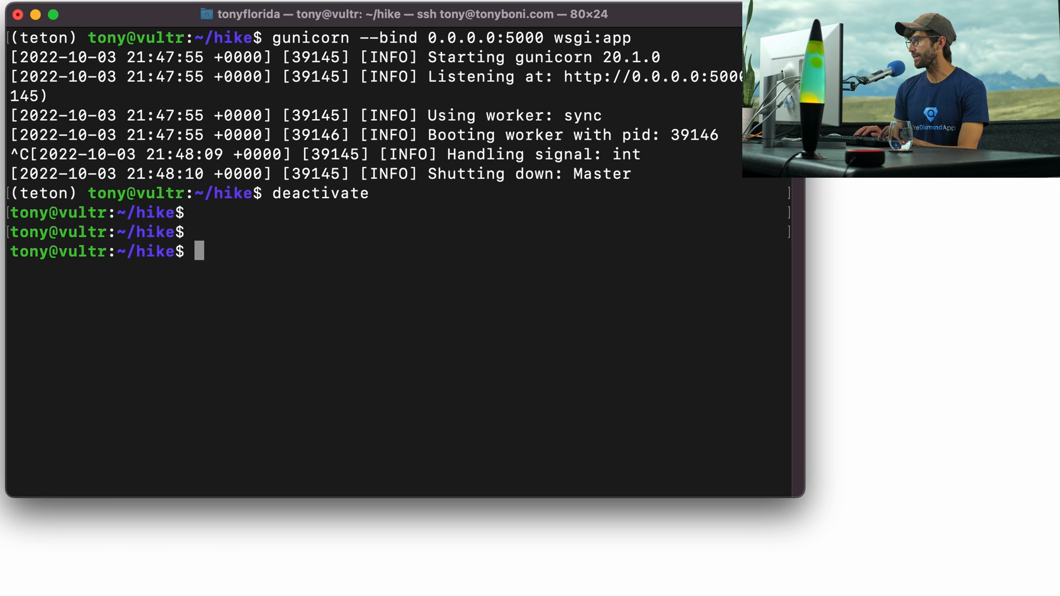
{"action": "type", "text": "sudo vi"}
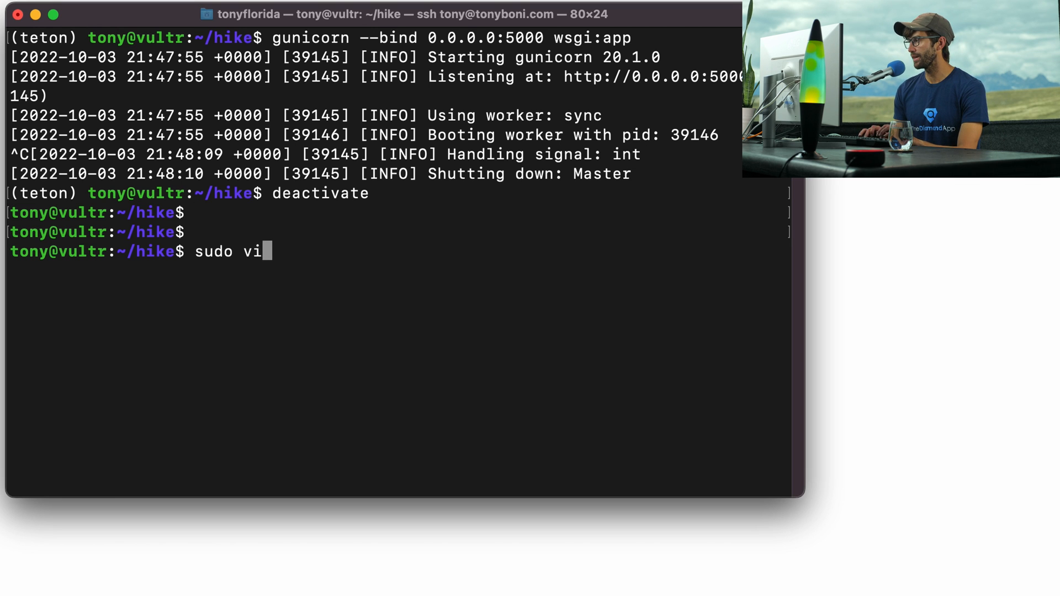
{"action": "type", "text": "m /etc/"}
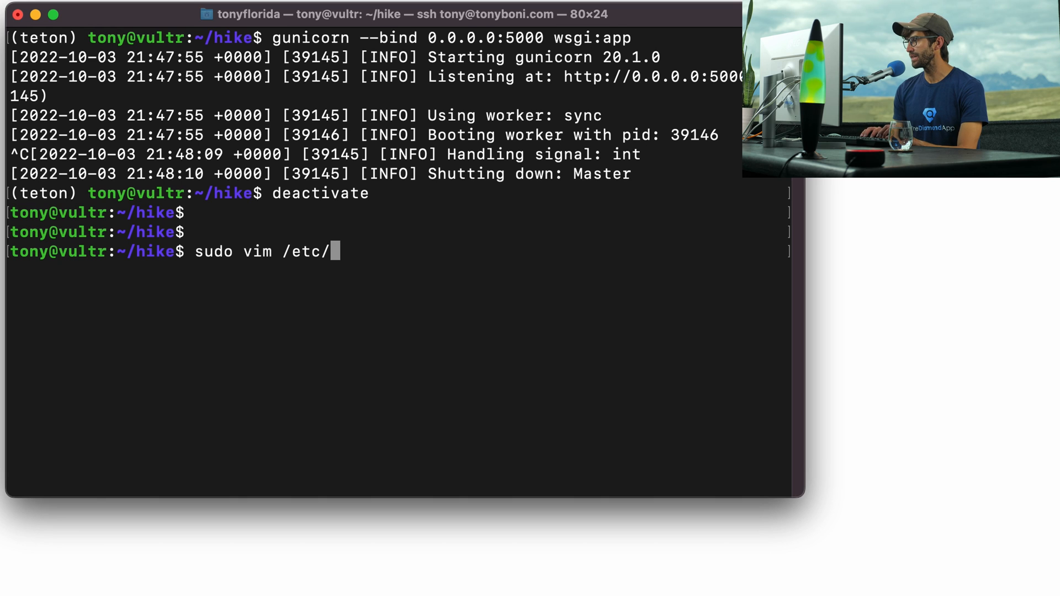
{"action": "type", "text": "systemd/s"}
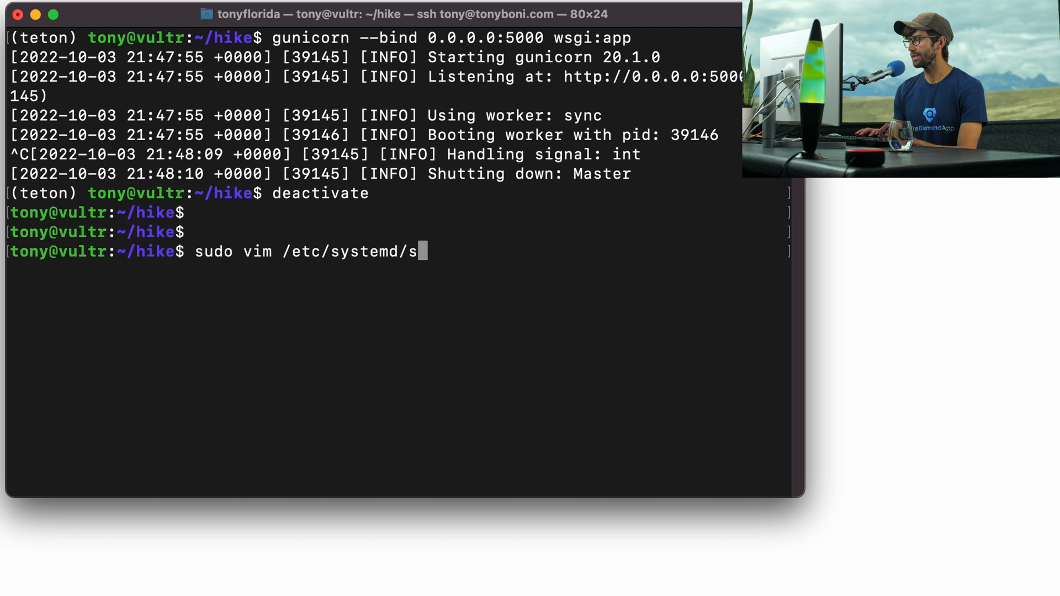
{"action": "type", "text": "ystem/"}
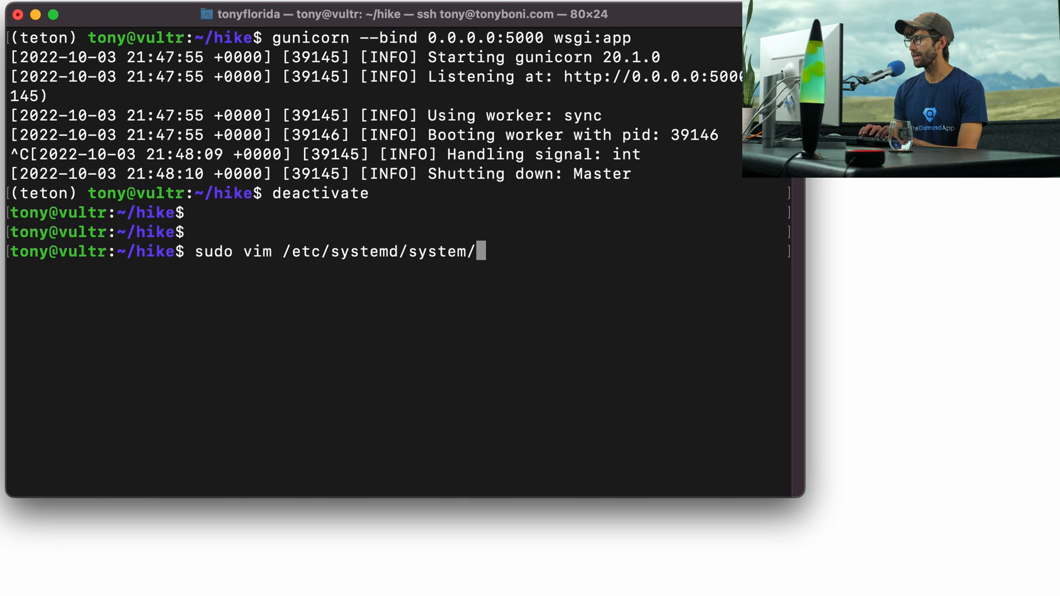
{"action": "type", "text": "peak."}
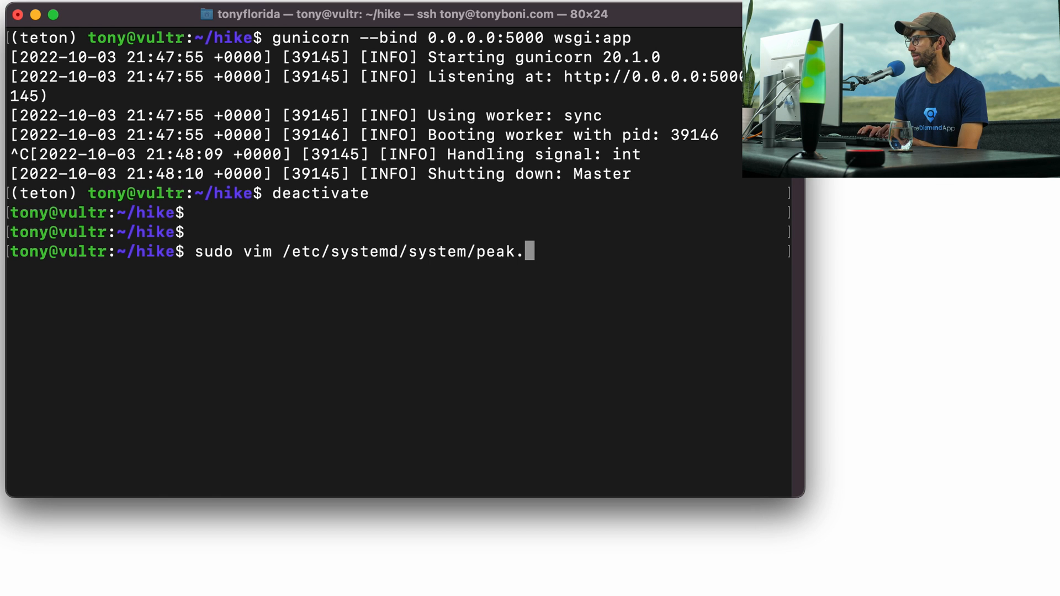
{"action": "key", "text": "Return"}
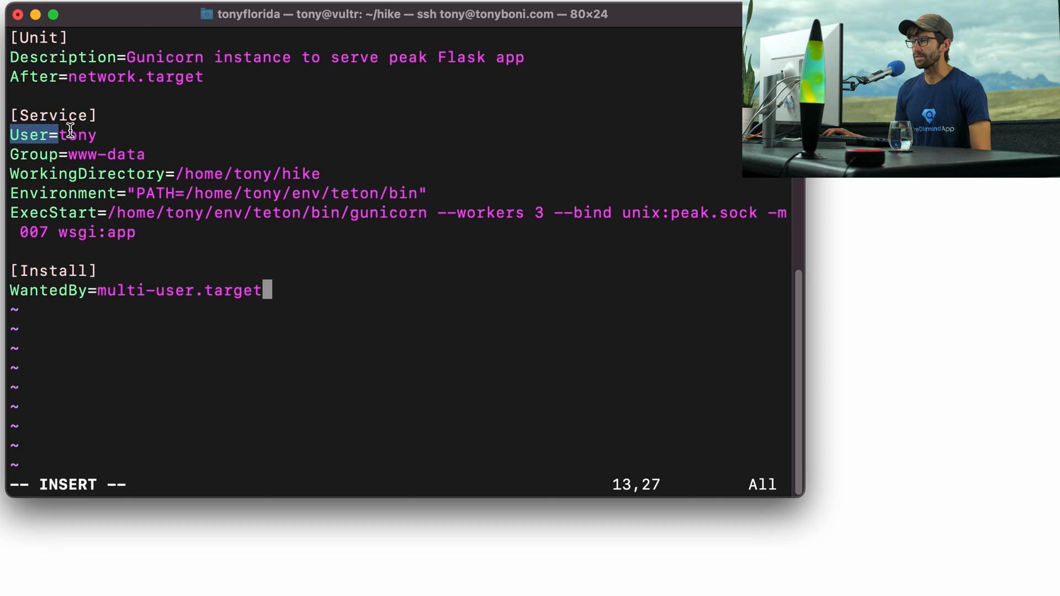
Review the unit's User, PATH bin folder, gunicorn path and unix:peak.sock binding, then start saving.
{"action": "double_click", "coordinate": [75, 134]}
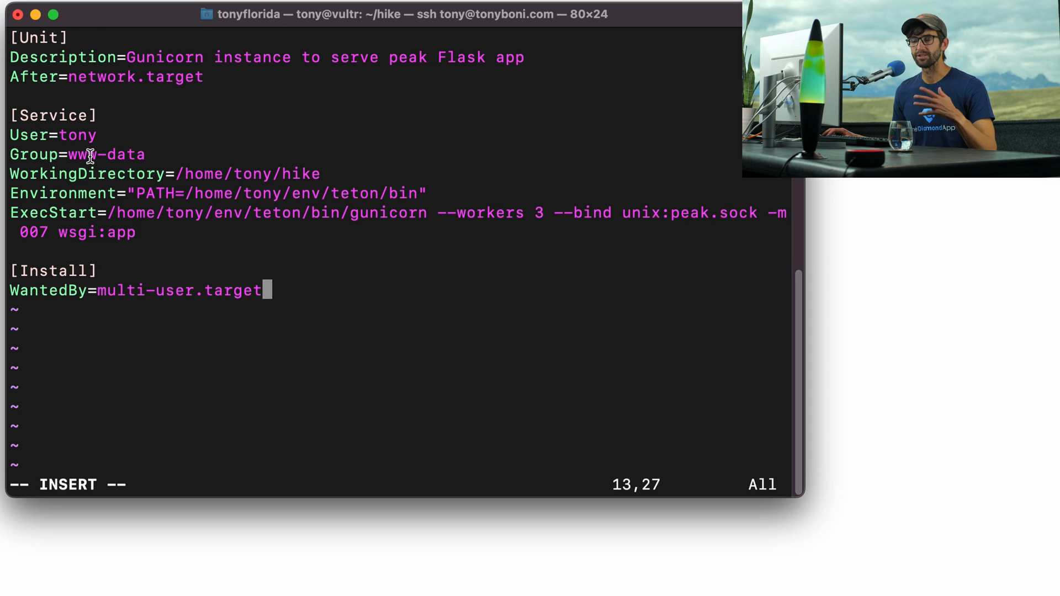
{"action": "mouse_move", "coordinate": [70, 179]}
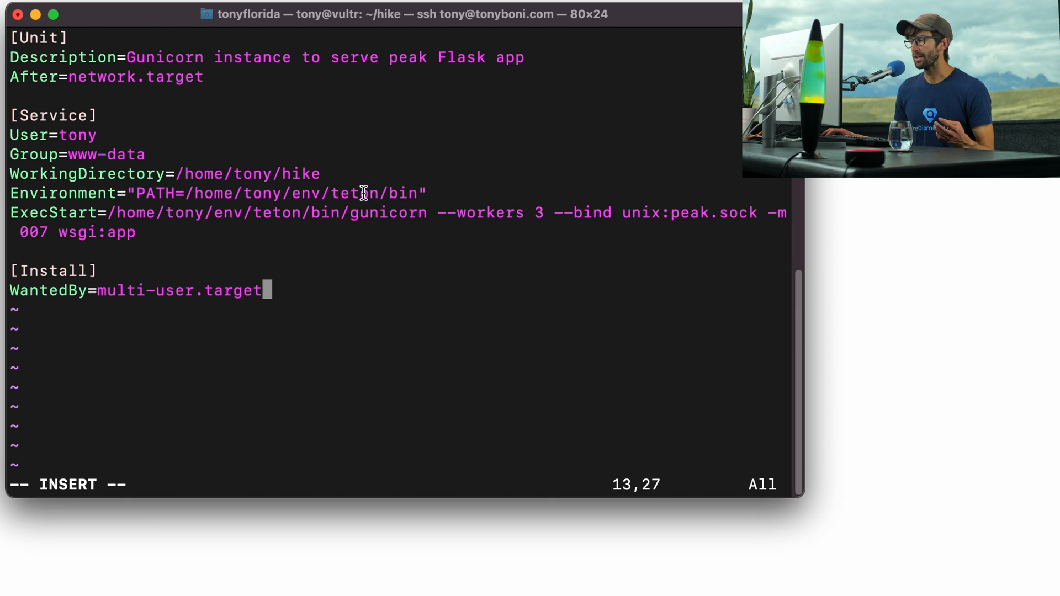
{"action": "double_click", "coordinate": [404, 193]}
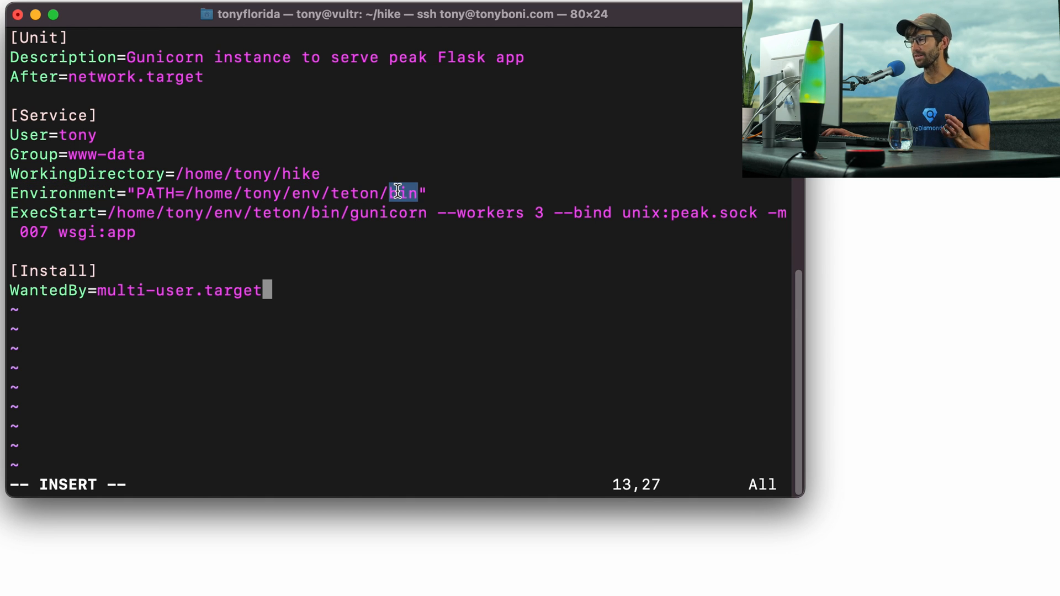
{"action": "mouse_move", "coordinate": [163, 218]}
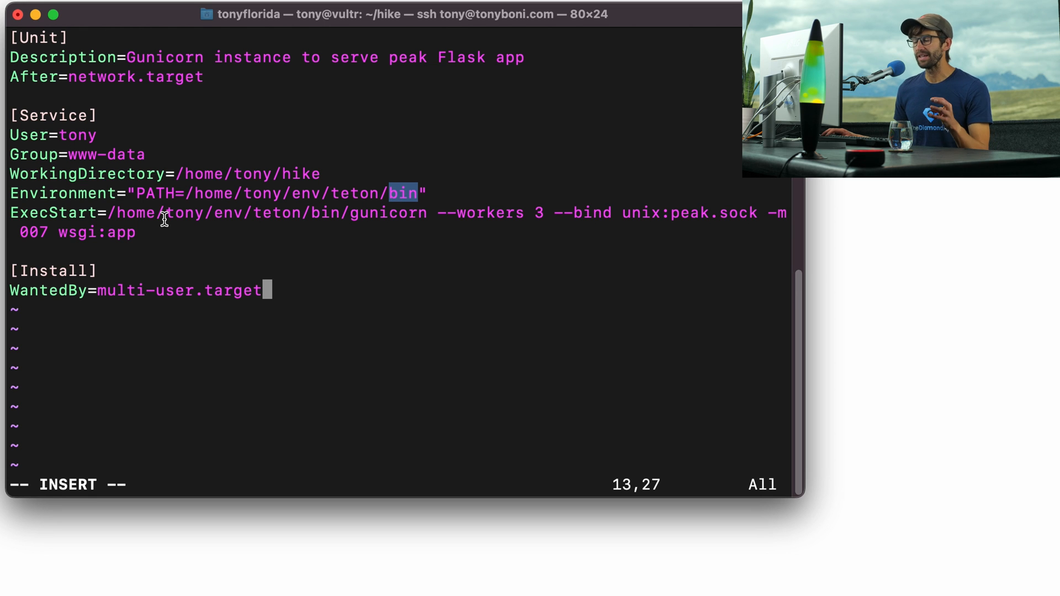
{"action": "mouse_move", "coordinate": [324, 208]}
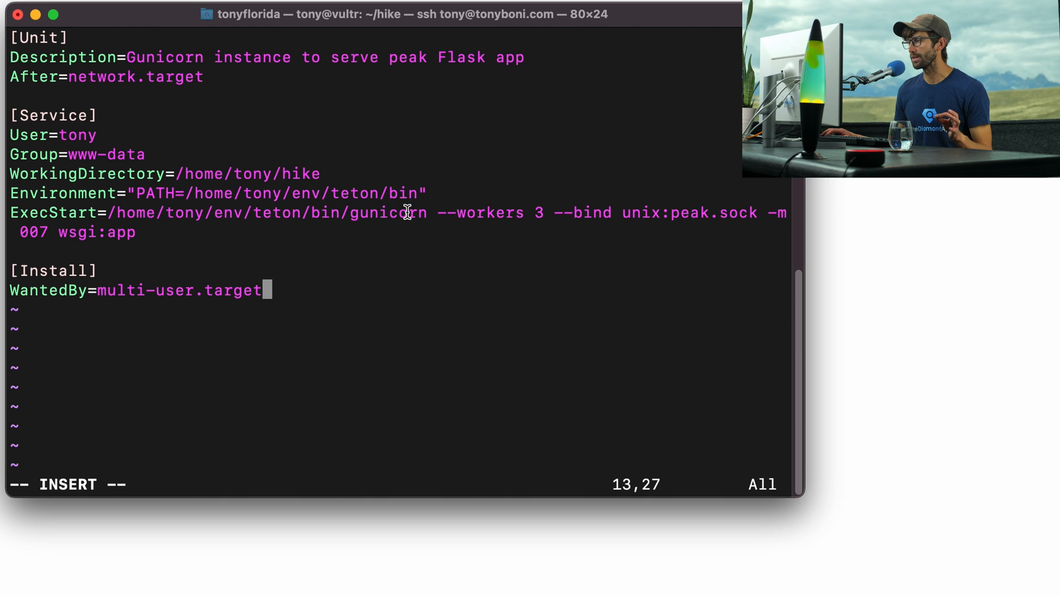
{"action": "left_click_drag", "start_coordinate": [432, 213], "coordinate": [541, 213]}
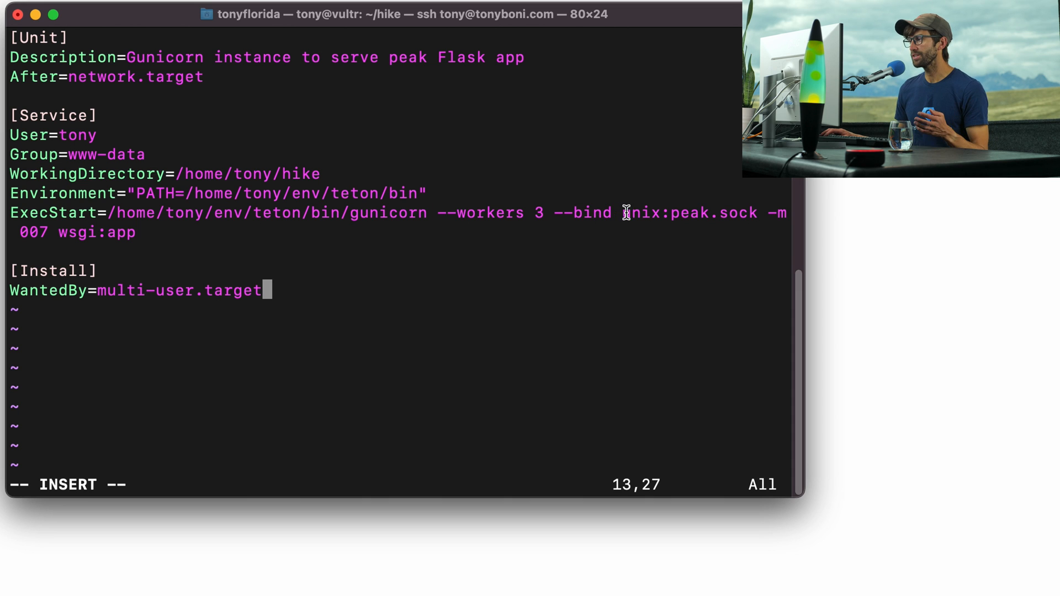
{"action": "double_click", "coordinate": [641, 212]}
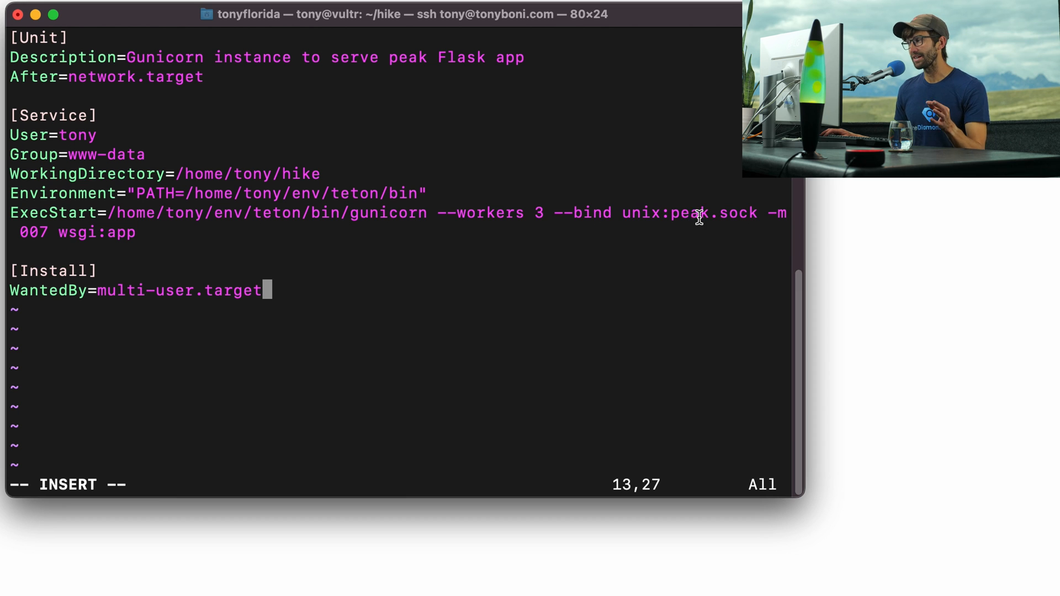
{"action": "double_click", "coordinate": [699, 212]}
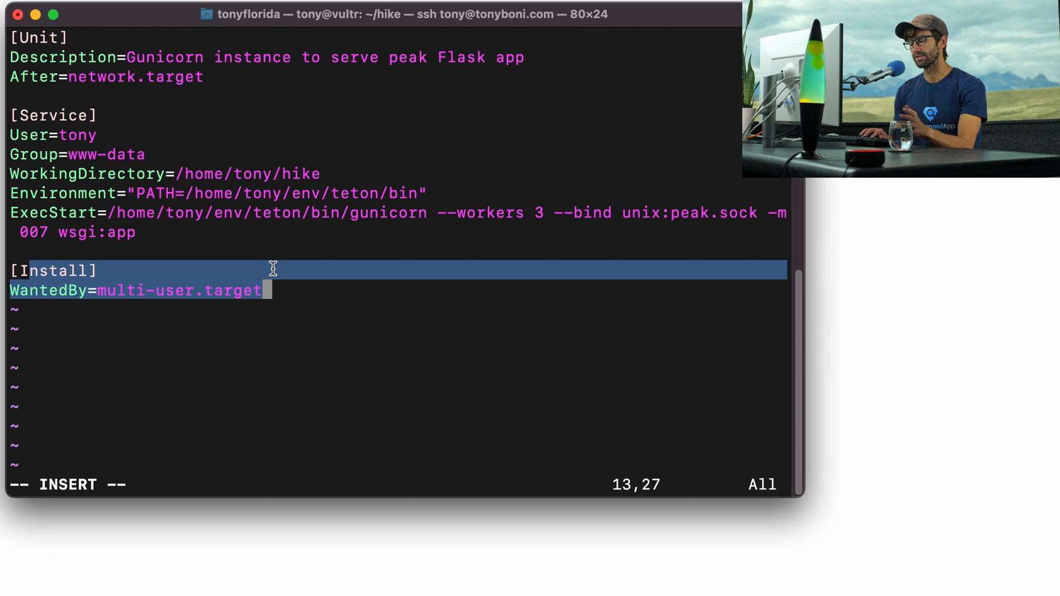
{"action": "type", "text": ":"}
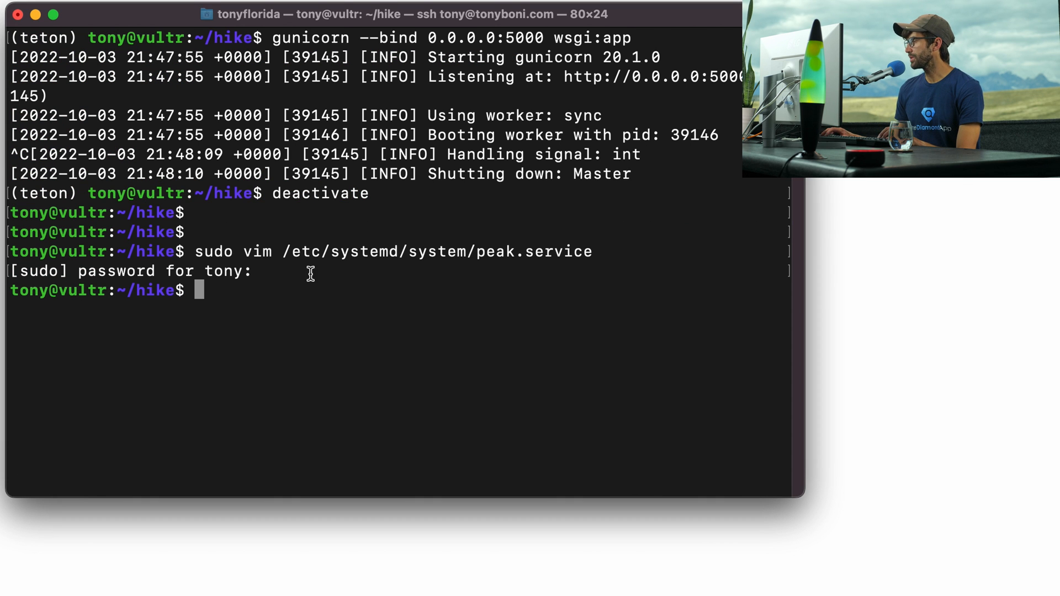
Run systemctl daemon-reload, start and enable peak with sudo, then check its status.
{"action": "type", "text": "sudo"}
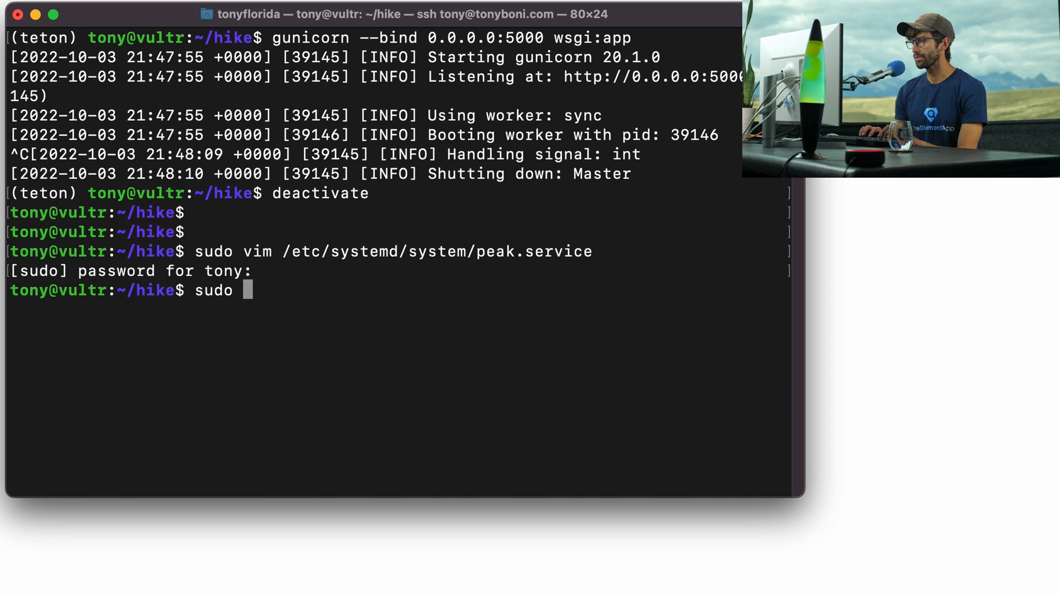
{"action": "type", "text": "system"}
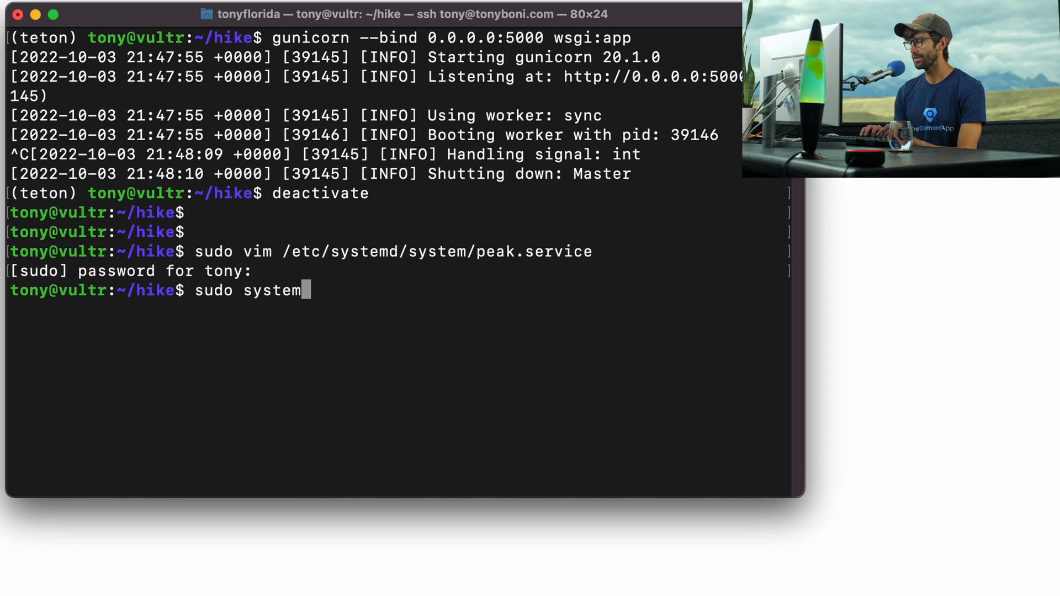
{"action": "type", "text": "ctl start peak"}
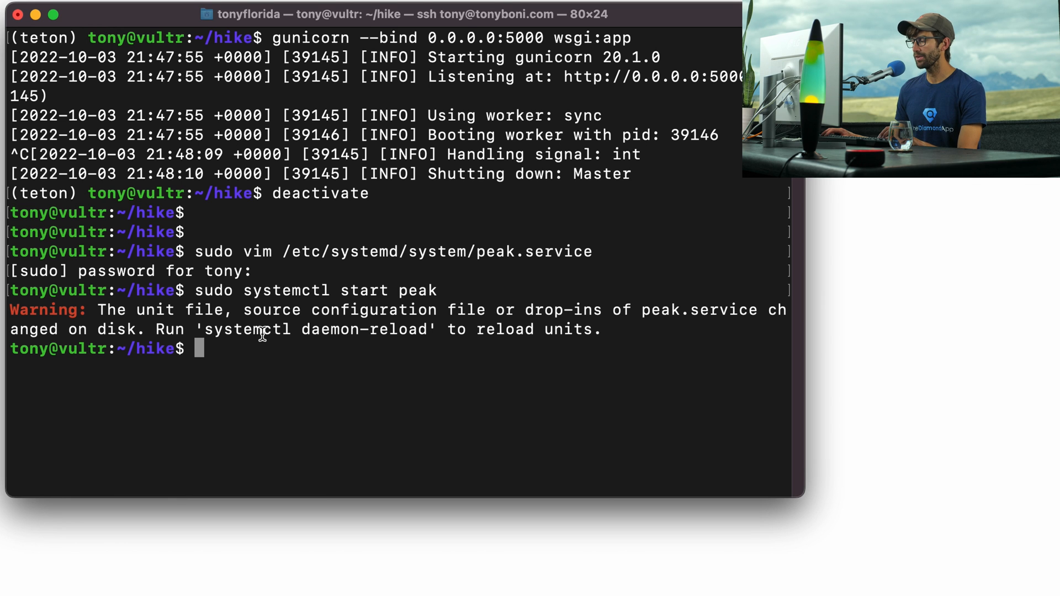
{"action": "left_click_drag", "start_coordinate": [205, 329], "coordinate": [370, 329]}
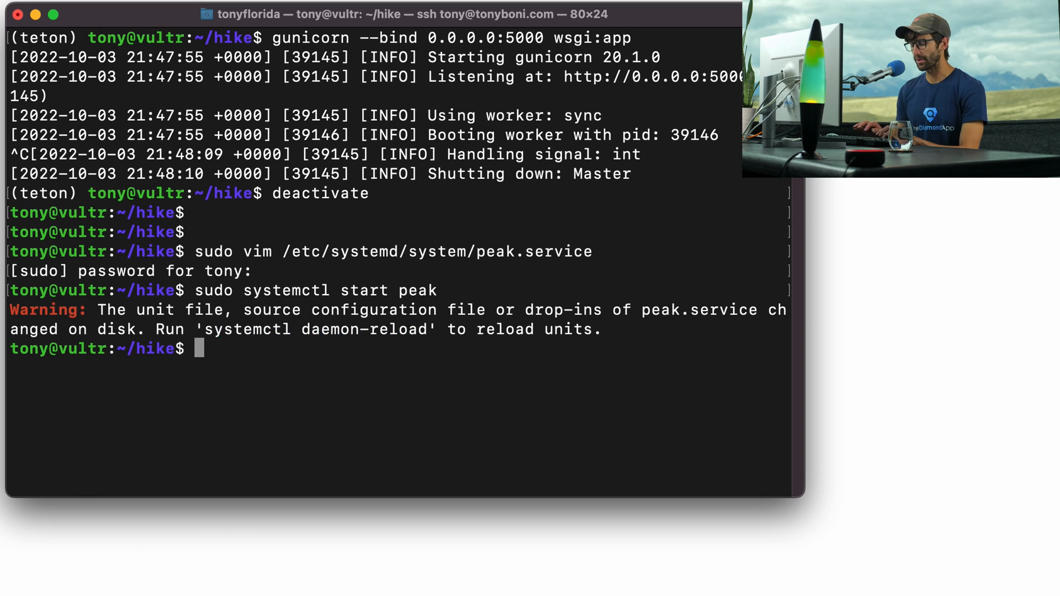
{"action": "type", "text": "sudo systemctl daemon-reload"}
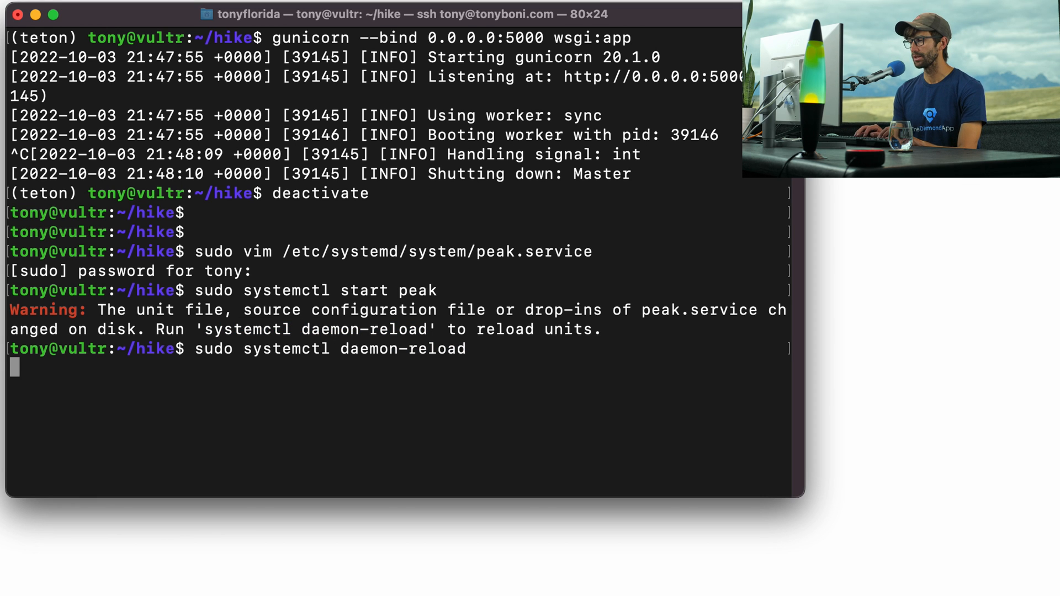
{"action": "type", "text": "sudo systemctl start peak"}
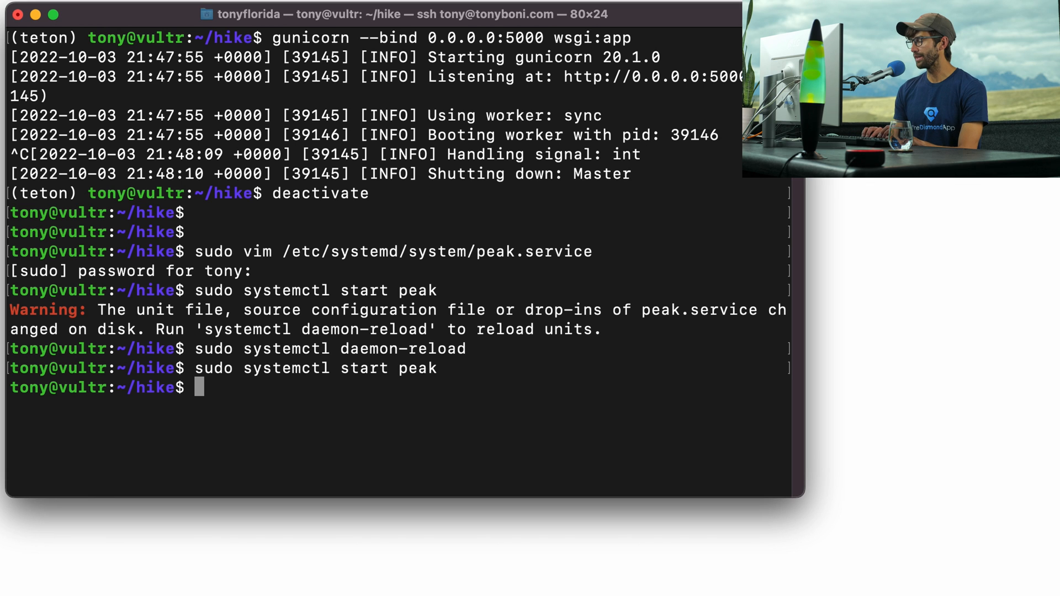
{"action": "type", "text": "sudo systemctl e"}
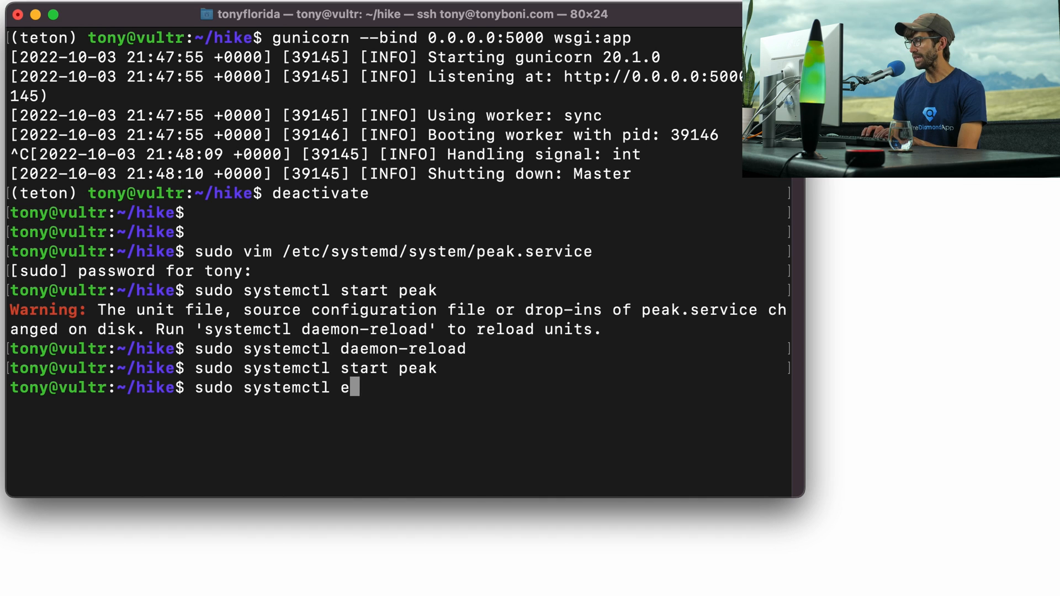
{"action": "type", "text": "nable peak"}
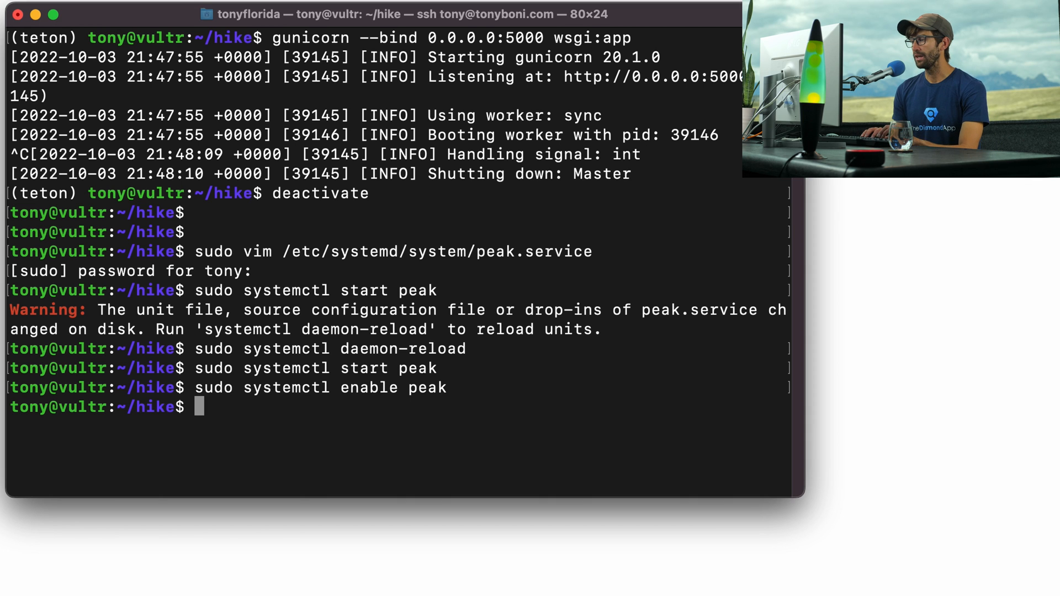
{"action": "type", "text": "sudo sys"}
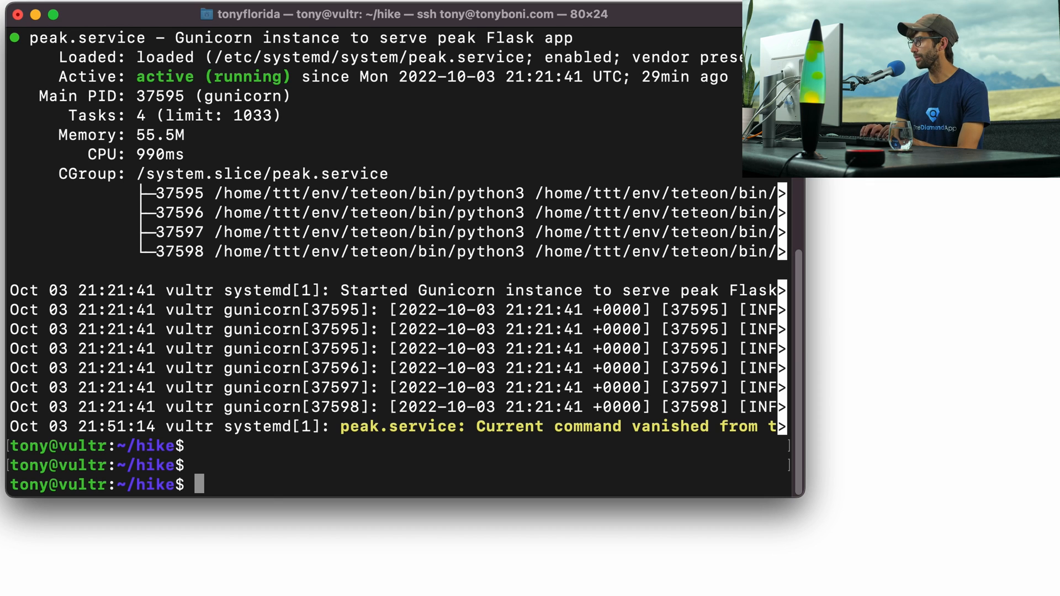
Install the Nginx package on the server with sudo apt install nginx.
{"action": "type", "text": "sudo apt"}
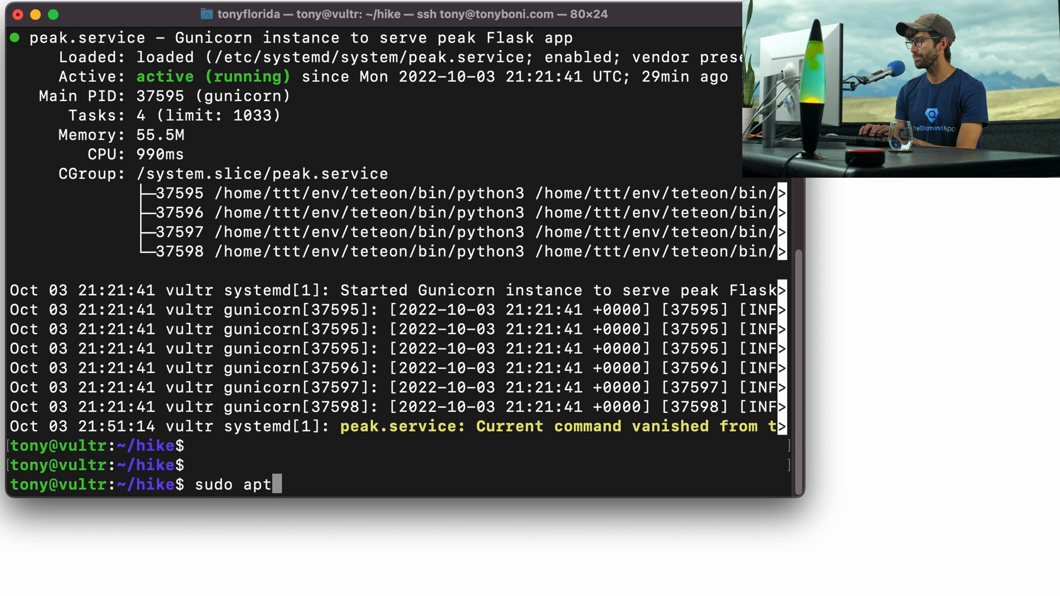
{"action": "type", "text": "install nginx"}
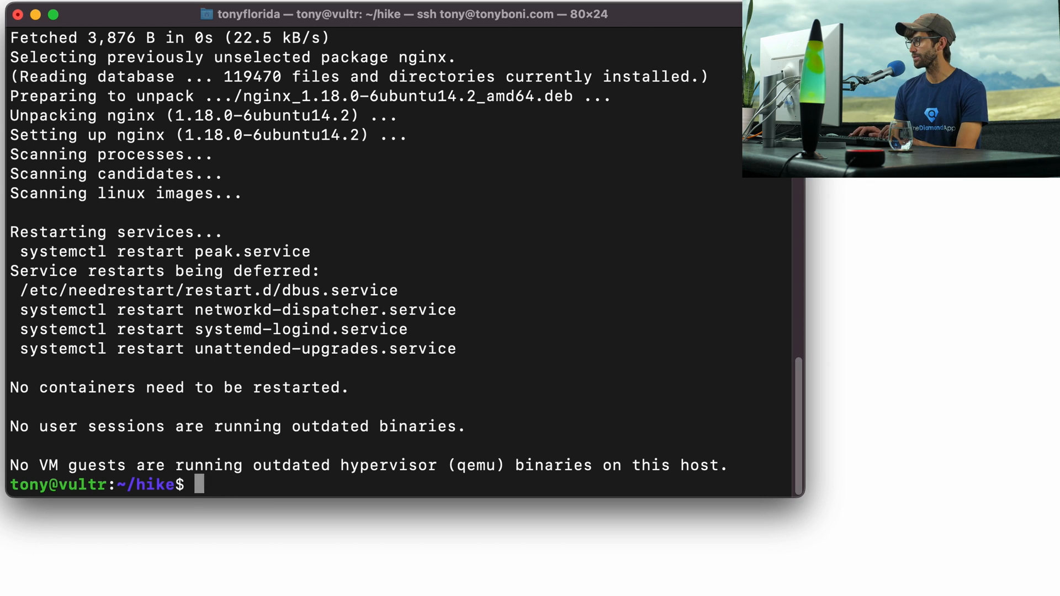
Write /etc/nginx/sites-available/peak.conf proxying port 80 to the unix:peak.sock socket, then save.
{"action": "type", "text": "sudo vim /"}
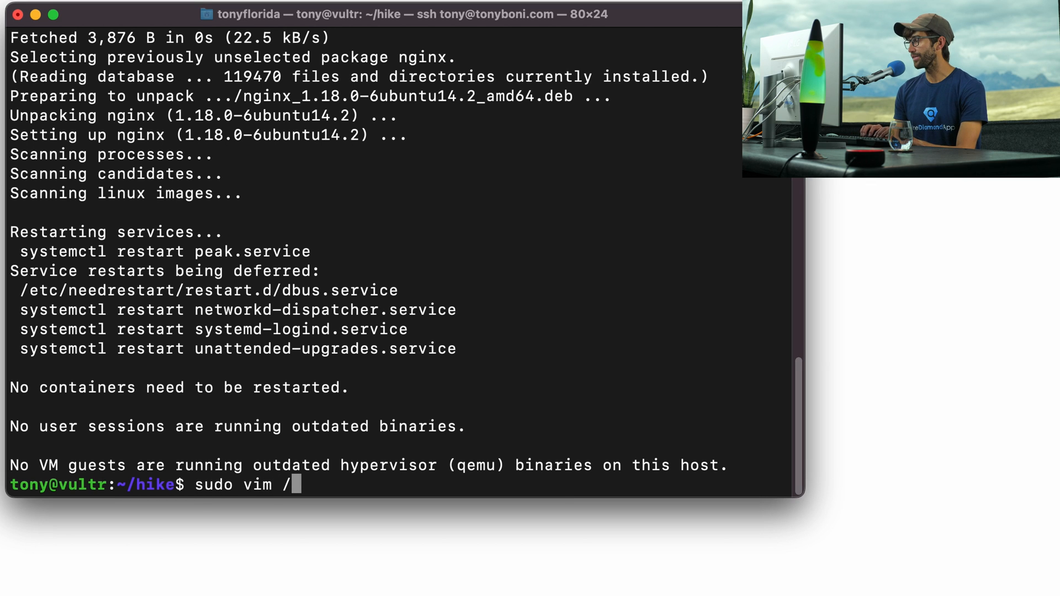
{"action": "type", "text": "etc/ng"}
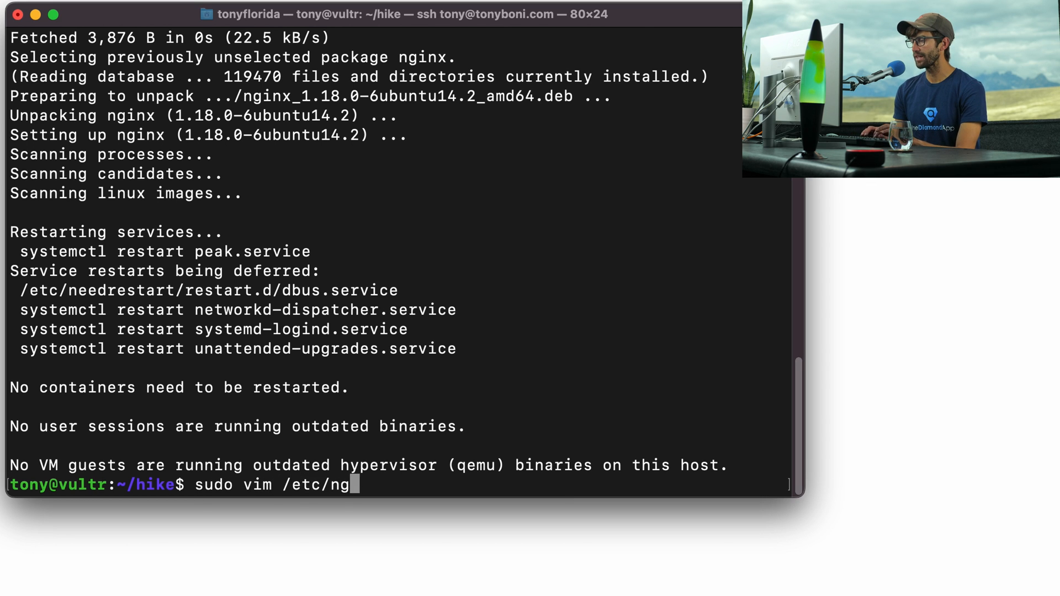
{"action": "type", "text": "inx/sites-ava"}
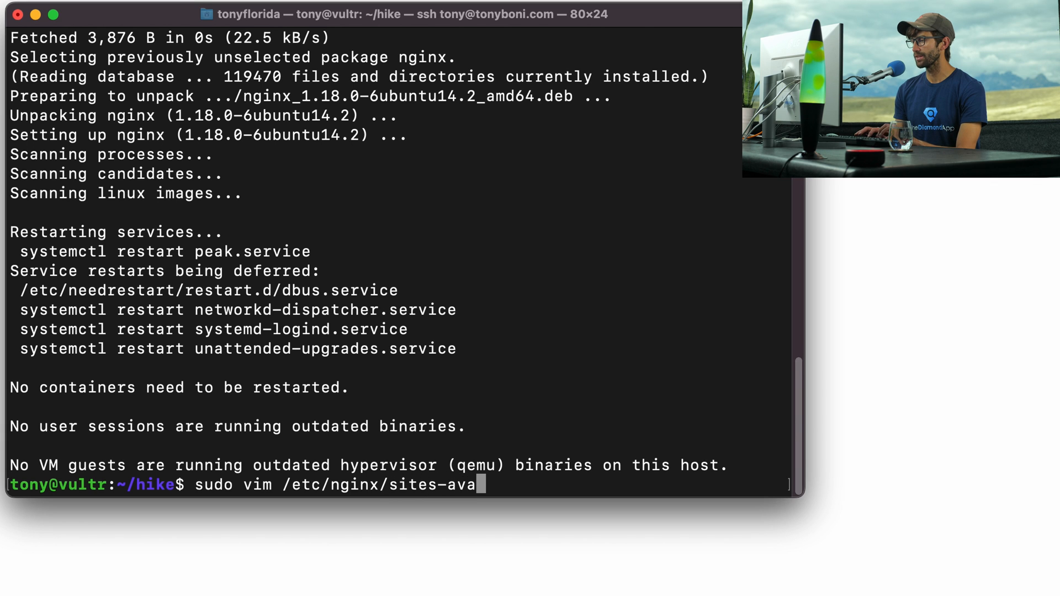
{"action": "type", "text": "ilable/peak"}
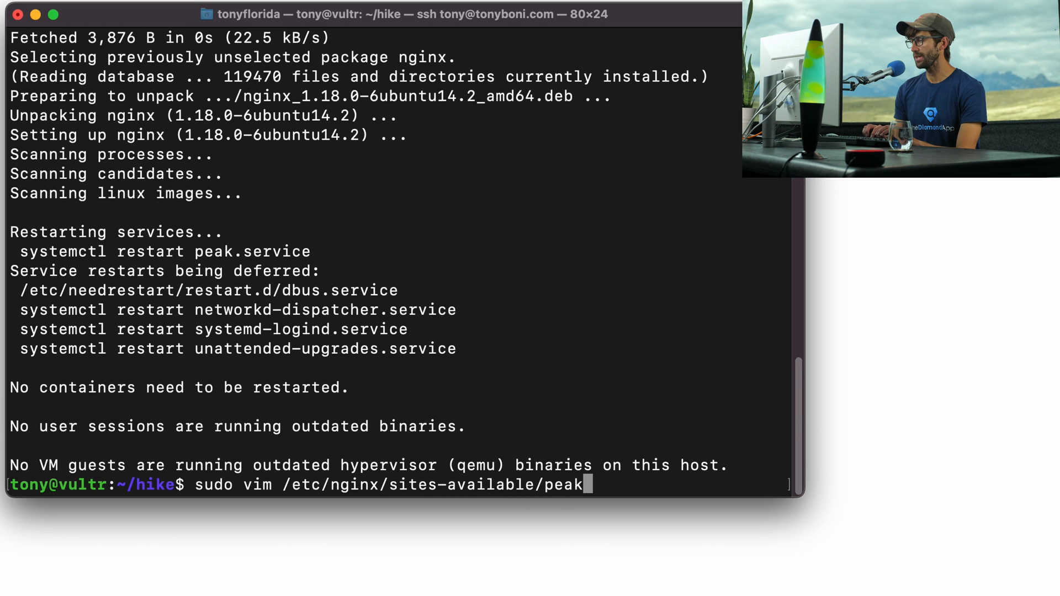
{"action": "type", "text": ".com www.tonyboni.com;"}
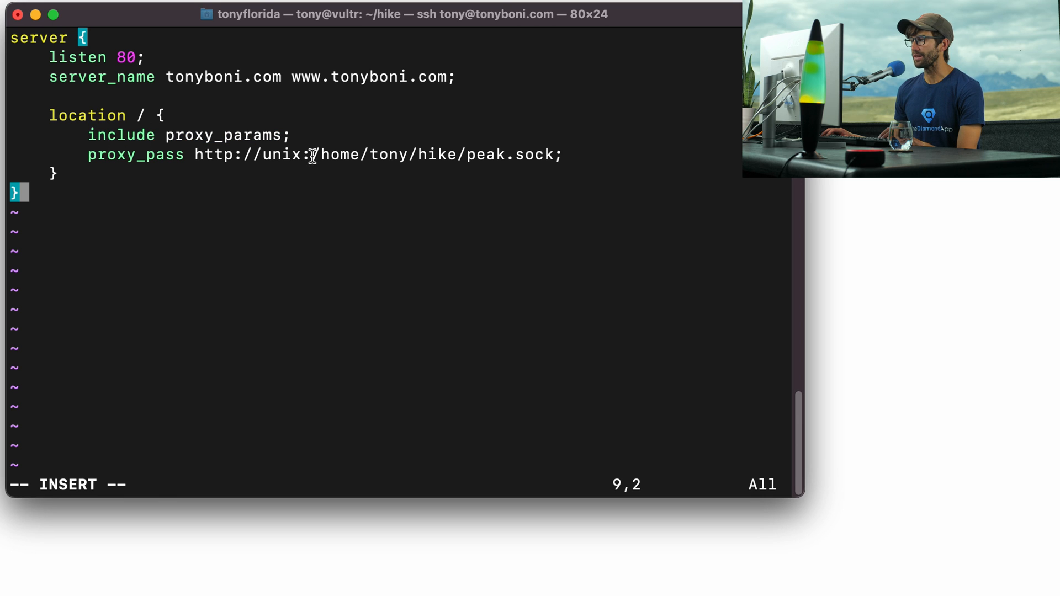
{"action": "double_click", "coordinate": [280, 154]}
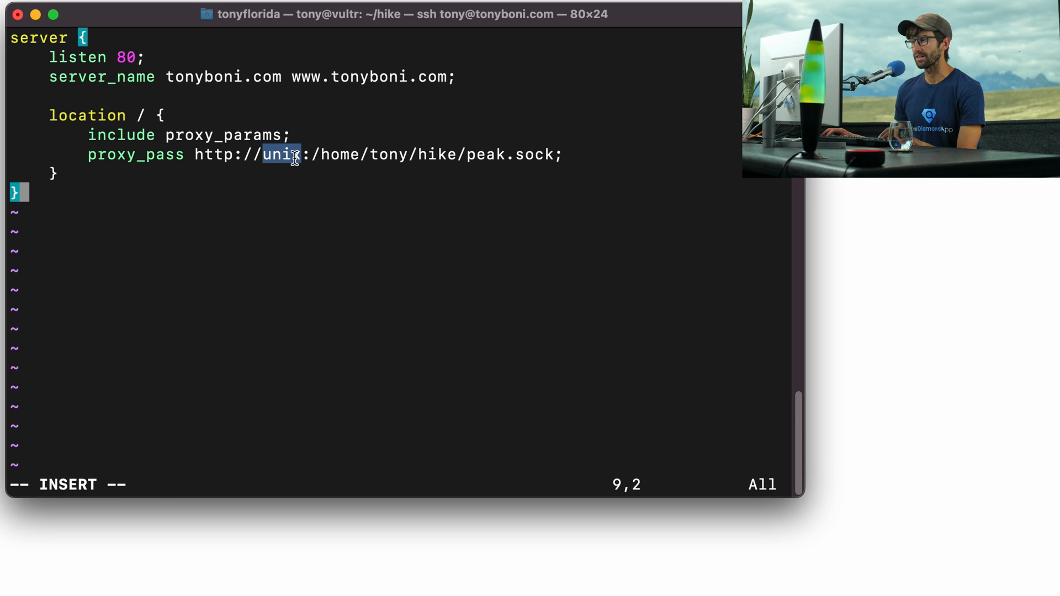
{"action": "left_click_drag", "start_coordinate": [280, 154], "coordinate": [473, 154]}
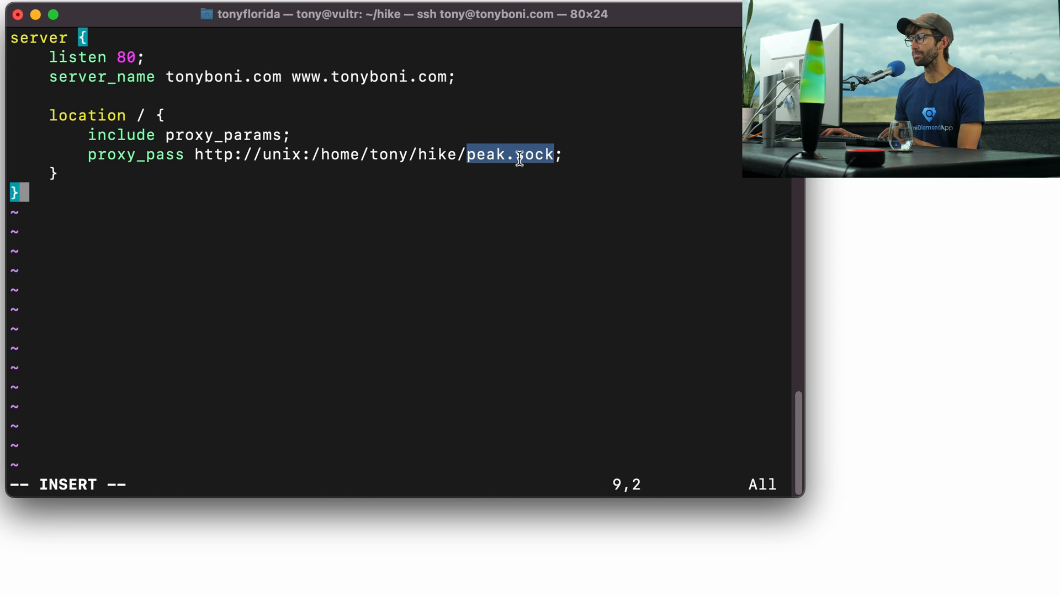
{"action": "mouse_move", "coordinate": [490, 133]}
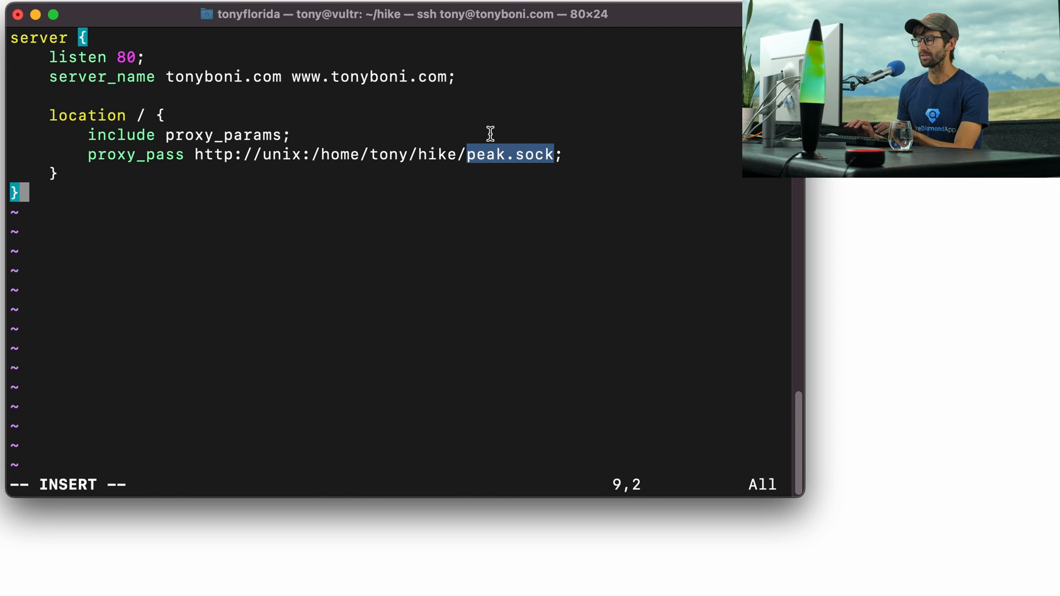
{"action": "key", "text": "Escape"}
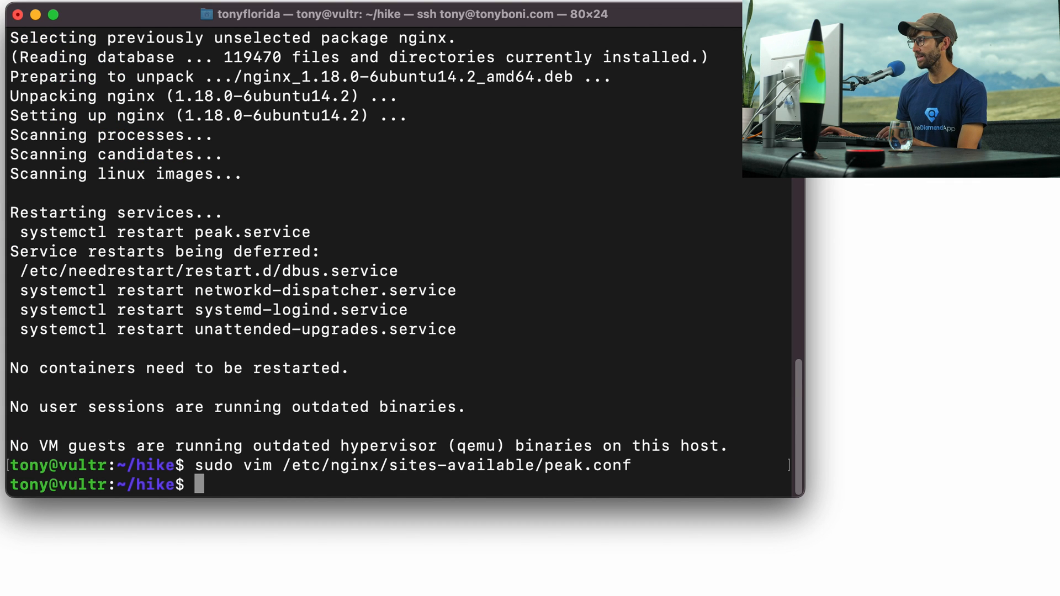
Symlink peak.conf from sites-available into /etc/nginx/sites-enabled/ with ln -s.
{"action": "type", "text": "s"}
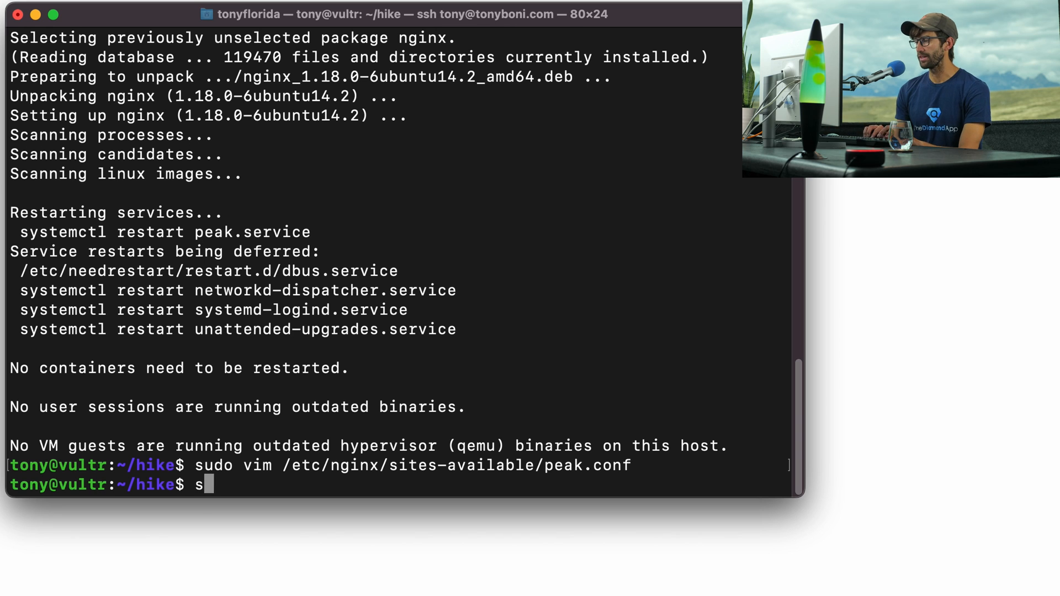
{"action": "type", "text": "udo l"}
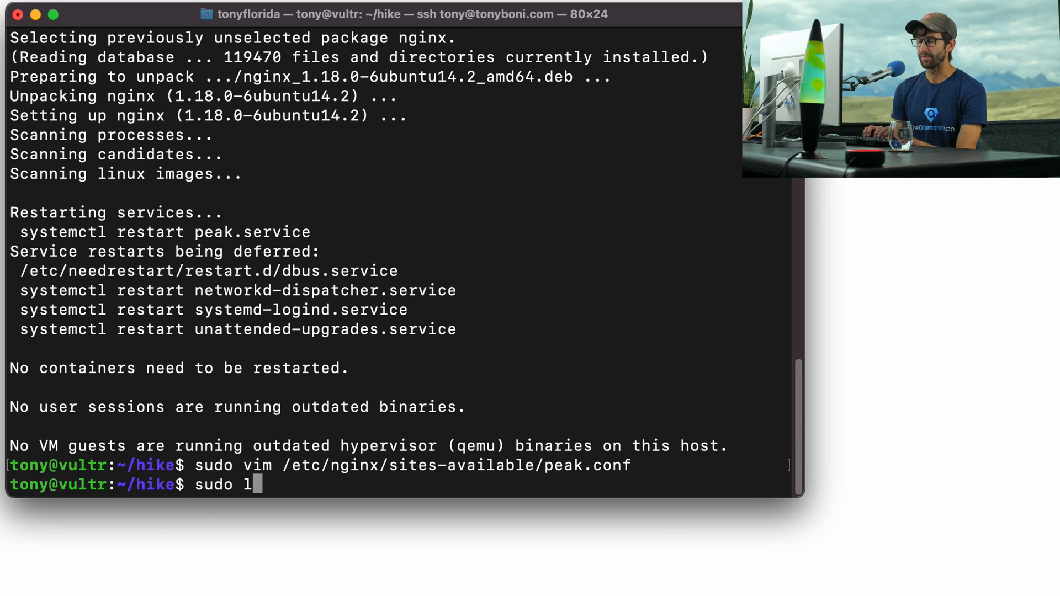
{"action": "type", "text": "n -s /"}
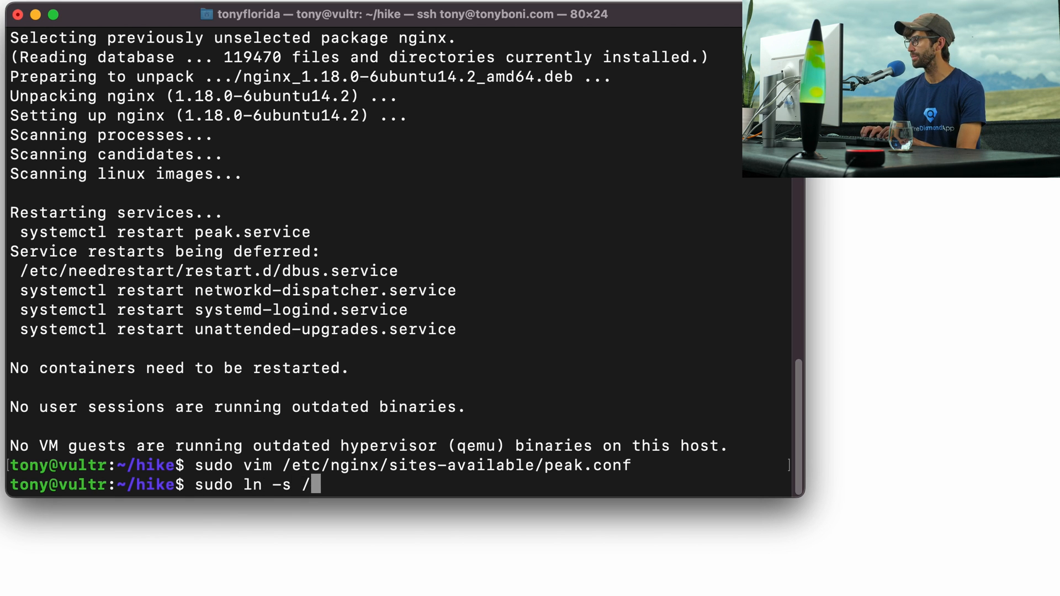
{"action": "type", "text": "etc/nginx/s"}
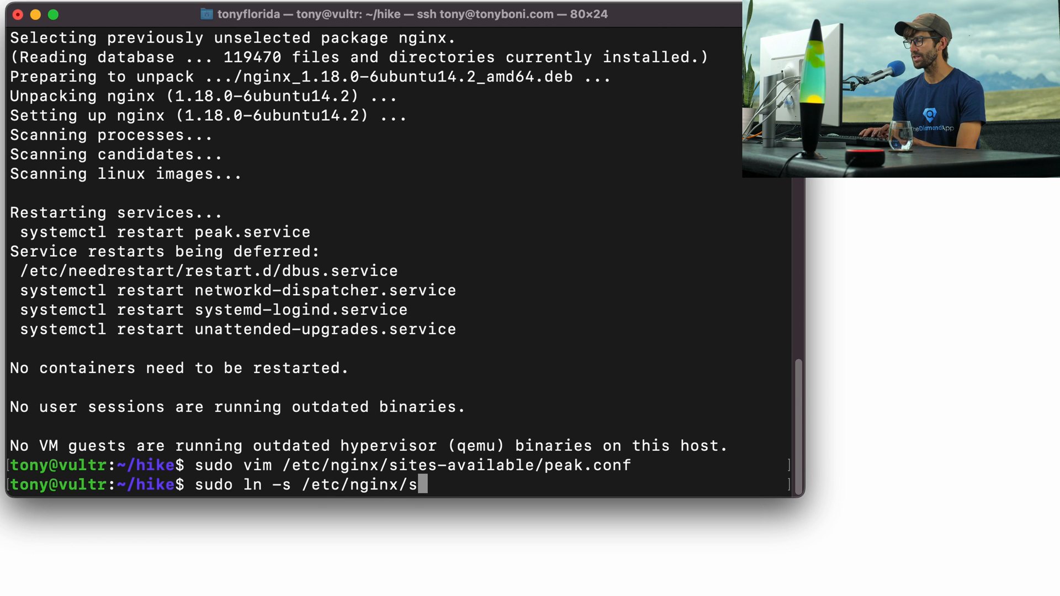
{"action": "type", "text": "ites-available/p"}
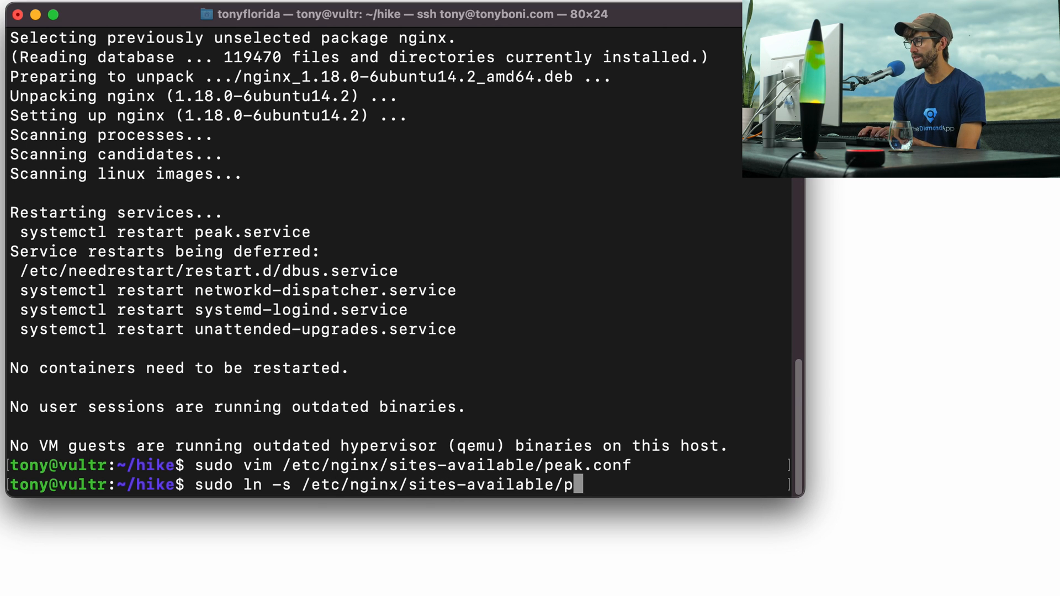
{"action": "type", "text": "eak.conf /etc/nginx/"}
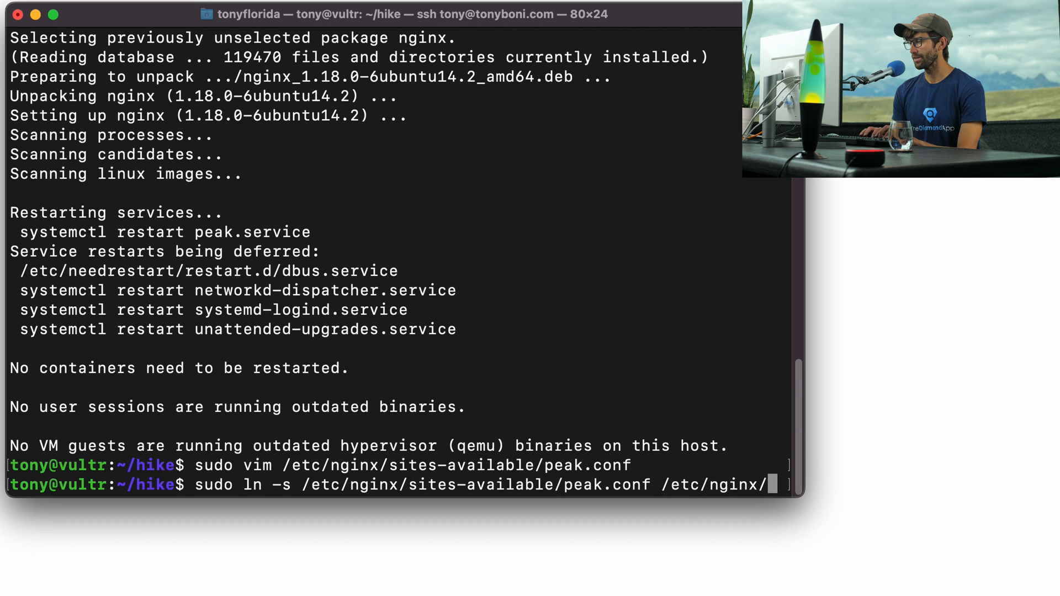
{"action": "type", "text": "sites-enabled/"}
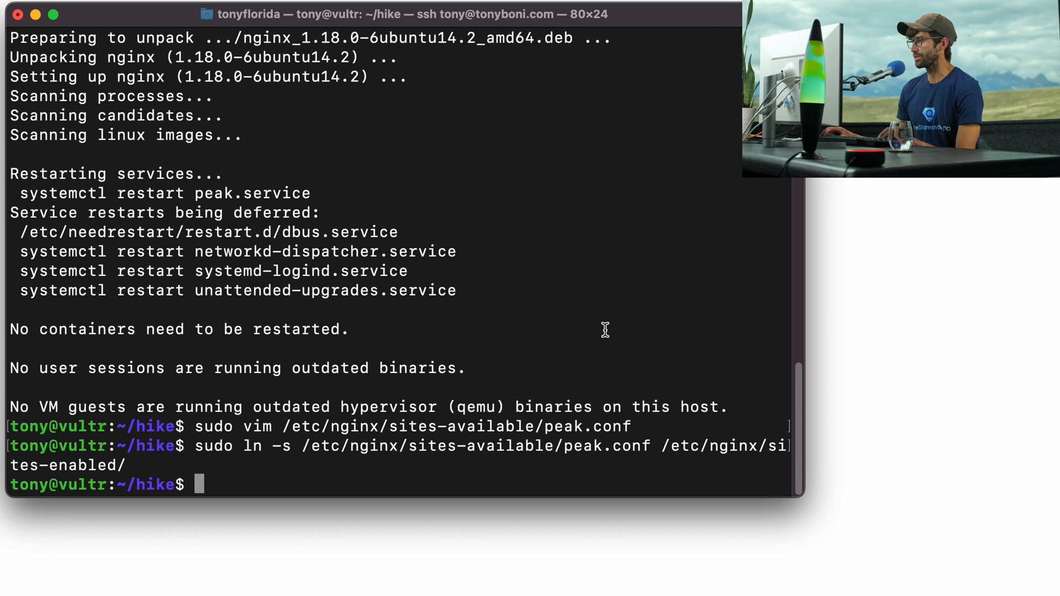
Verify the Nginx config passes nginx -t, then restart the nginx service.
{"action": "type", "text": "sudo"}
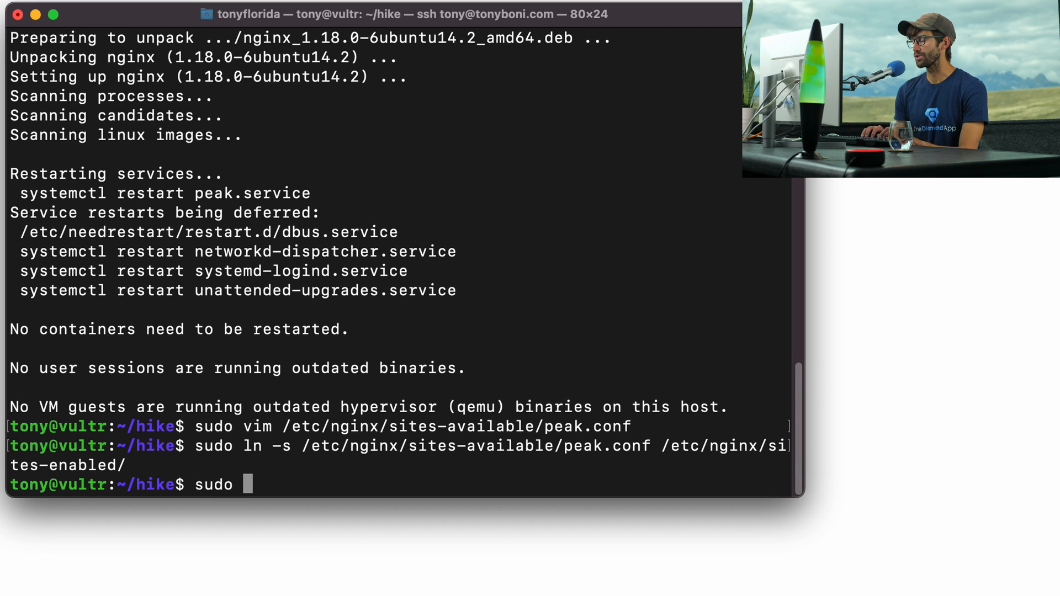
{"action": "type", "text": "nginx -t"}
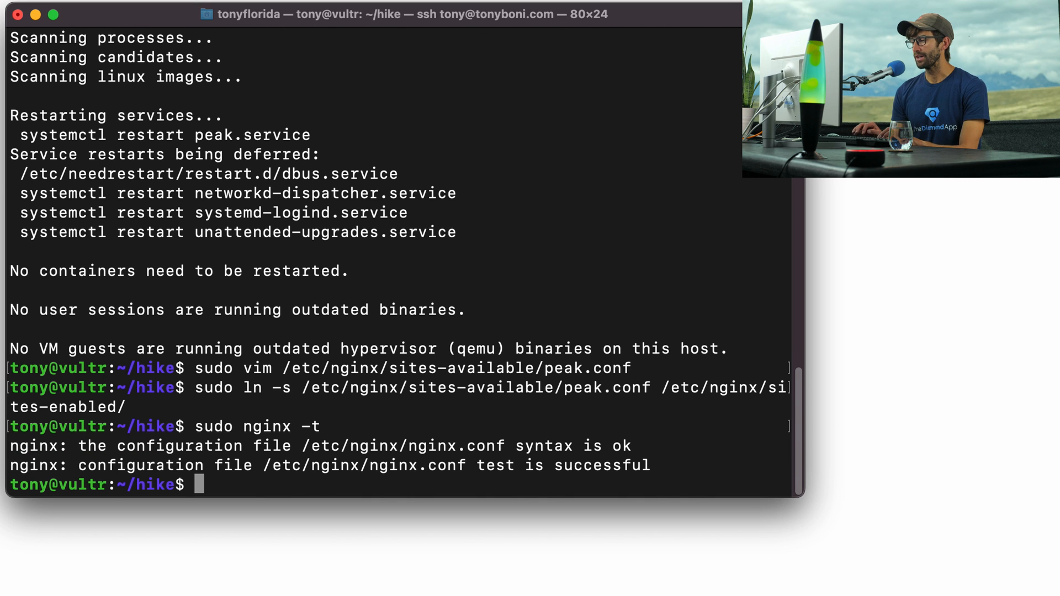
{"action": "double_click", "coordinate": [601, 464]}
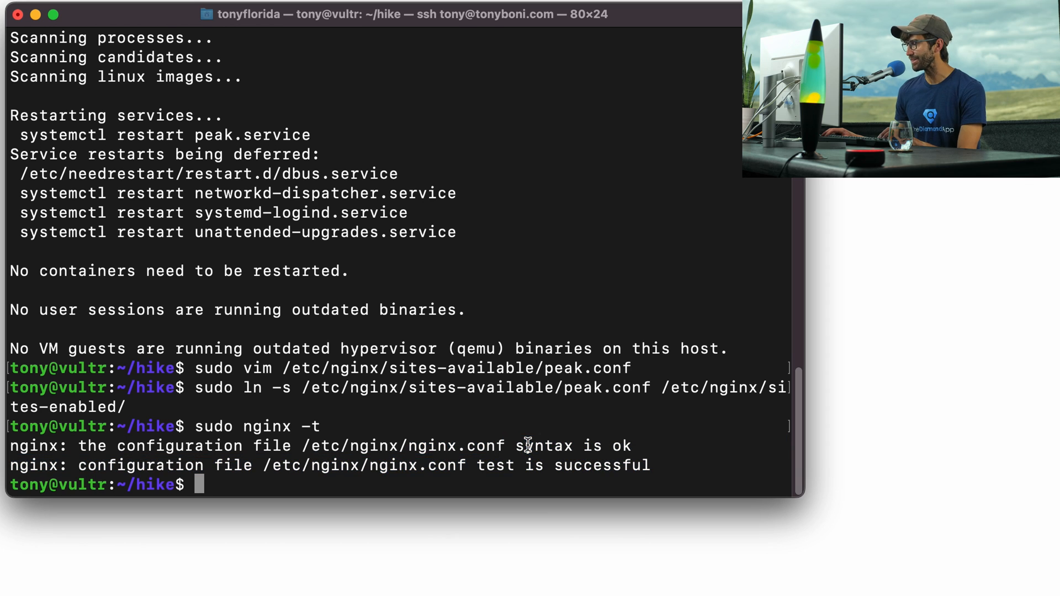
{"action": "type", "text": "sudo systemctl restart nginx"}
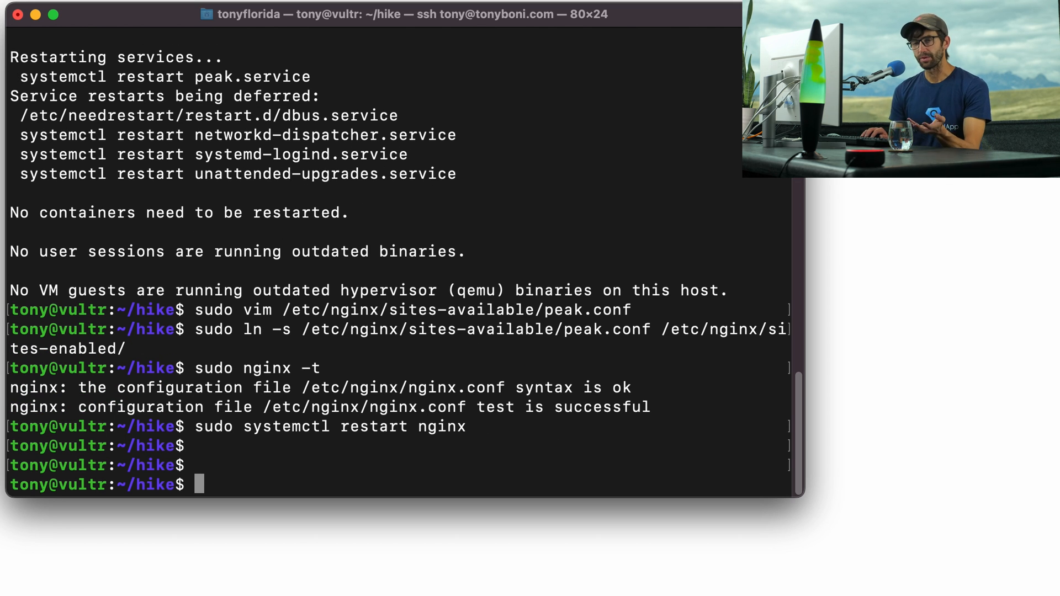
Check the ufw status and delete the allow rule for port 5000.
{"action": "type", "text": "sus"}
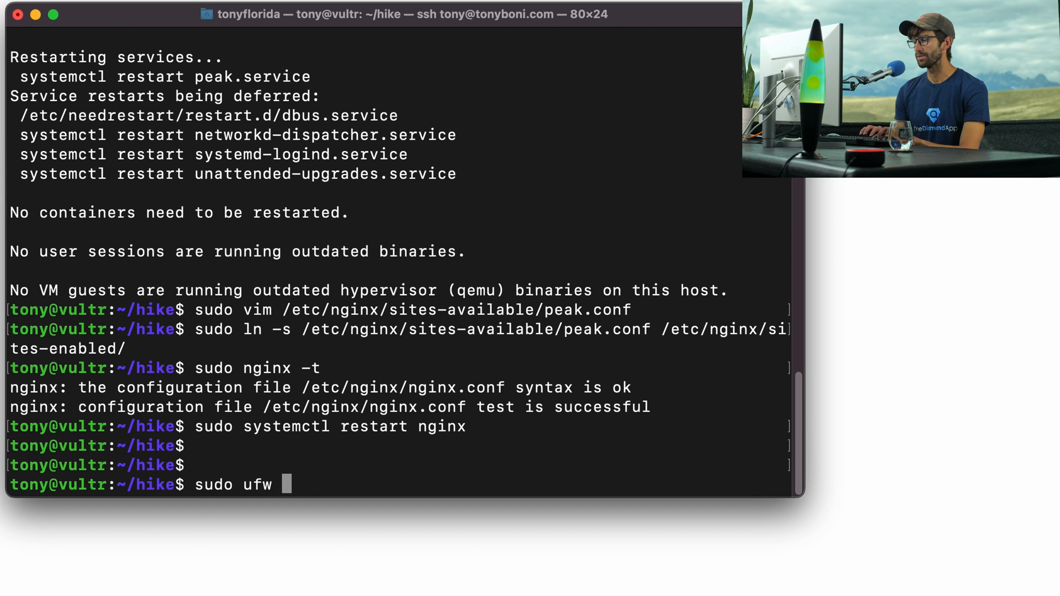
{"action": "type", "text": "status"}
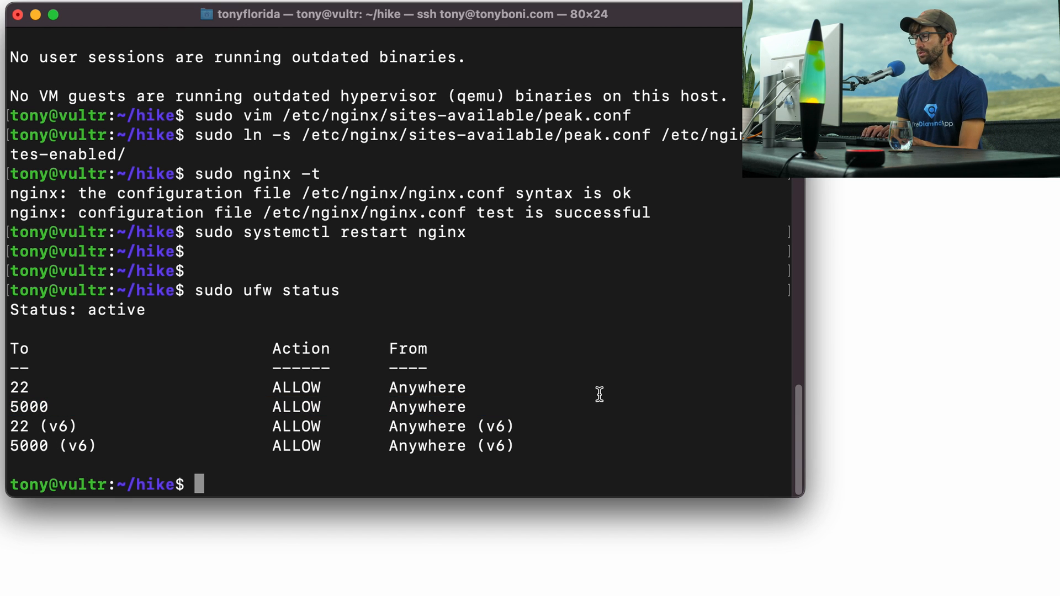
{"action": "type", "text": "sudo ufw"}
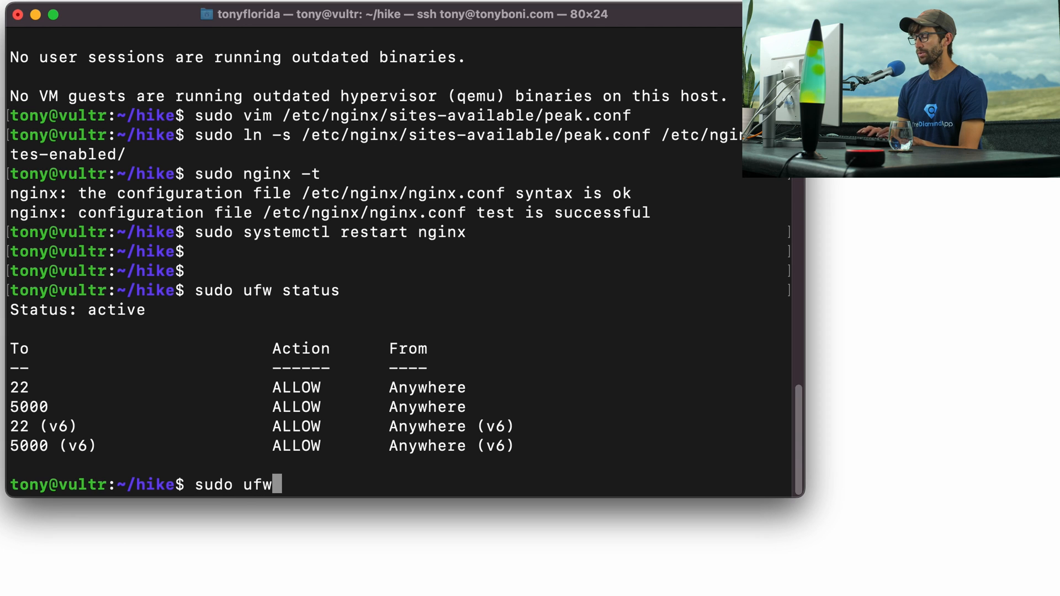
{"action": "type", "text": "delete allow 5000"}
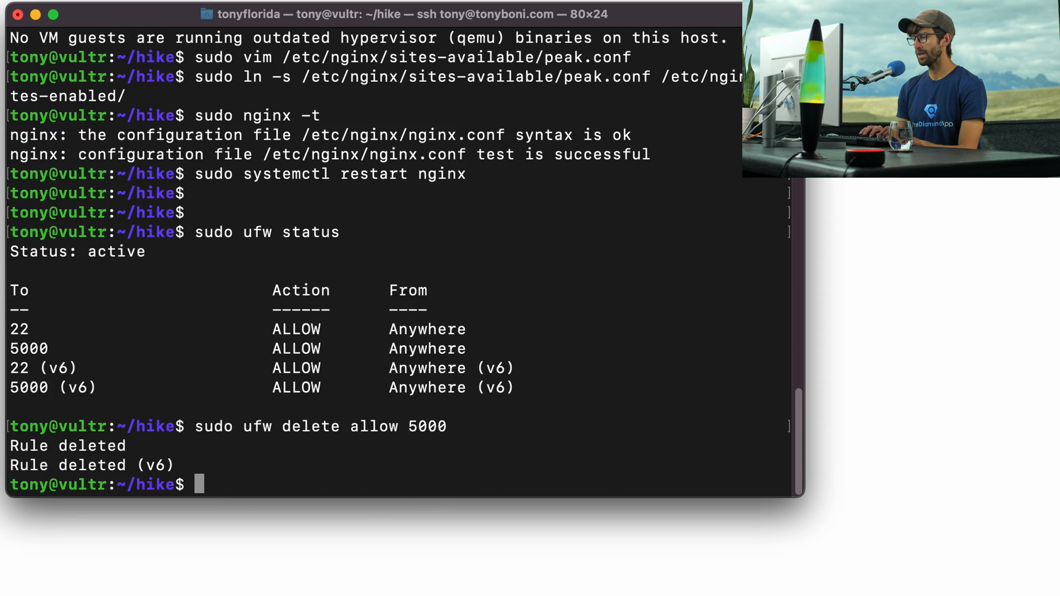
Allow 'Nginx Full' through ufw and confirm only port 22 and Nginx Full remain.
{"action": "type", "text": "s"}
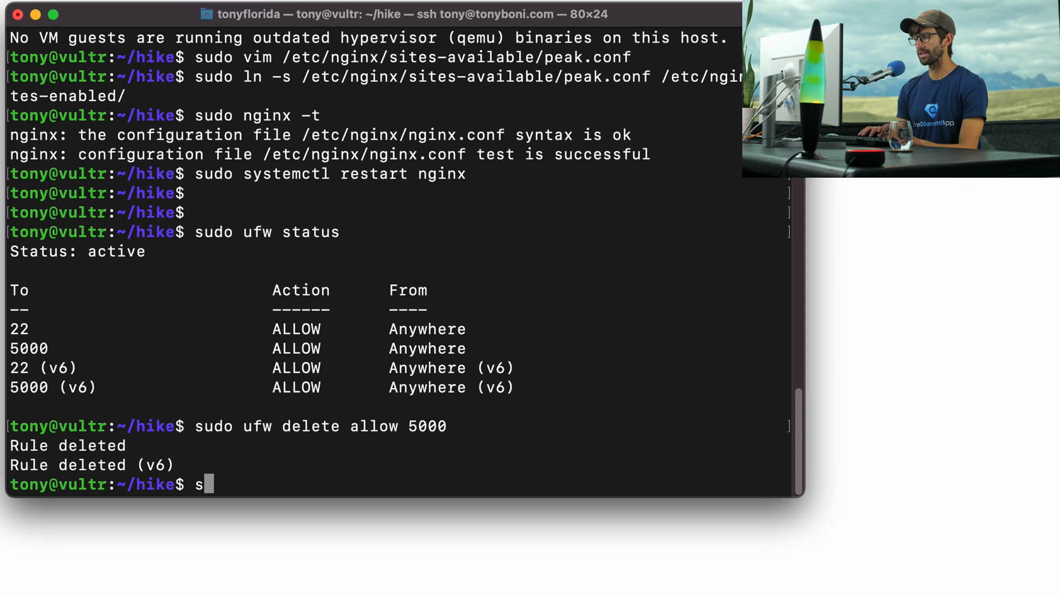
{"action": "type", "text": "udo ufw allow \"Nginx Full"}
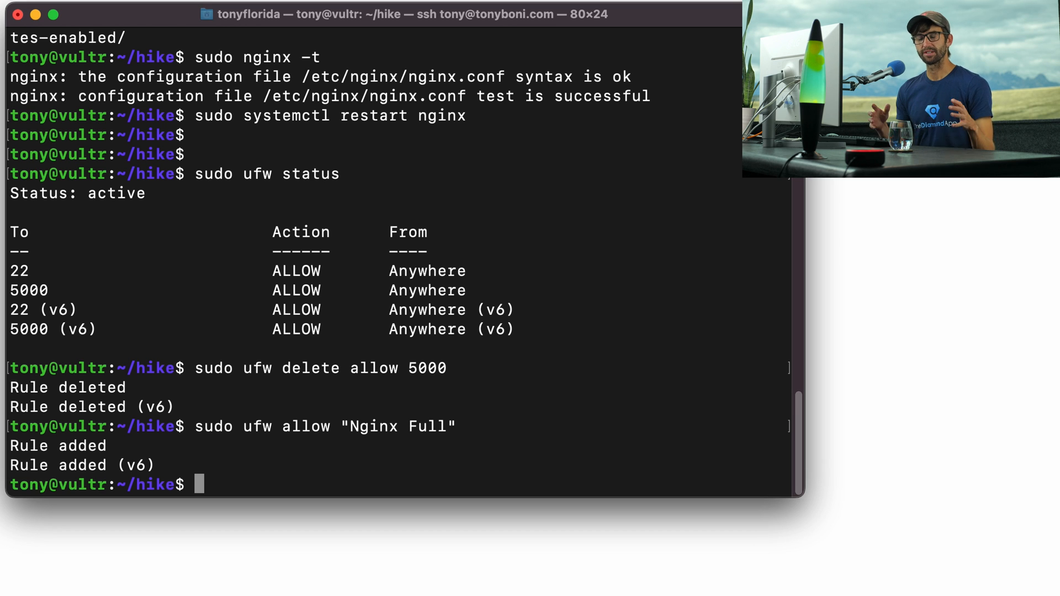
{"action": "type", "text": "sus"}
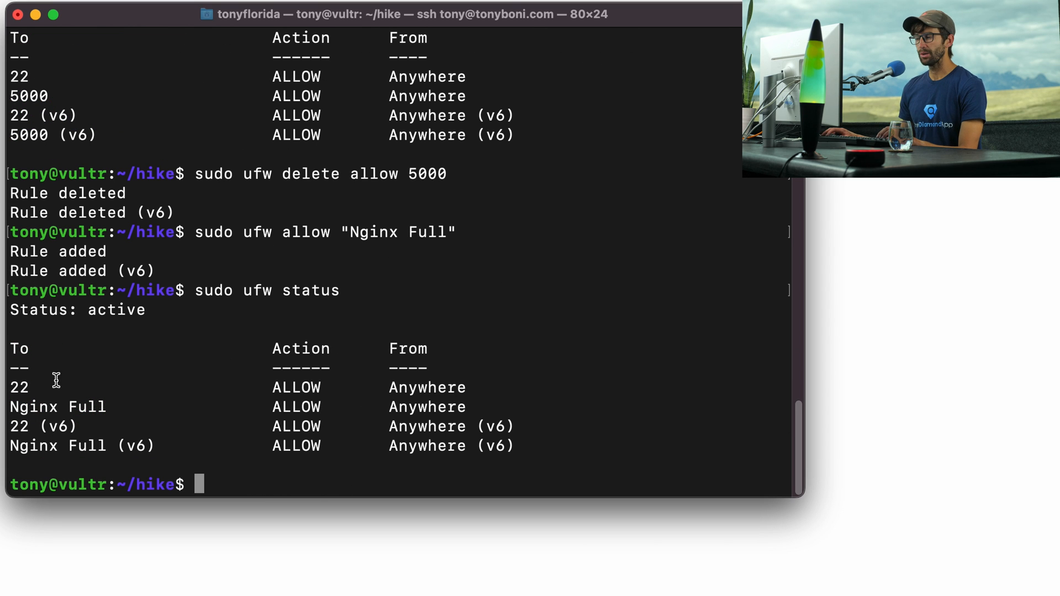
{"action": "double_click", "coordinate": [33, 406]}
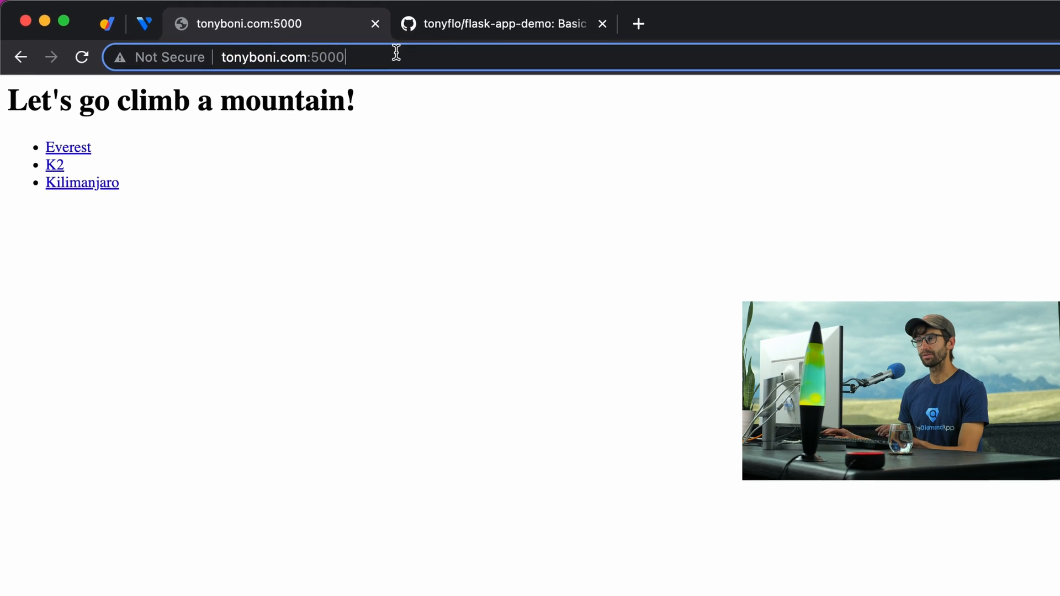
{"action": "type", "text": "tonyboni.com"}
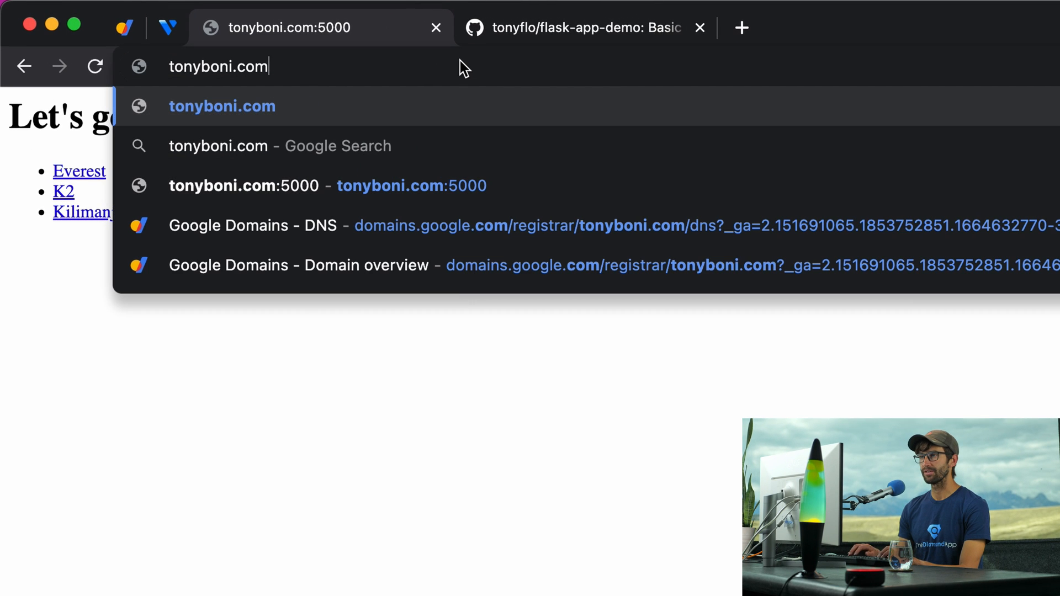
{"action": "type", "text": "http"}
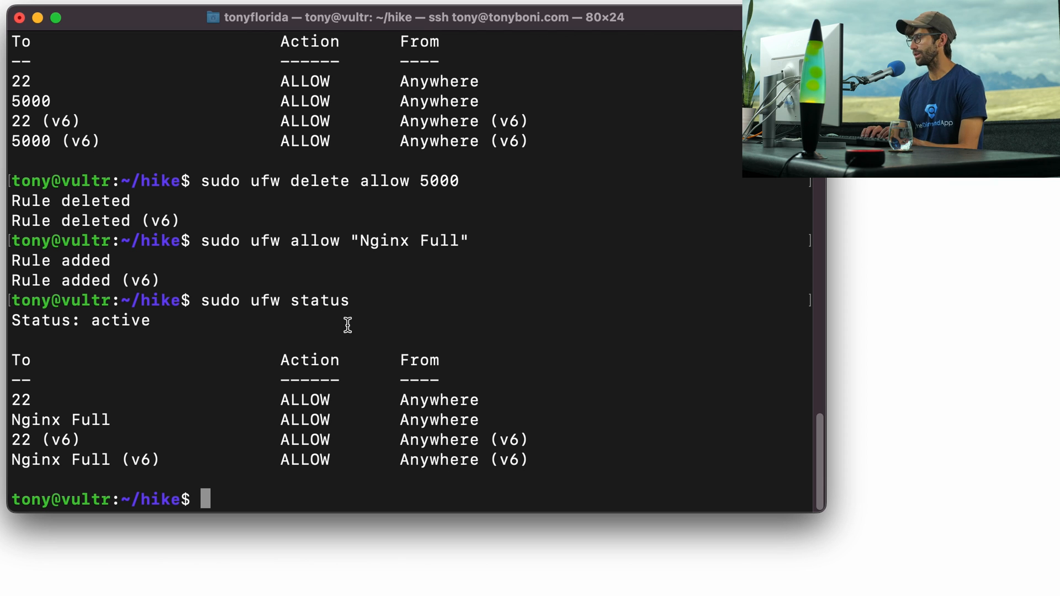
Tail /var/log/nginx/error.log and highlight the peak.sock path in the permission-denied errors.
{"action": "type", "text": "sudo tail"}
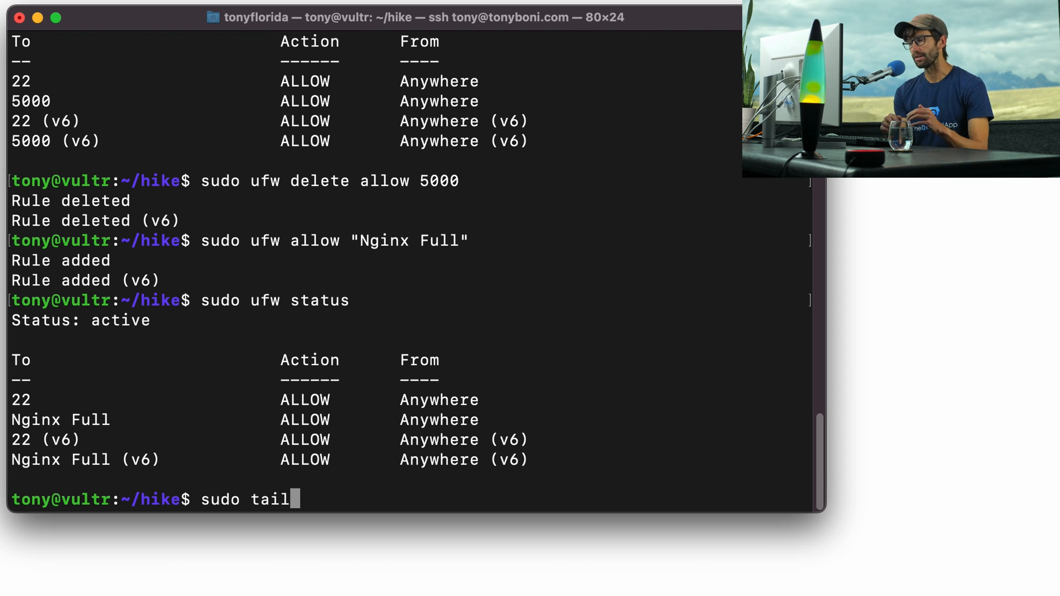
{"action": "type", "text": "/var/"}
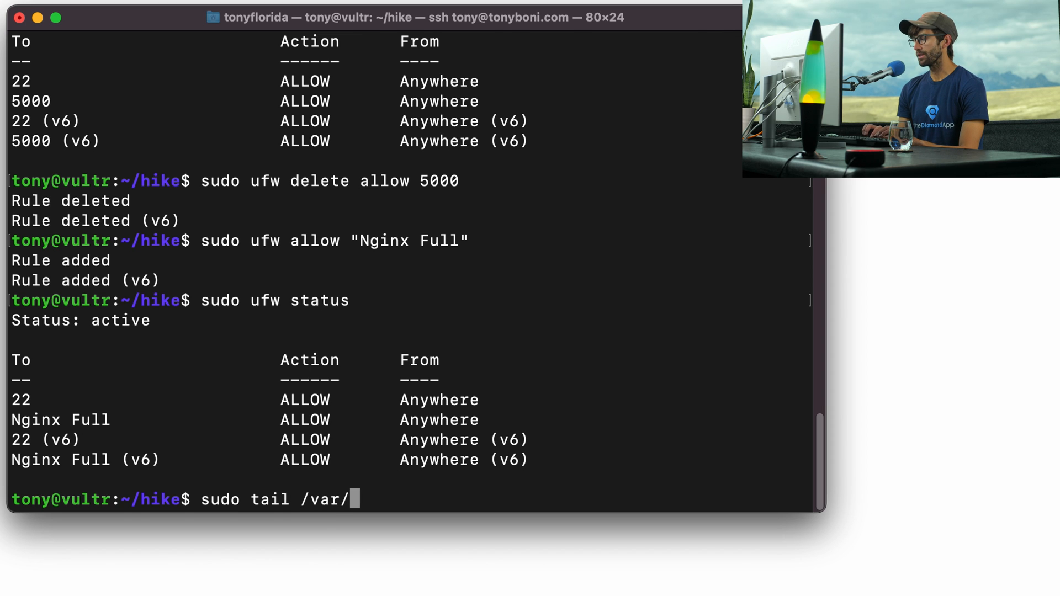
{"action": "type", "text": "log"}
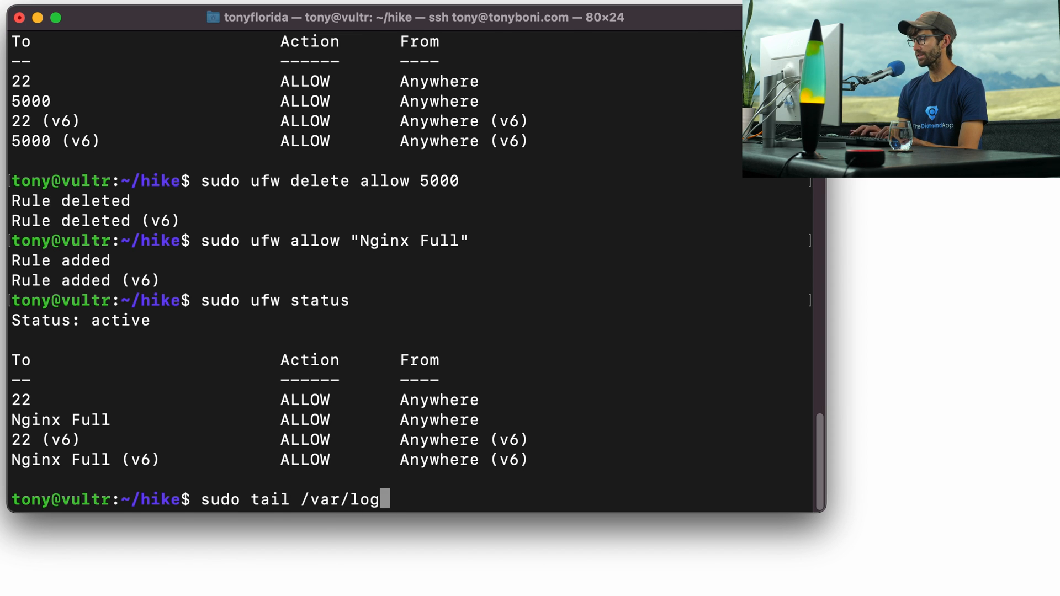
{"action": "type", "text": "nginx/er"}
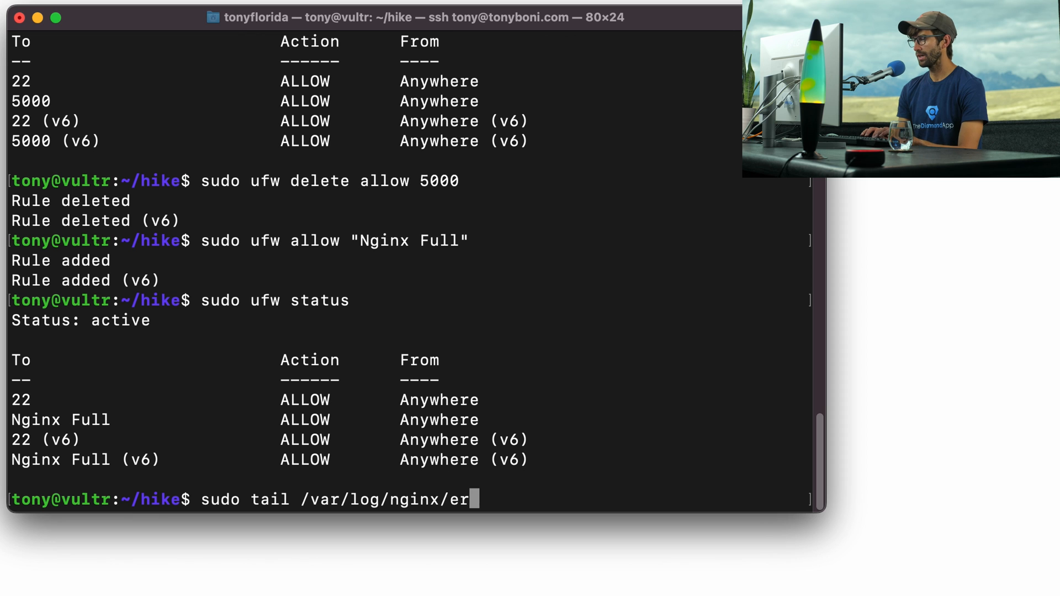
{"action": "type", "text": "ror.log"}
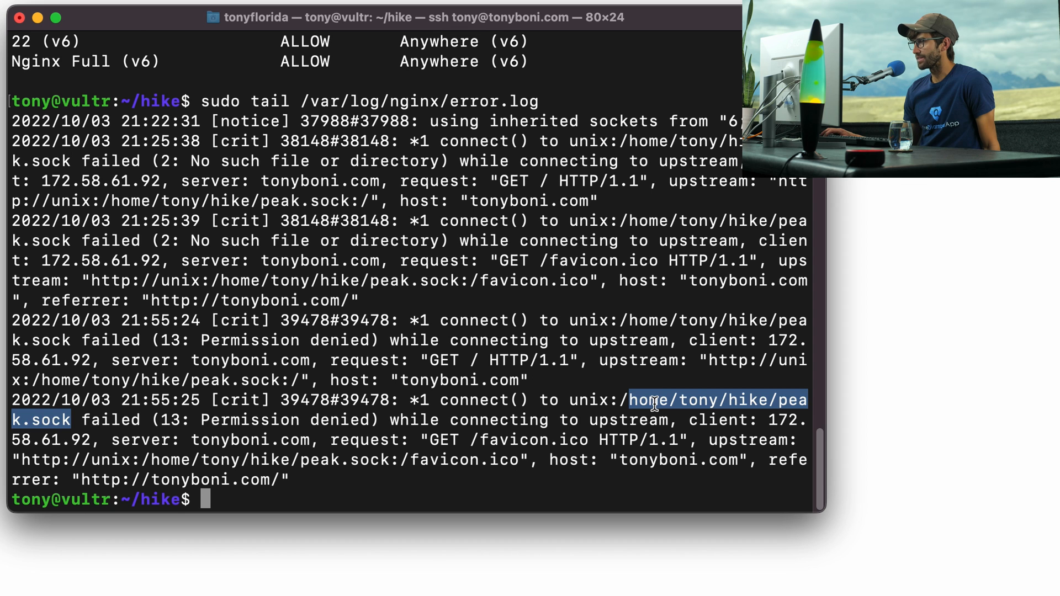
{"action": "left_click_drag", "start_coordinate": [649, 400], "coordinate": [683, 439]}
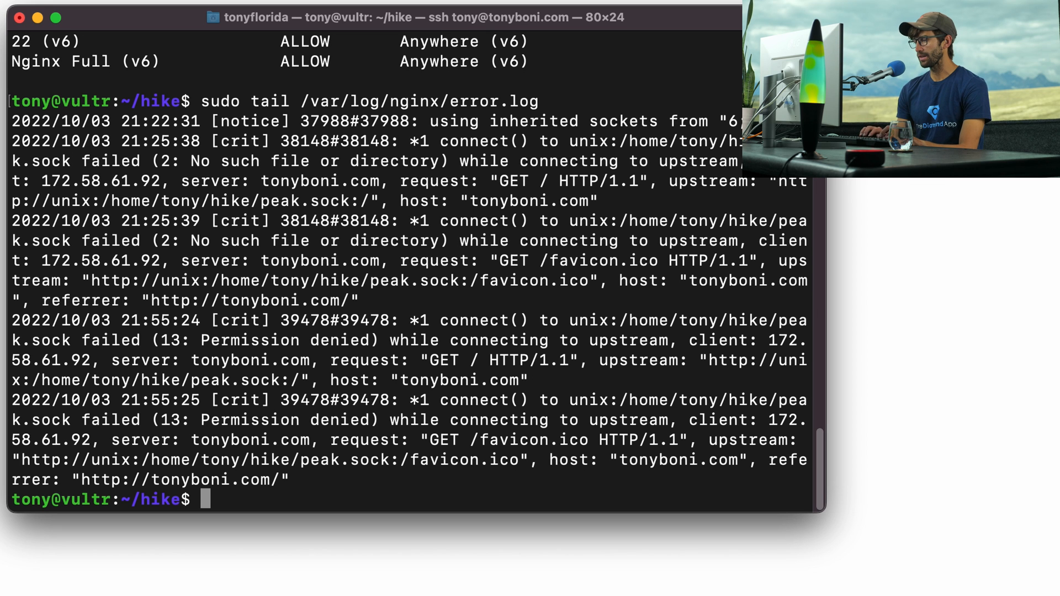
Change /home/tony/ permissions to 775 with sudo chmod.
{"action": "type", "text": "sudo chmod"}
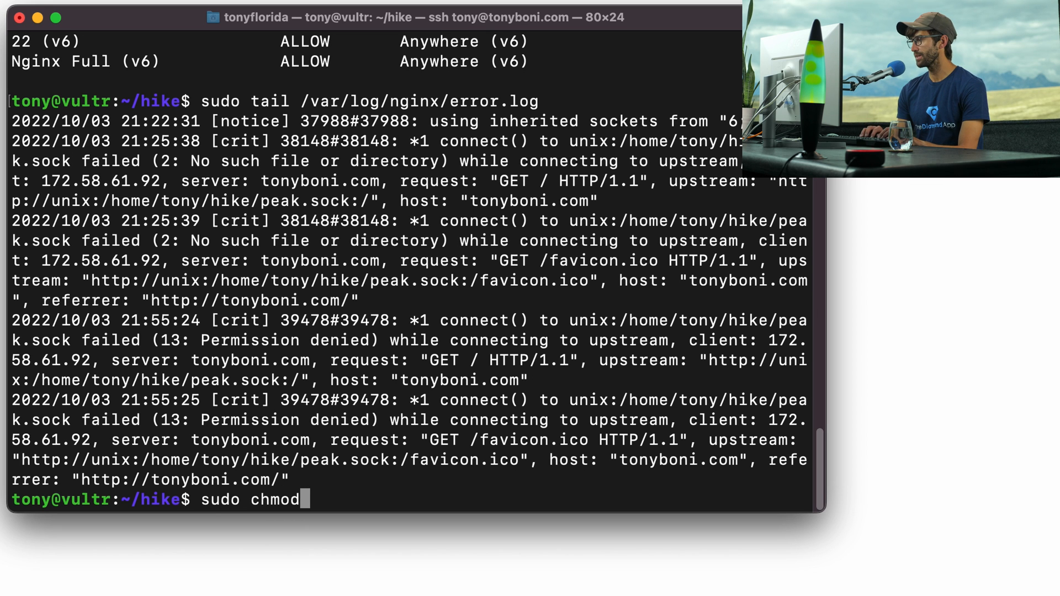
{"action": "type", "text": "775"}
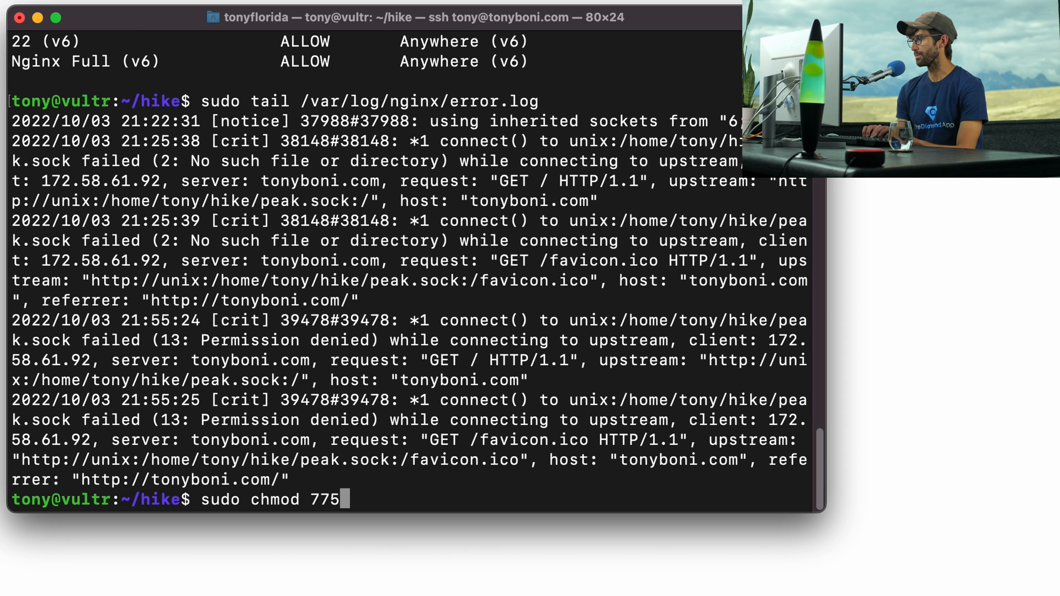
{"action": "type", "text": "/home/tony/"}
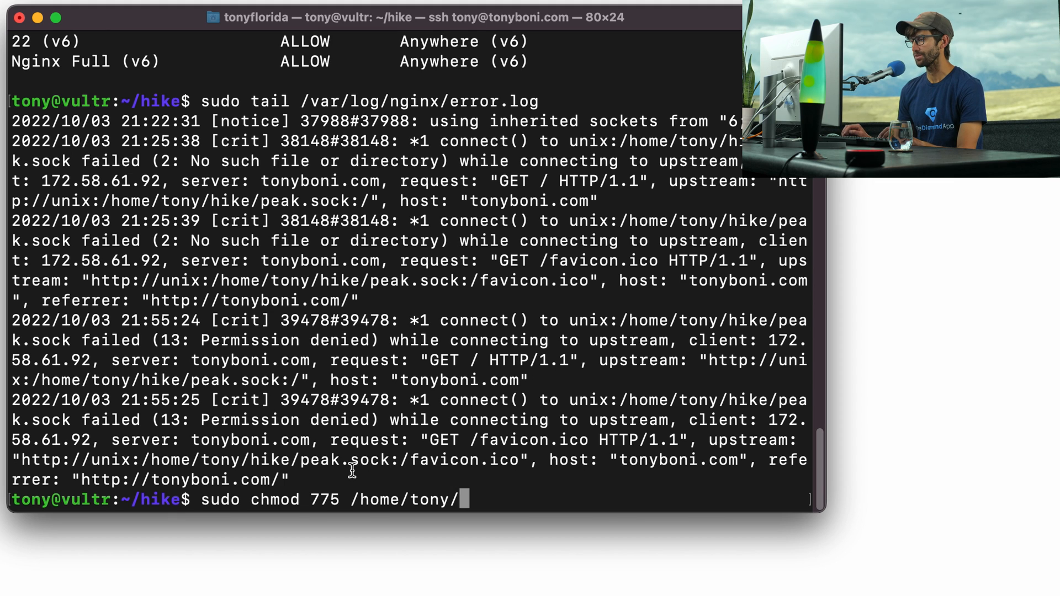
{"action": "key", "text": "Return"}
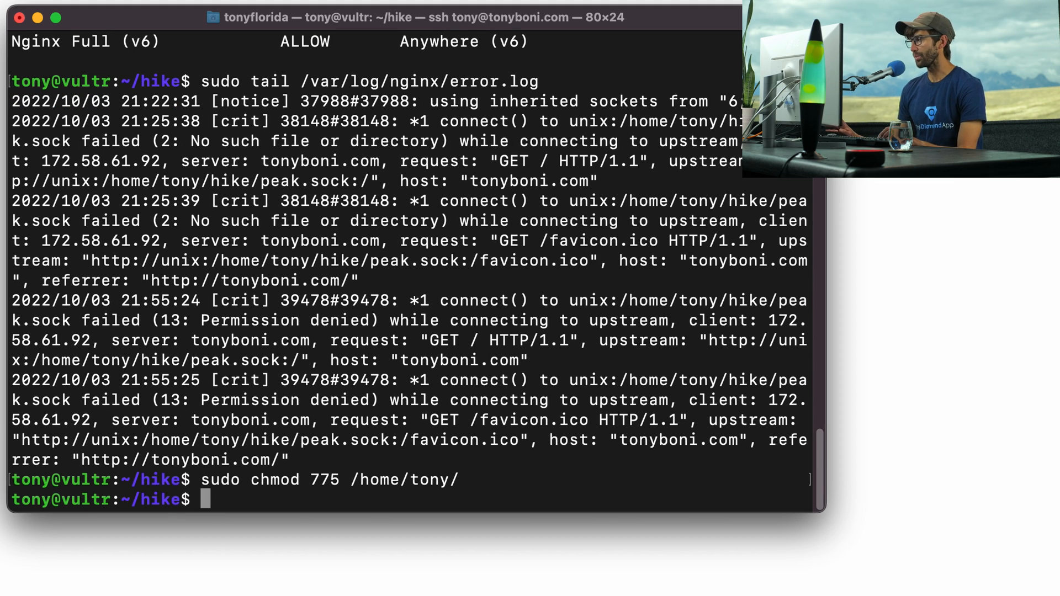